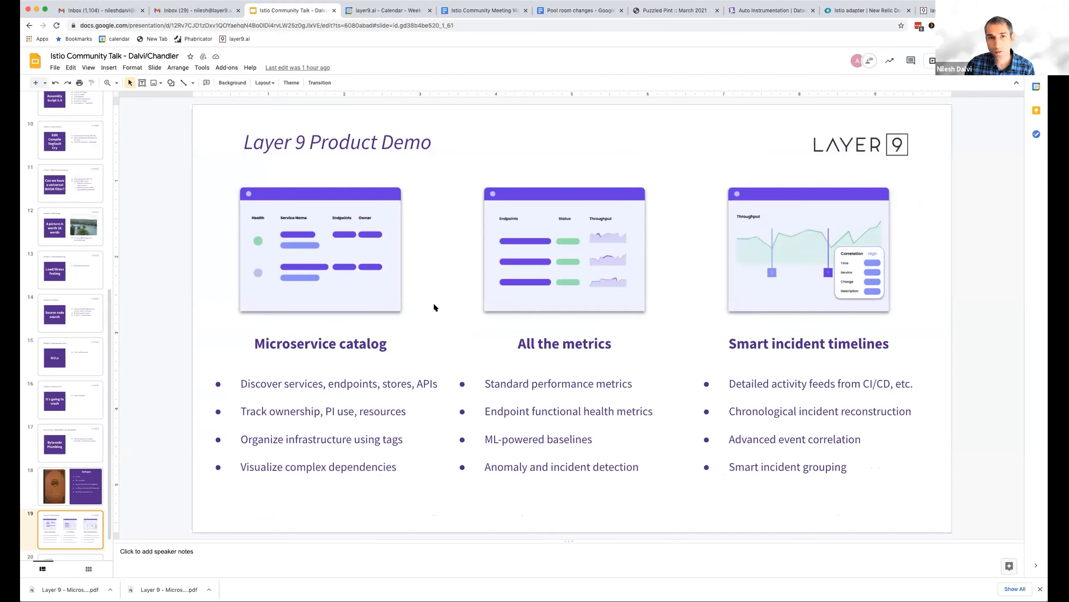
mouse_move(429, 292)
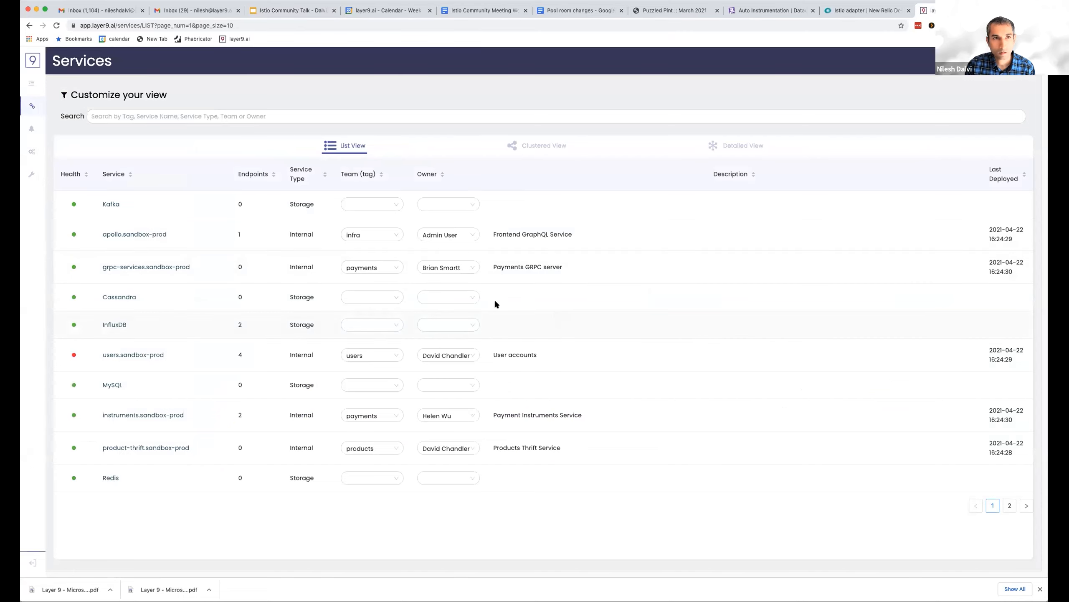
mouse_move(477, 6)
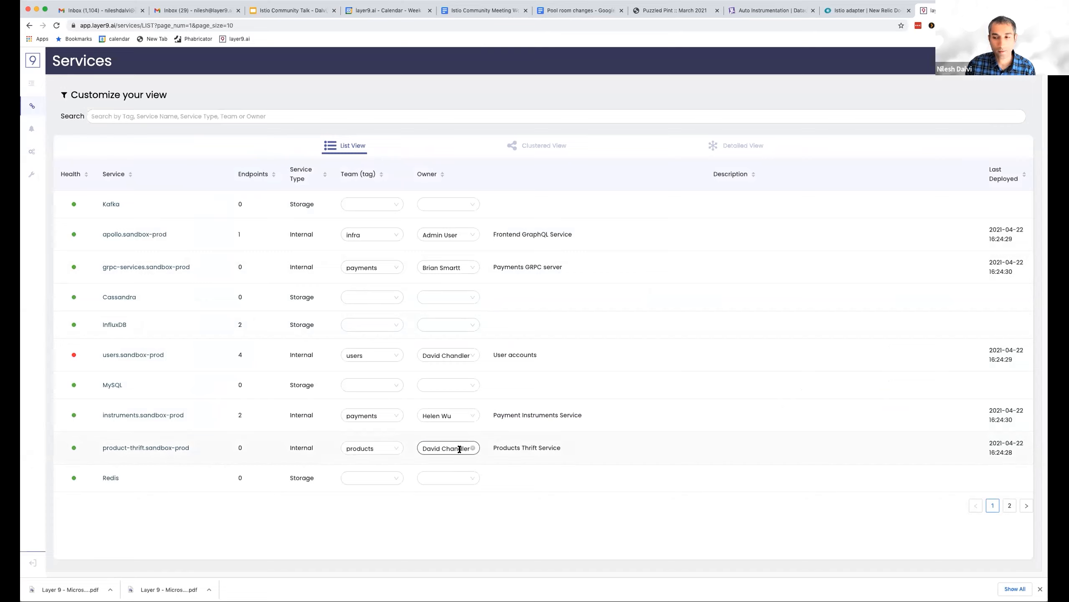
mouse_move(448, 415)
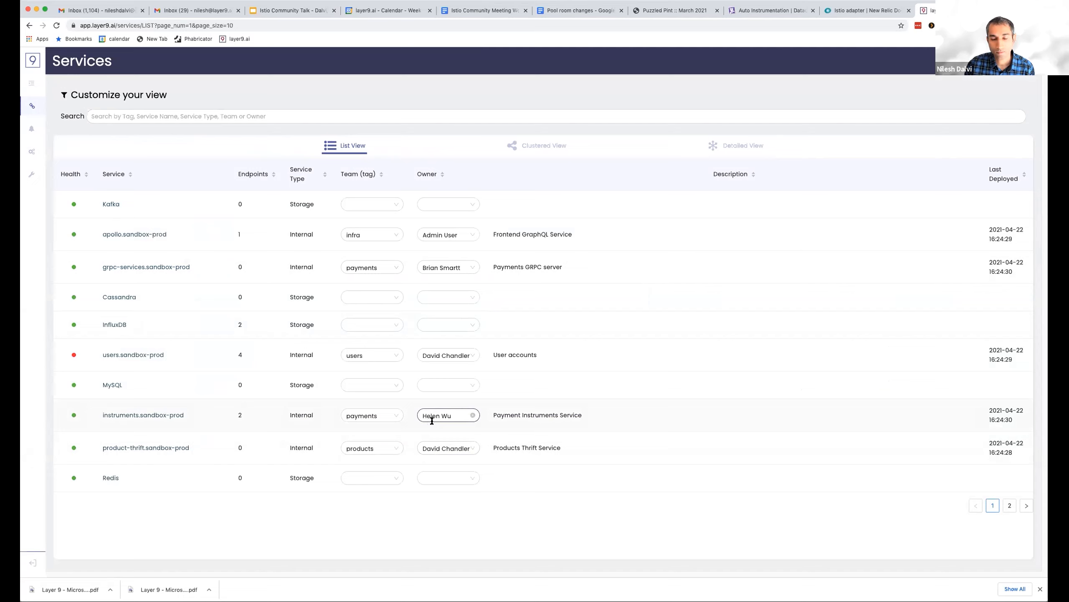
mouse_move(432, 423)
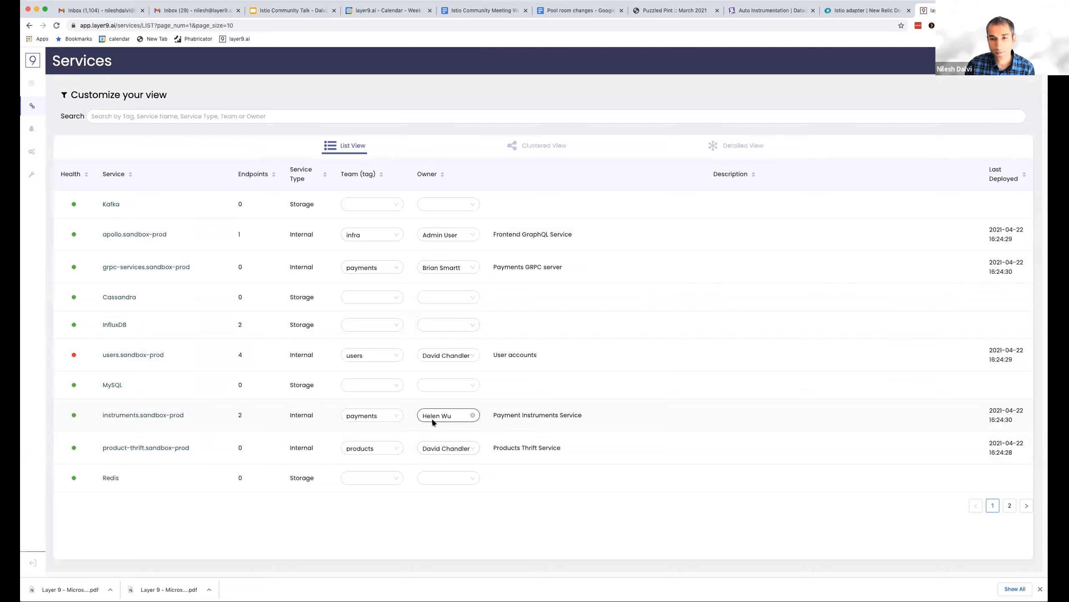
mouse_move(508, 411)
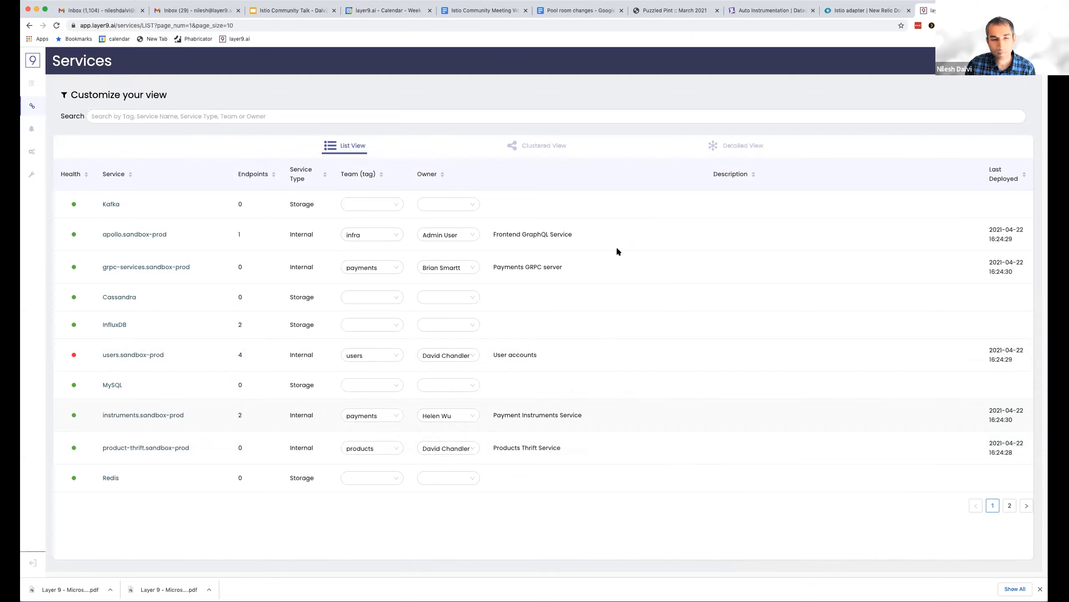
mouse_move(603, 255)
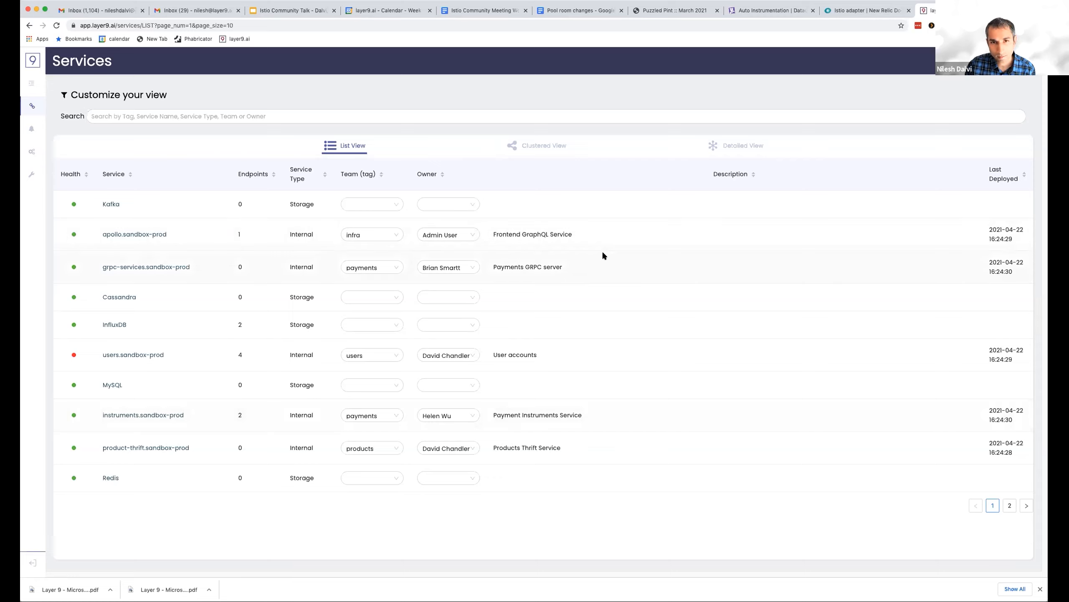
mouse_move(478, 245)
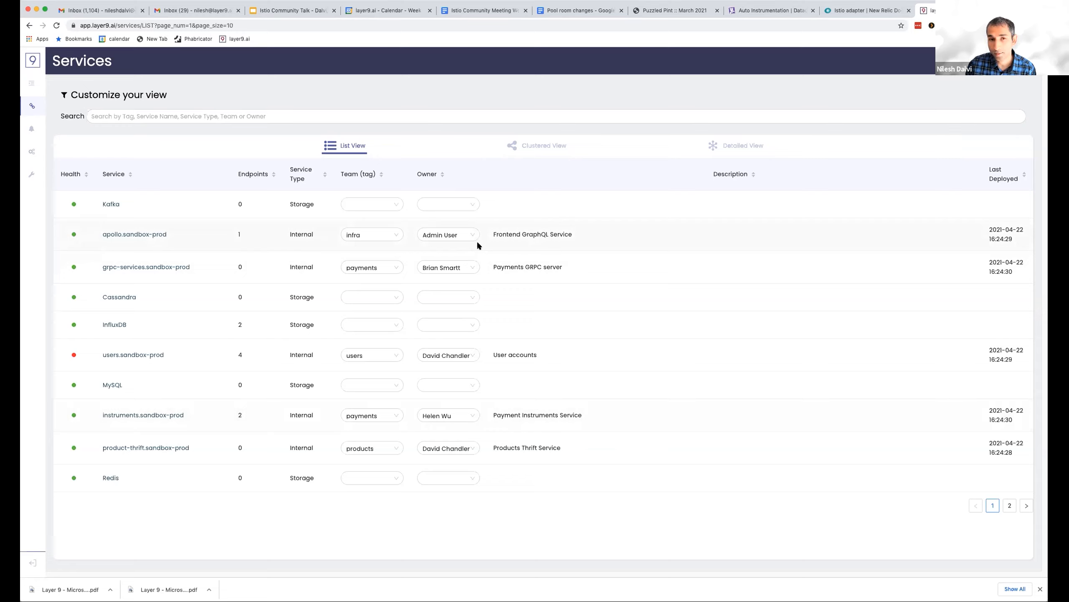
mouse_move(317, 169)
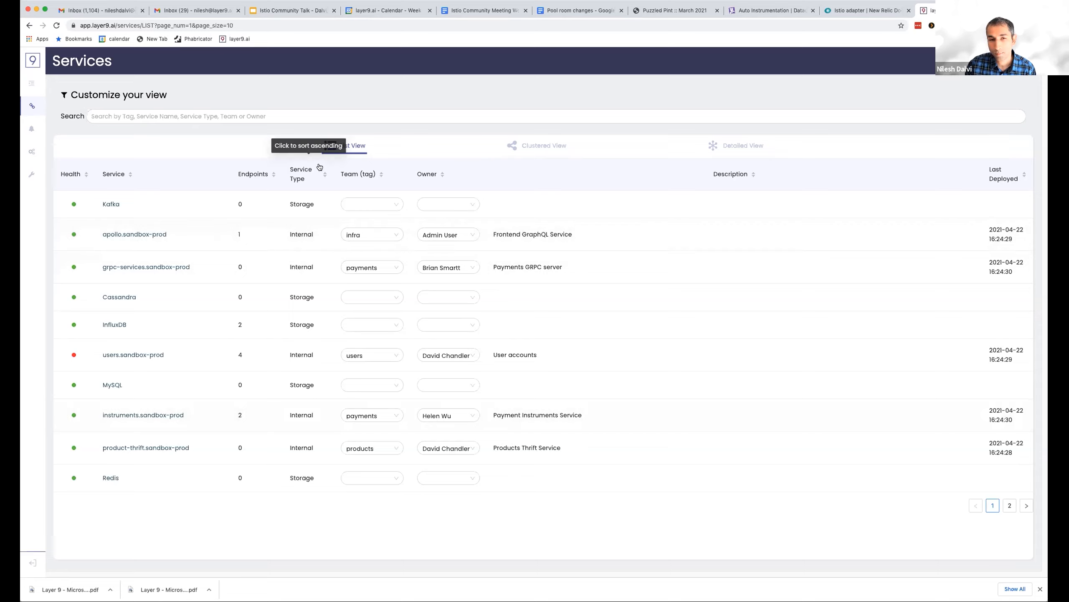
mouse_move(418, 194)
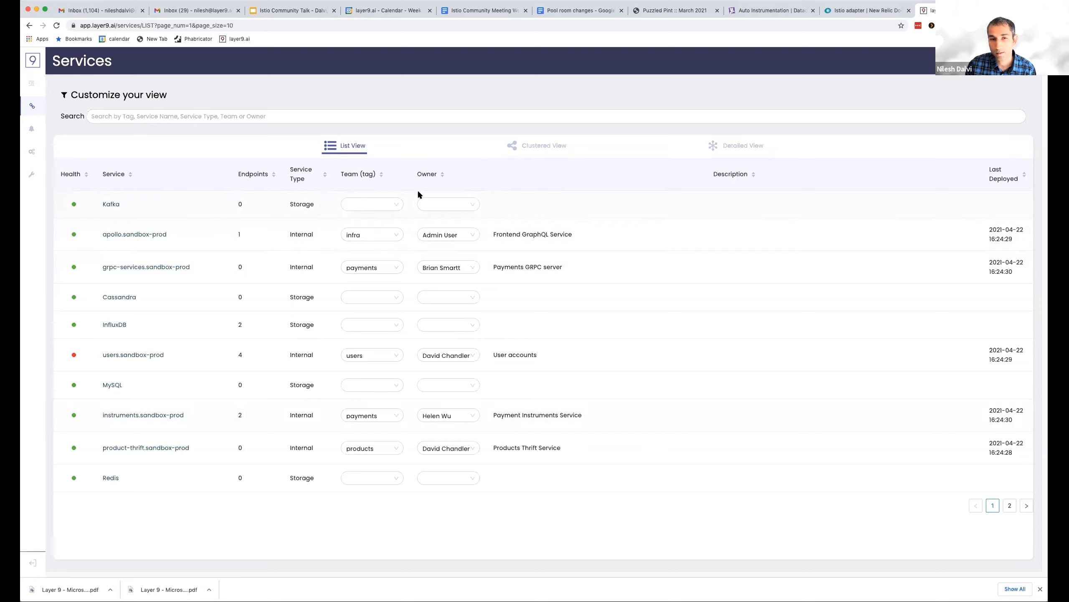
mouse_move(453, 217)
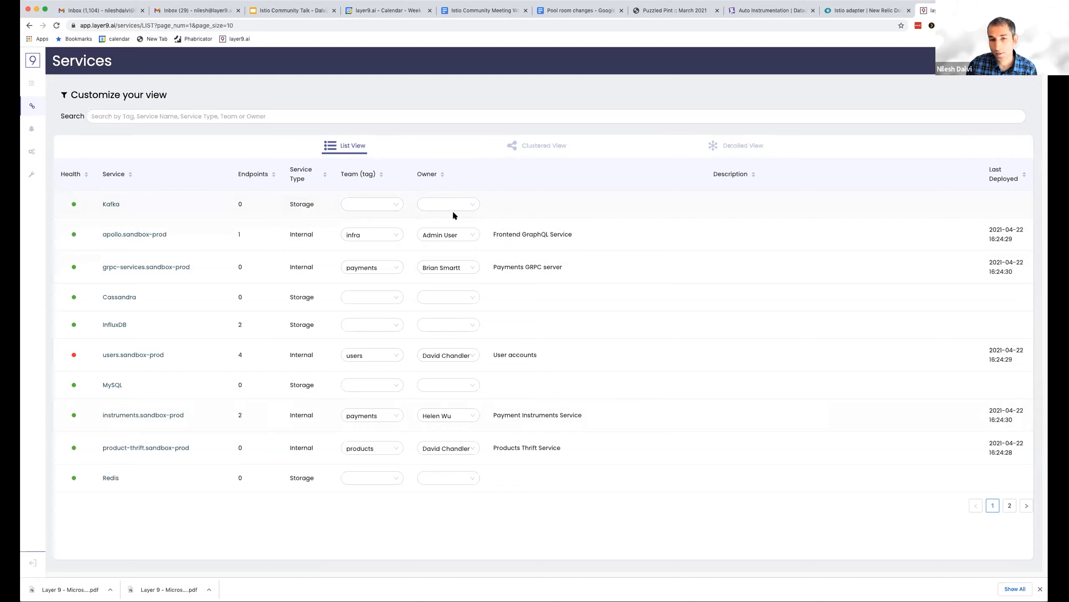
mouse_move(321, 354)
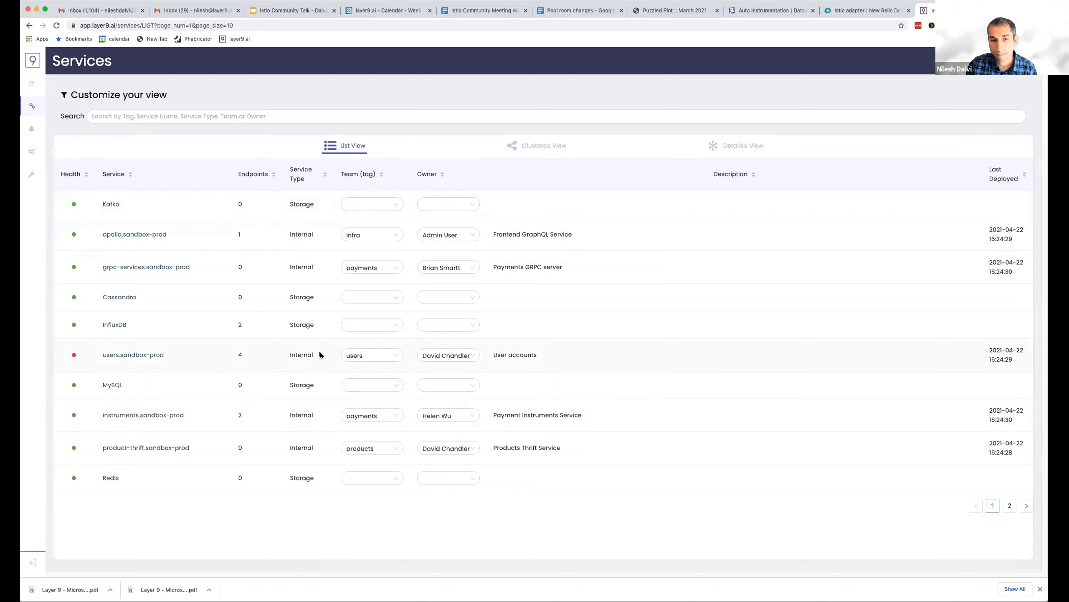
mouse_move(333, 359)
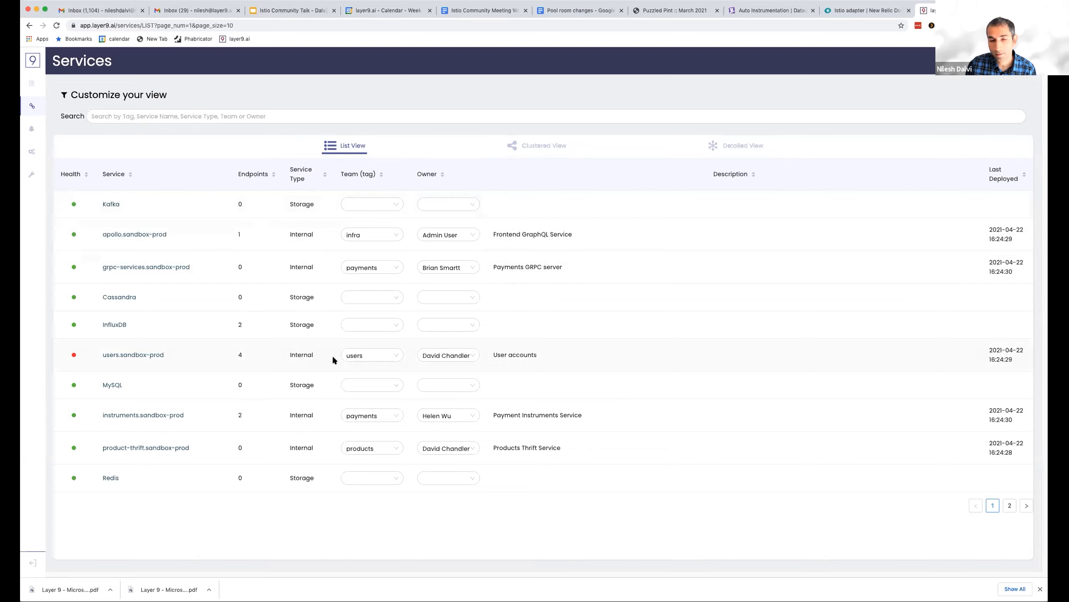
mouse_move(370, 393)
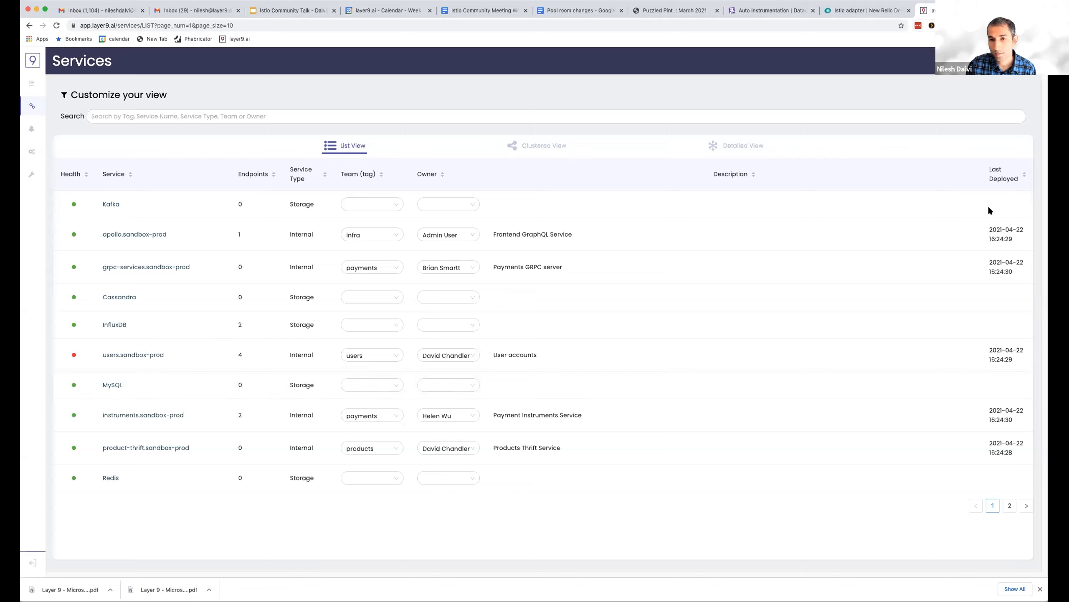
mouse_move(1001, 235)
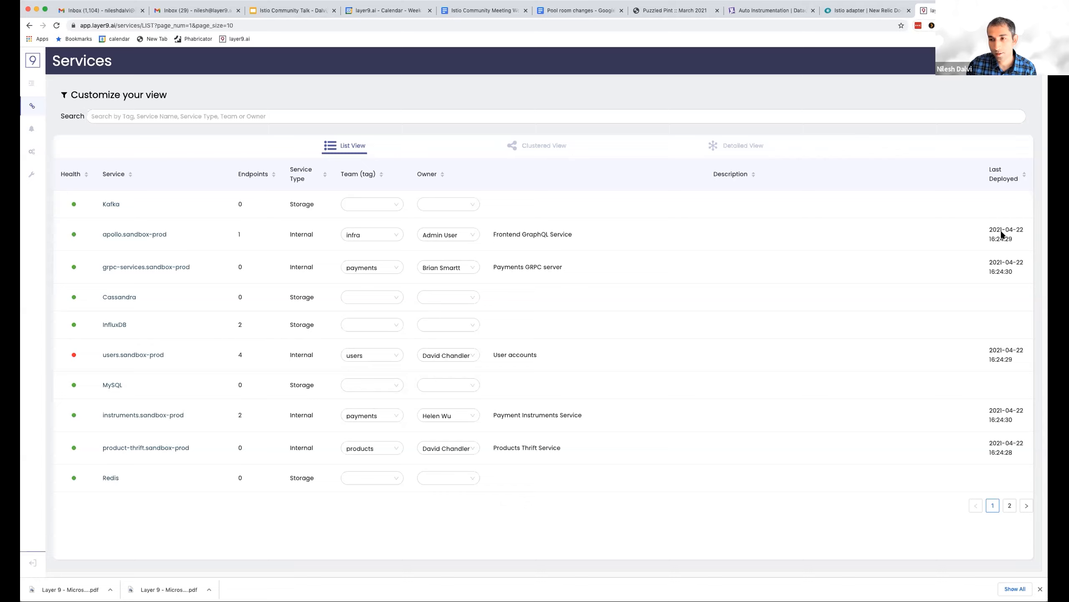
mouse_move(912, 359)
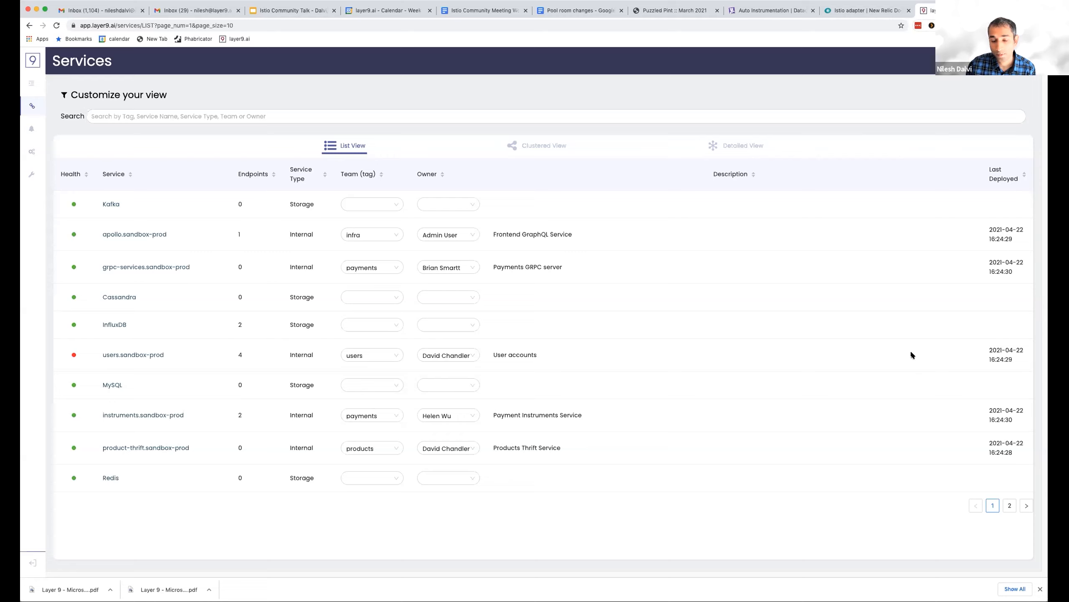
mouse_move(43, 406)
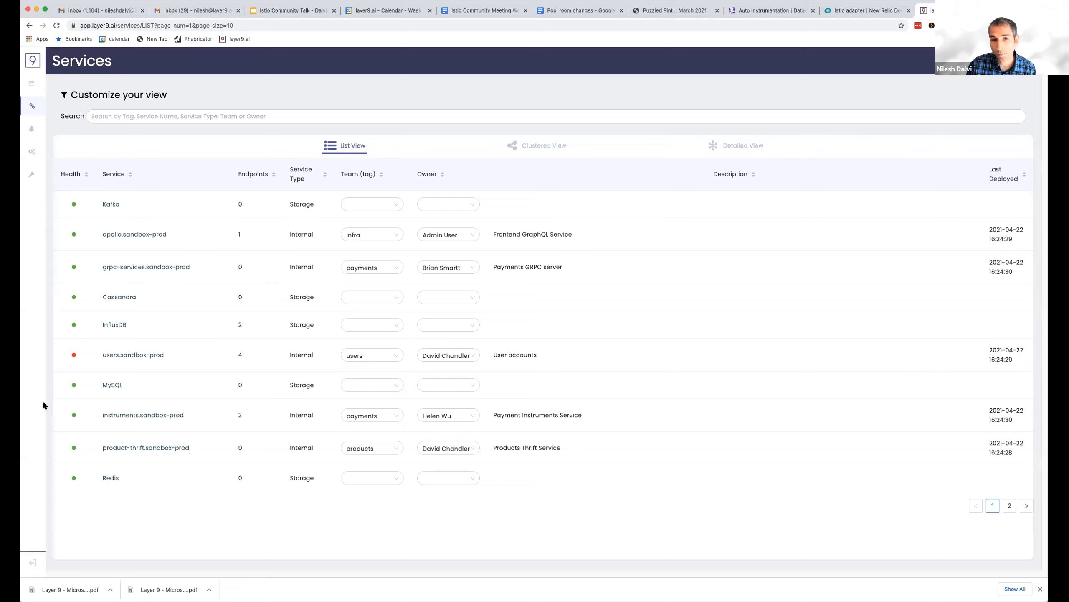
mouse_move(852, 50)
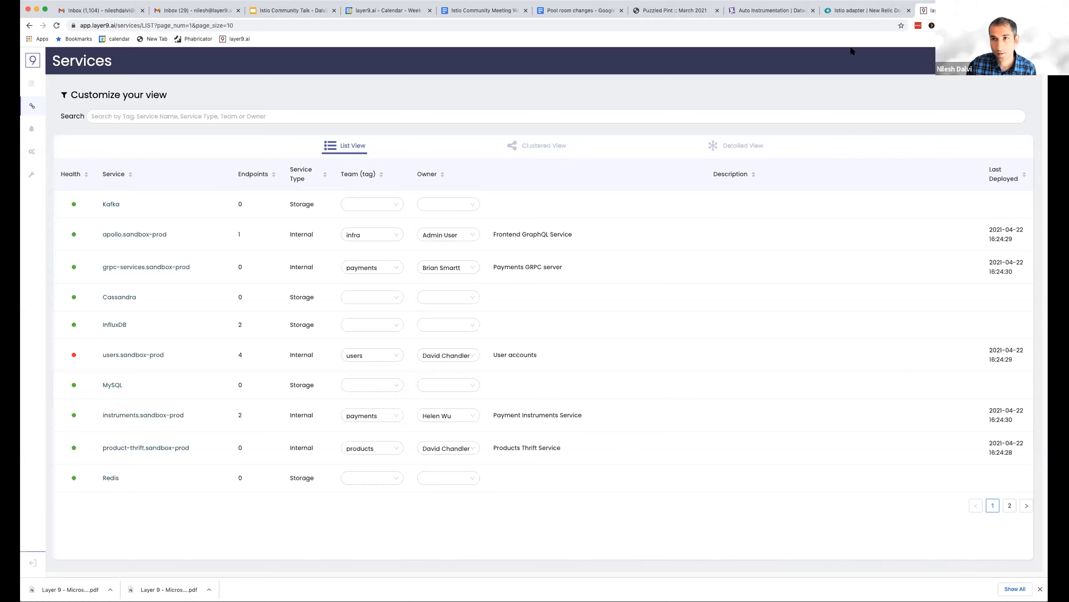
Switch the Services page to Detailed View to load the dependency graph.
left_click(742, 144)
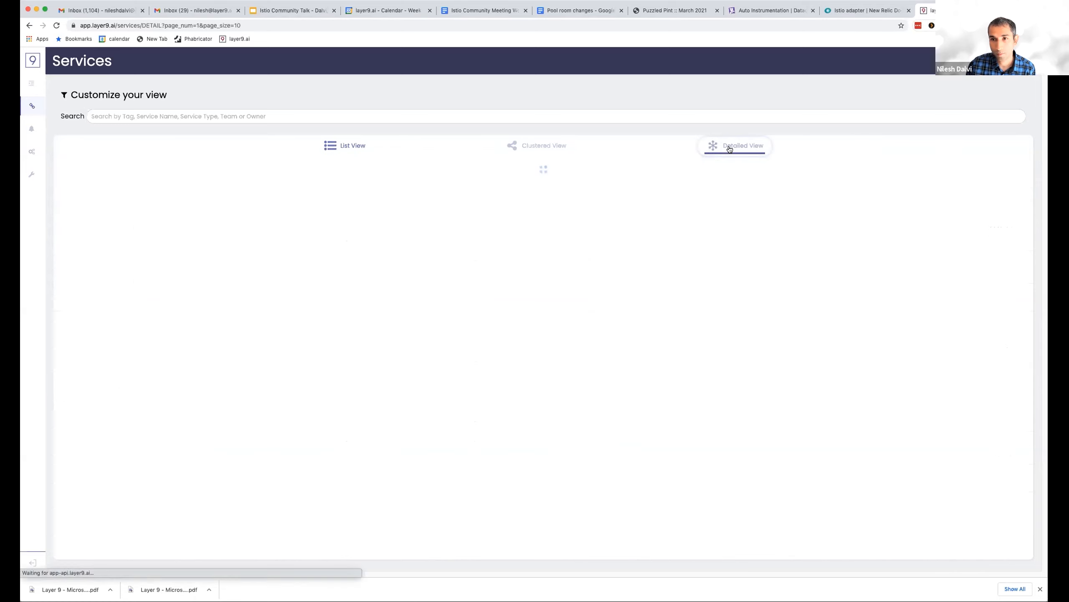
left_click(742, 145)
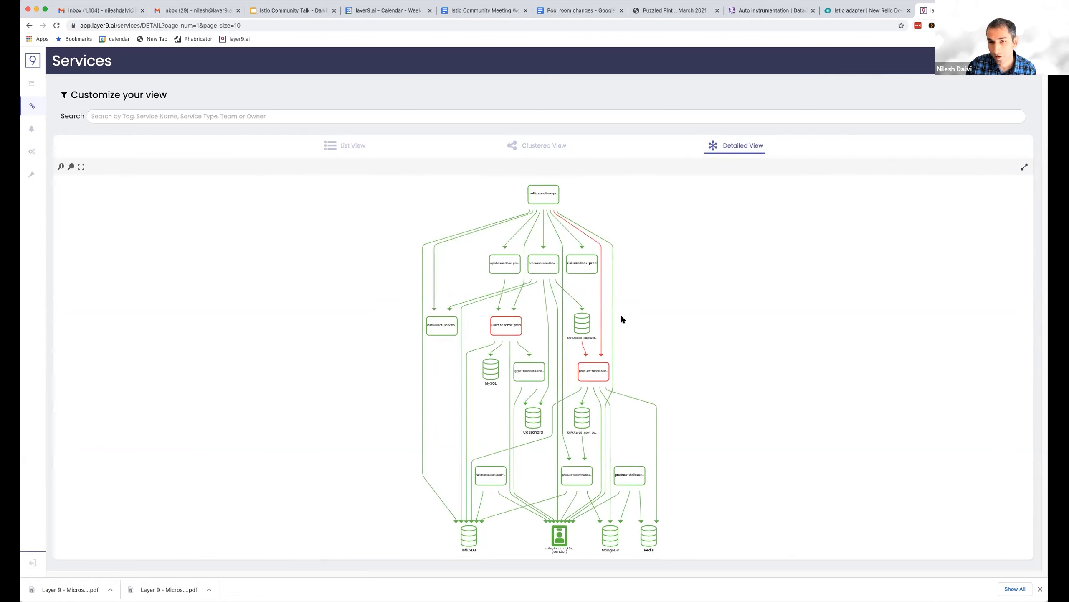
mouse_move(620, 316)
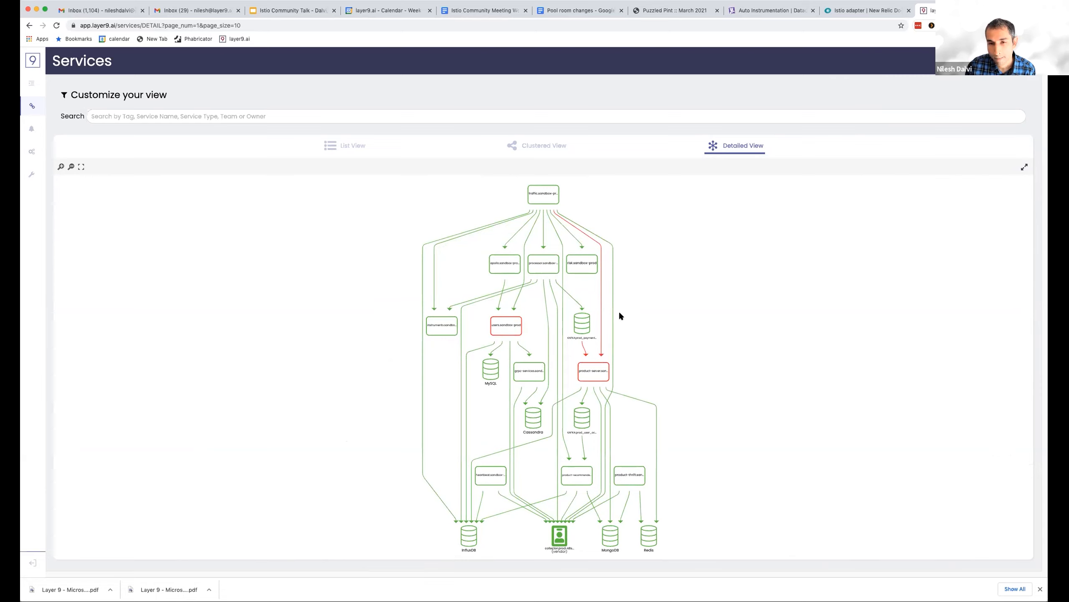
mouse_move(653, 321)
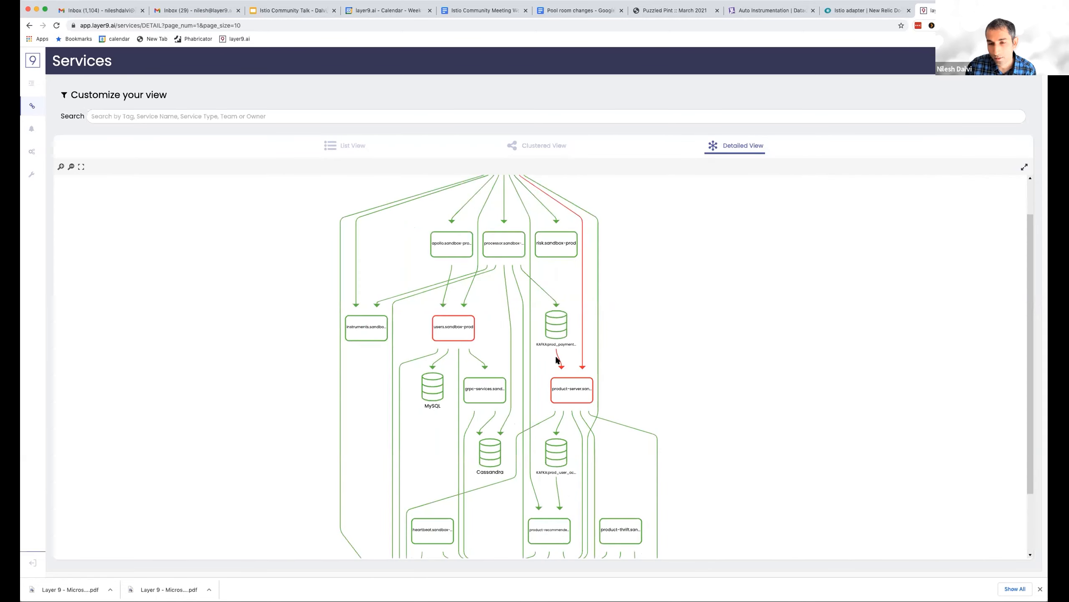
mouse_move(680, 325)
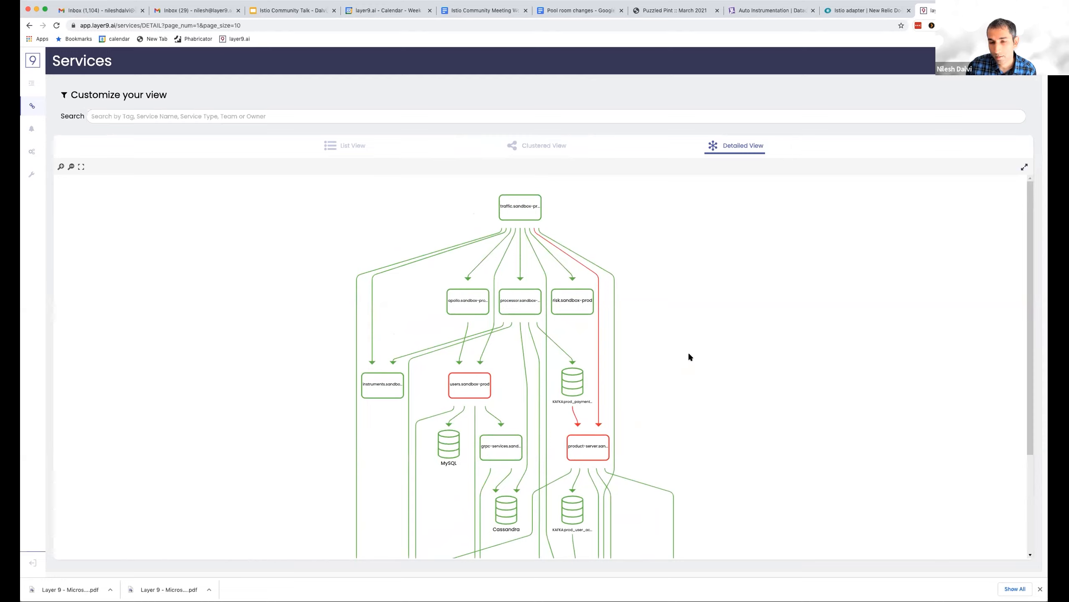
mouse_move(474, 376)
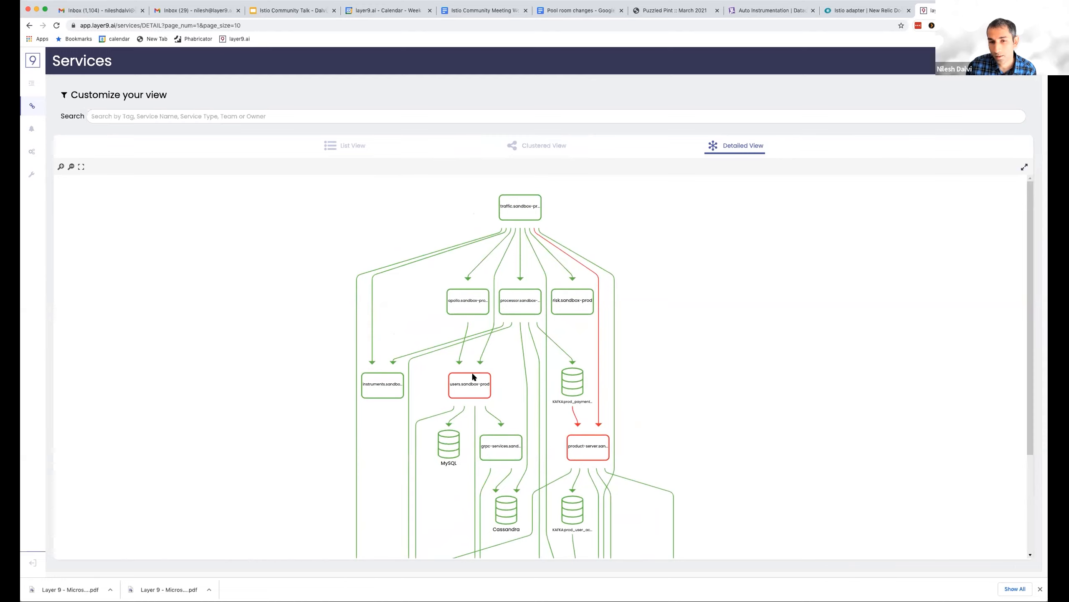
mouse_move(503, 382)
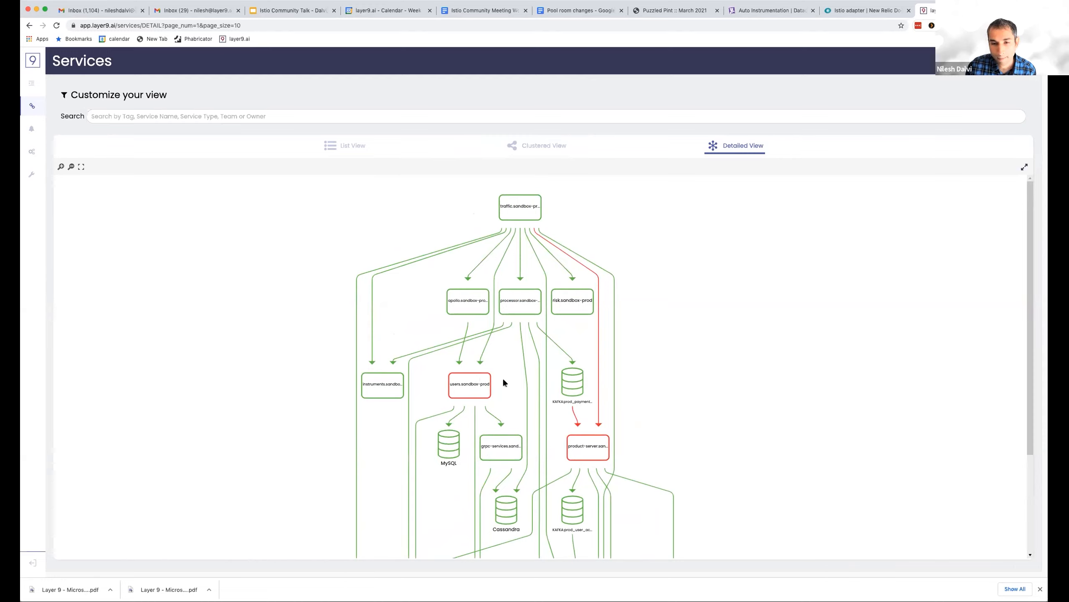
scroll("down", 3)
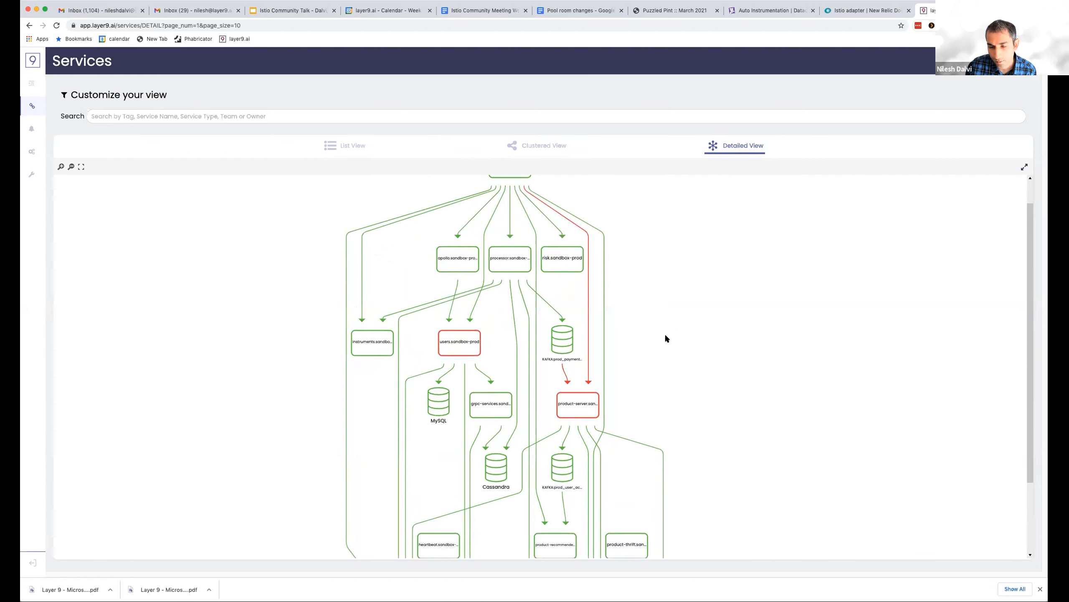
mouse_move(583, 360)
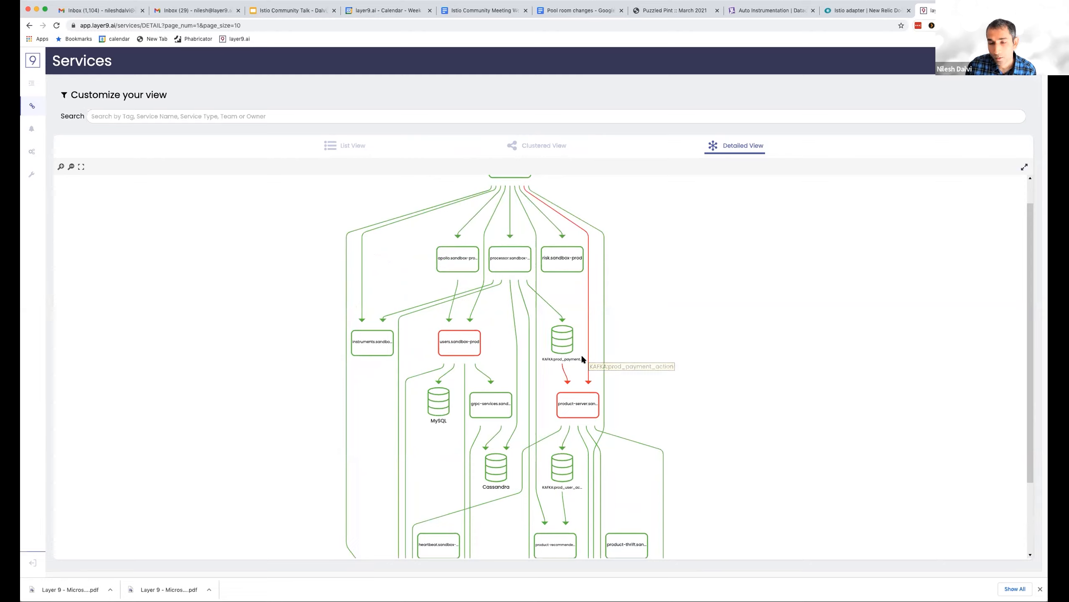
mouse_move(581, 360)
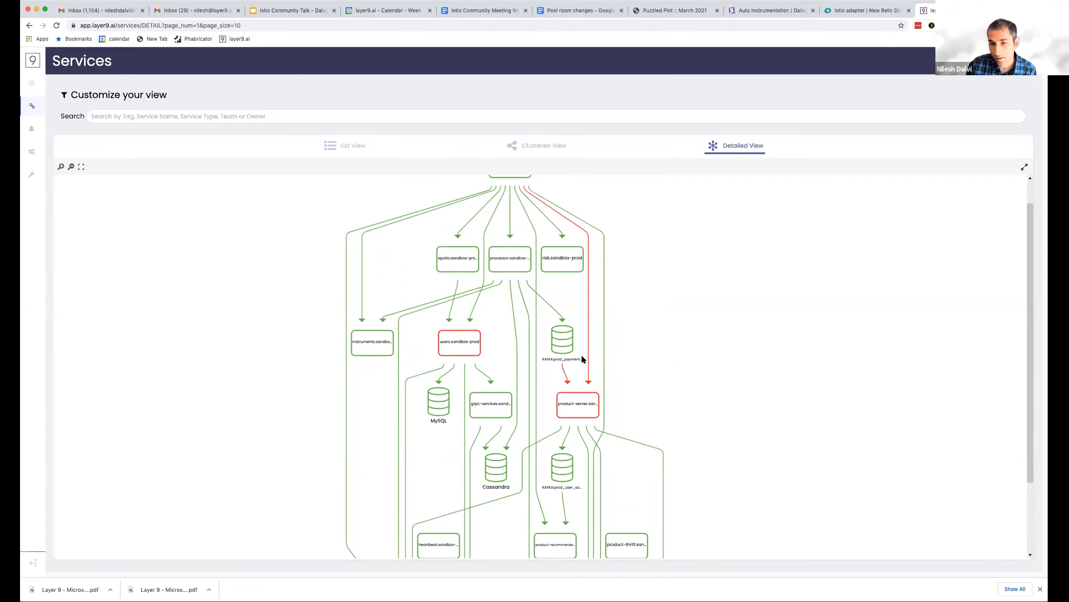
mouse_move(559, 341)
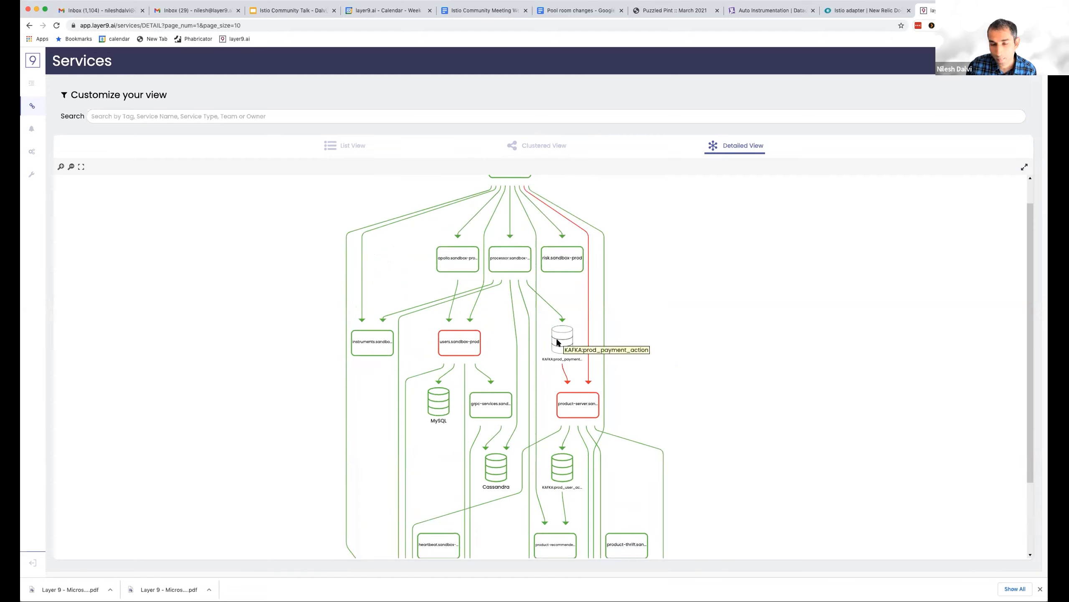
mouse_move(562, 345)
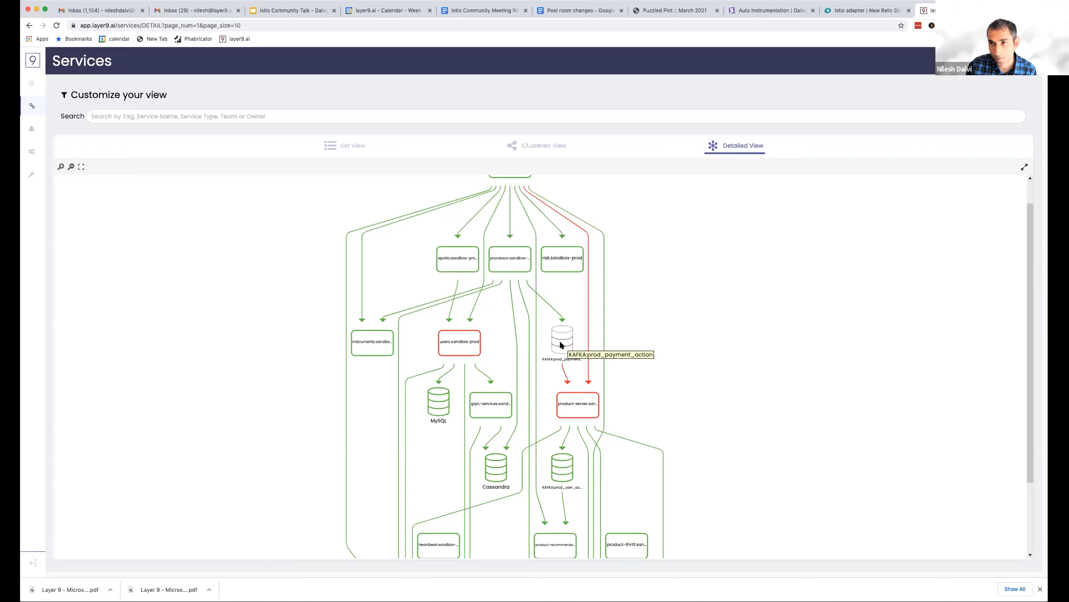
left_click(561, 340)
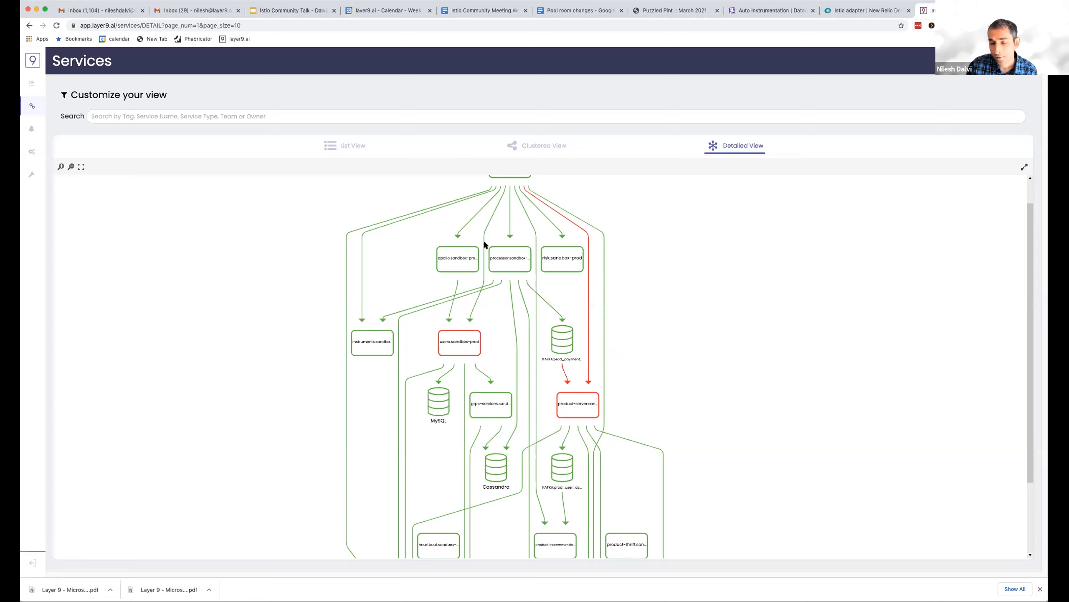
mouse_move(565, 373)
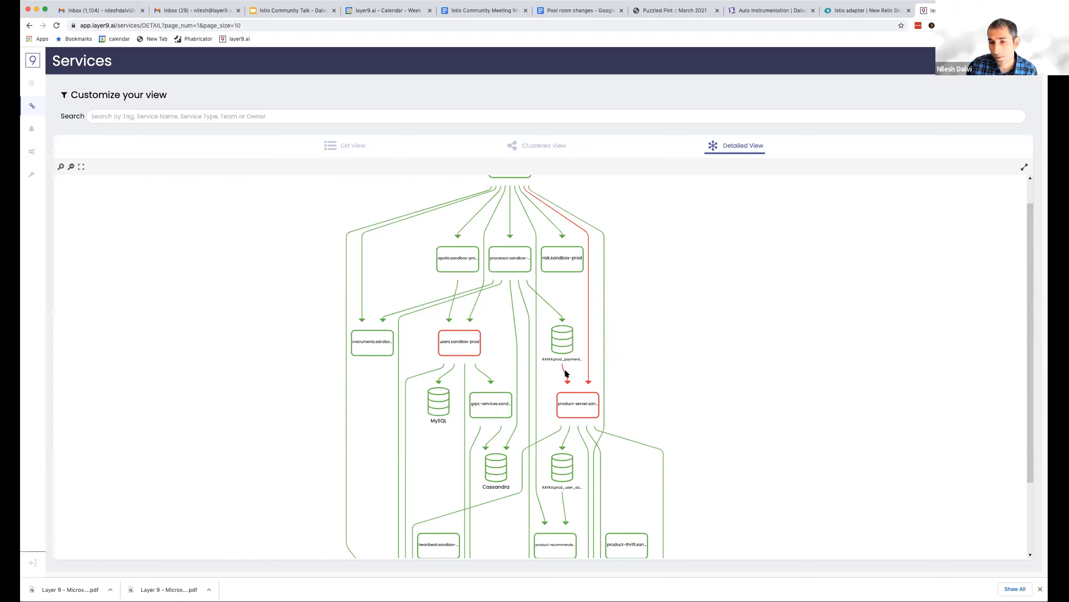
scroll("down", 3)
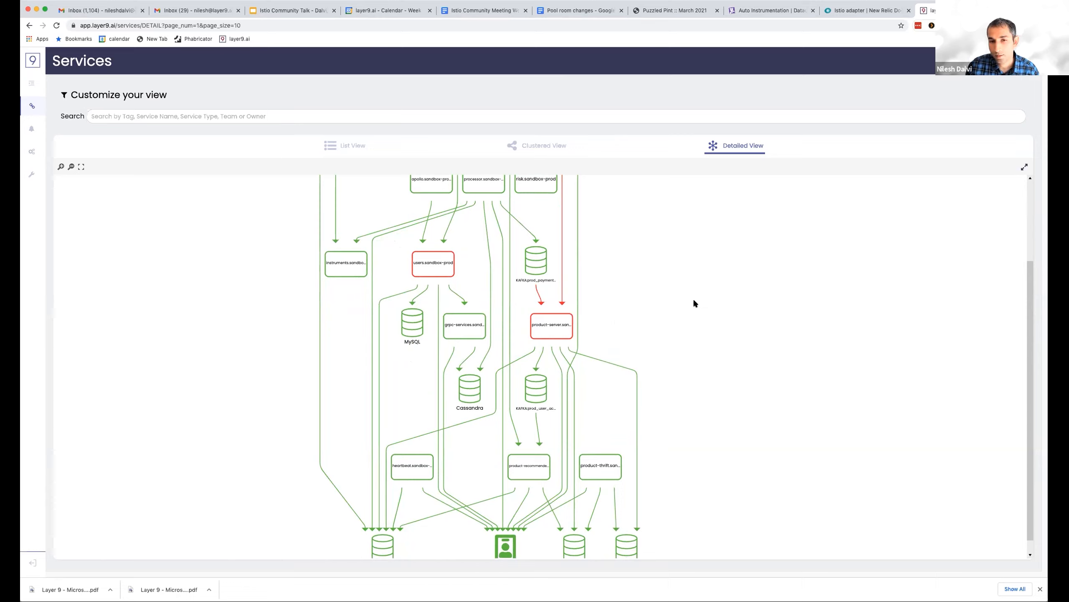
mouse_move(510, 307)
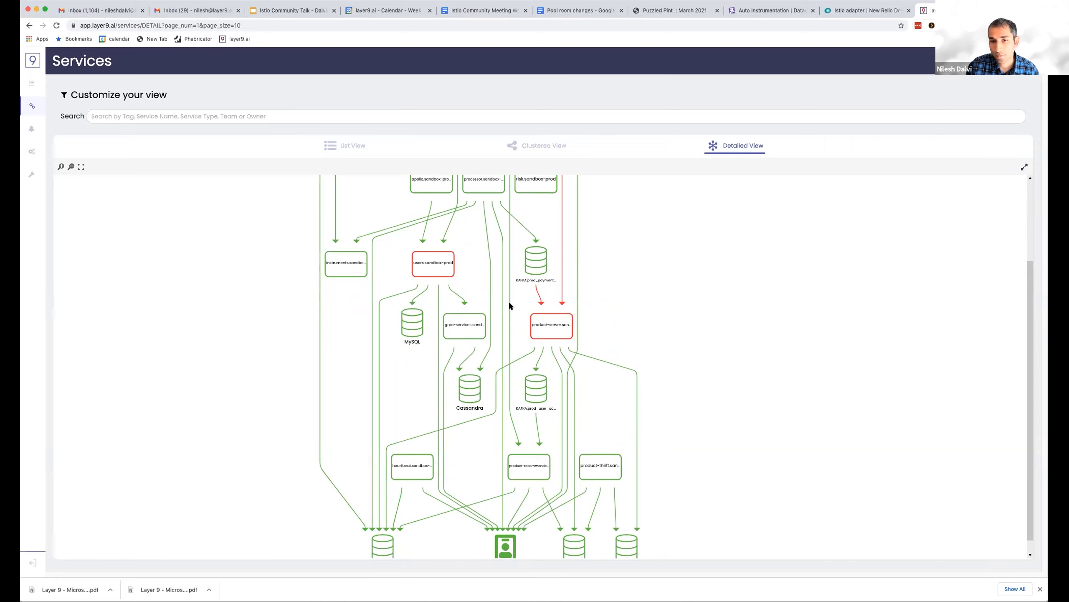
mouse_move(514, 306)
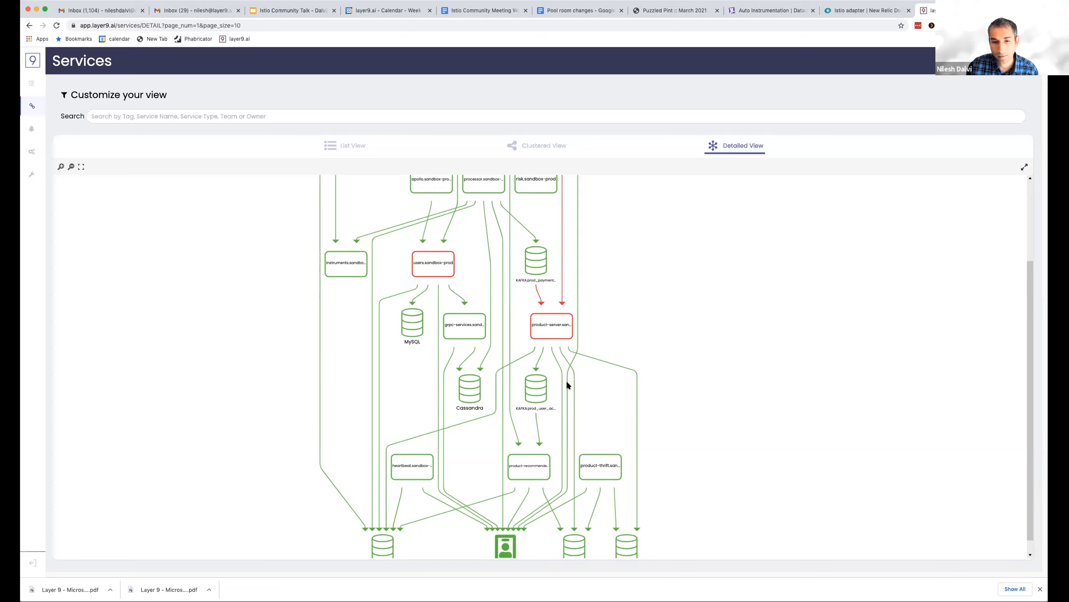
scroll("down", 3)
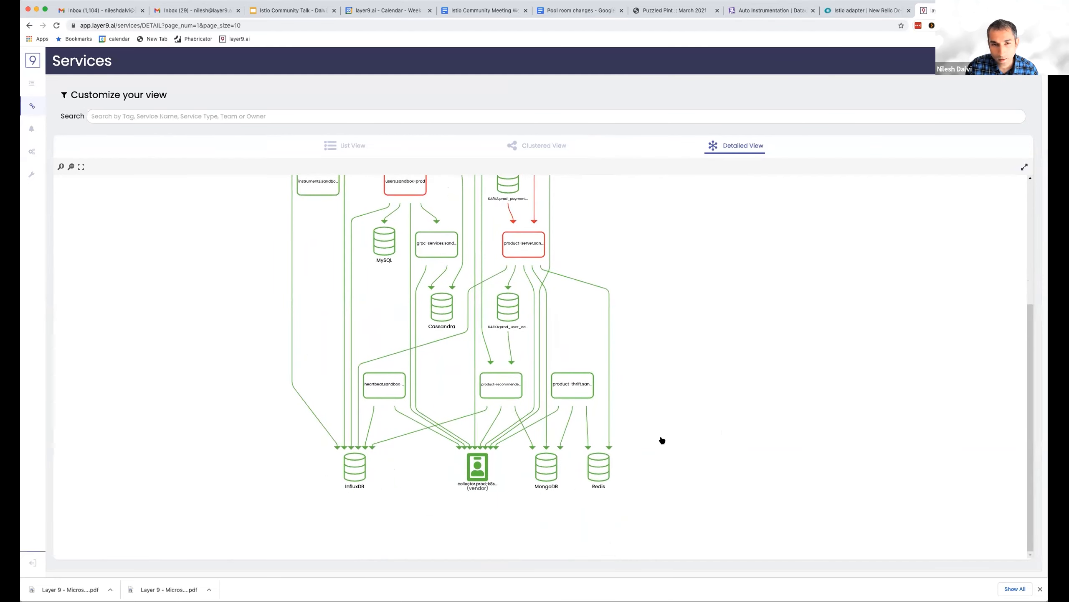
scroll("up", 3)
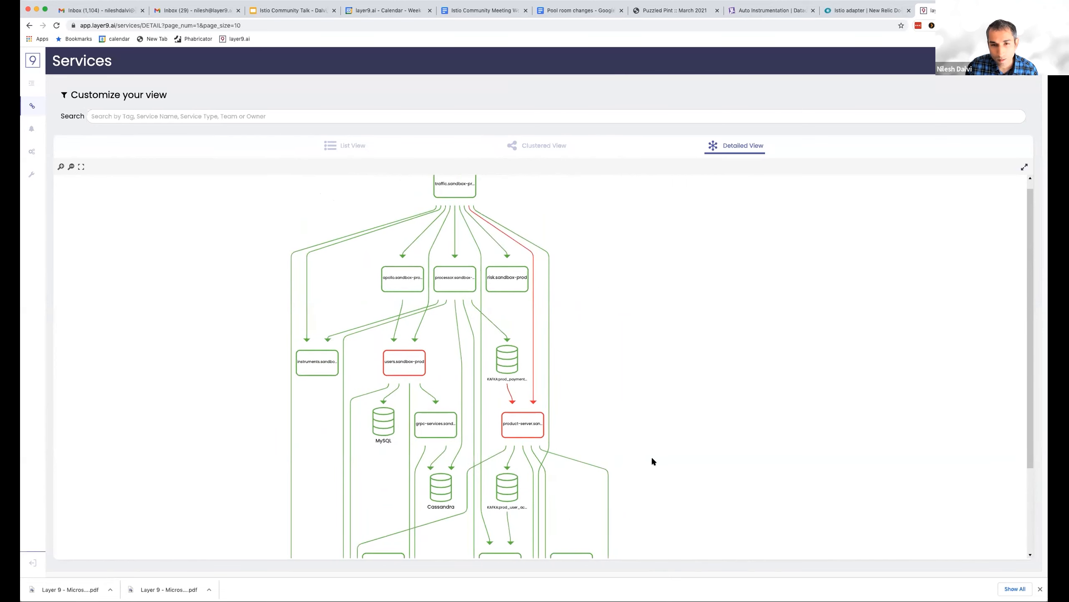
mouse_move(547, 455)
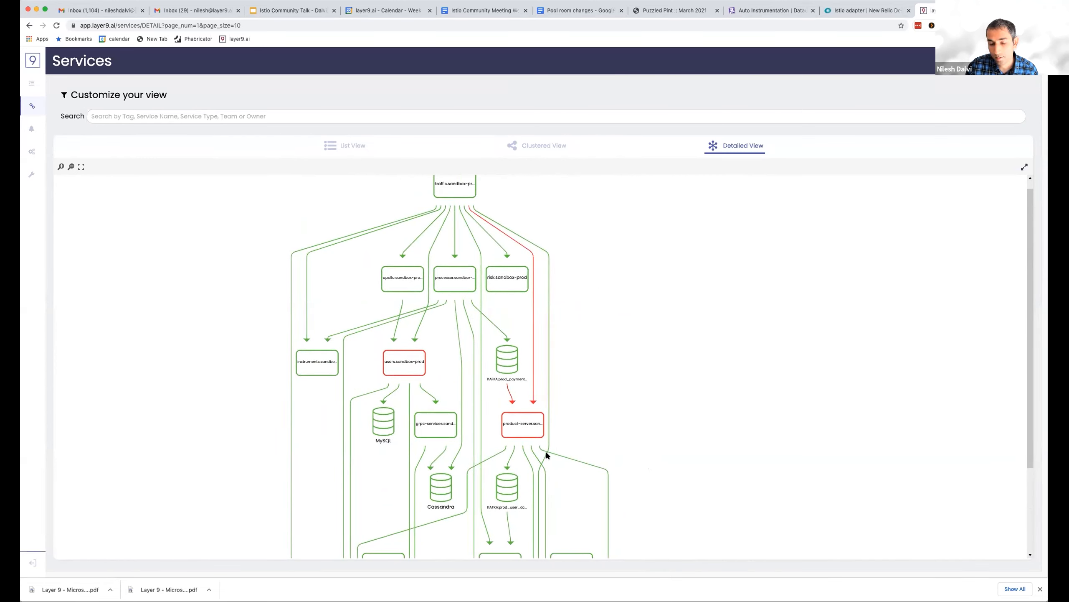
mouse_move(547, 455)
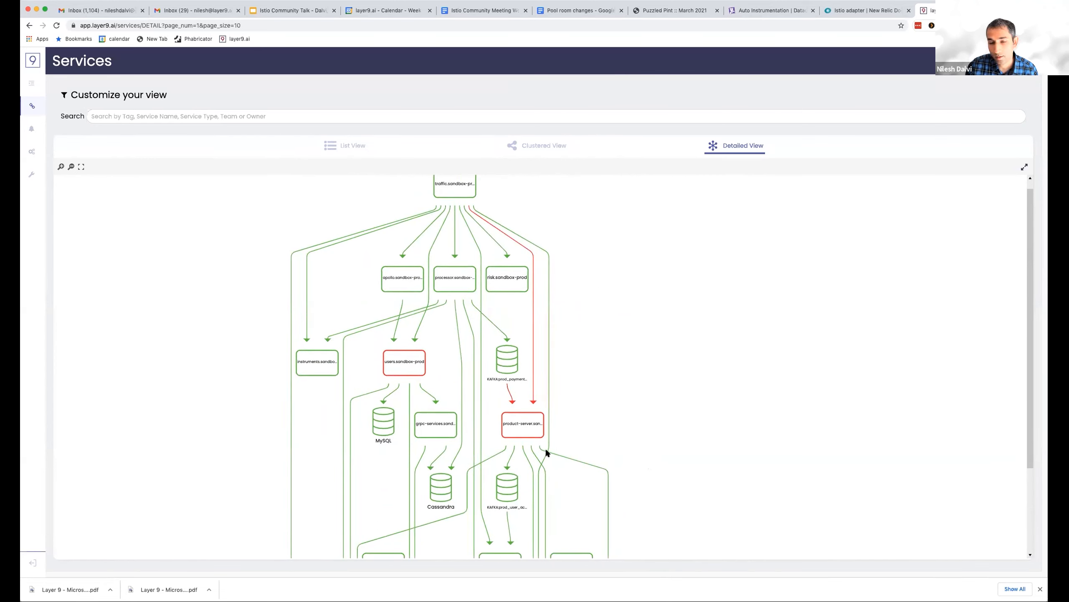
mouse_move(516, 452)
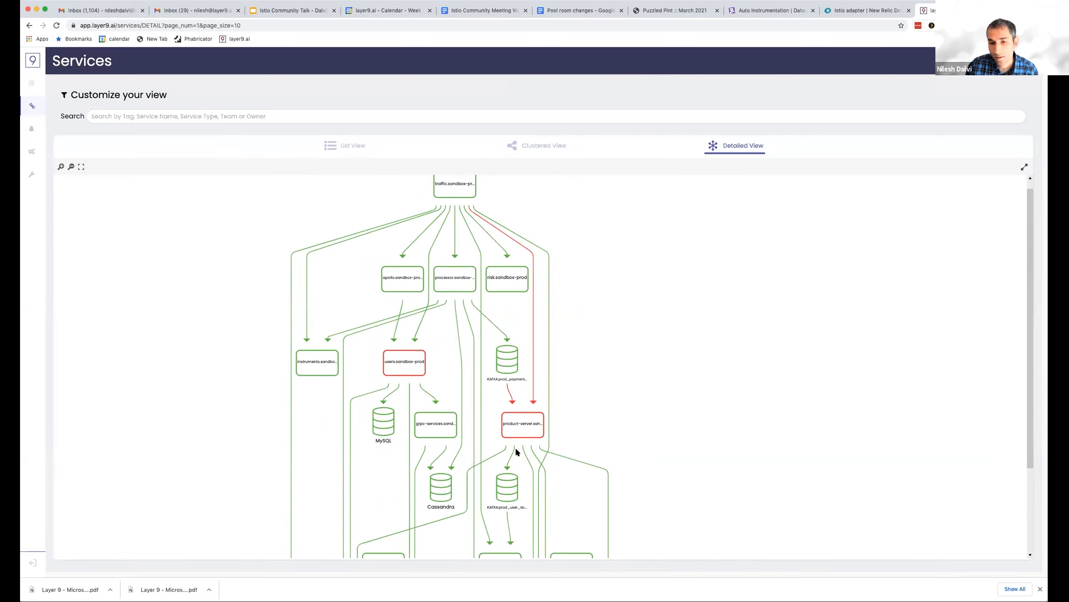
mouse_move(516, 452)
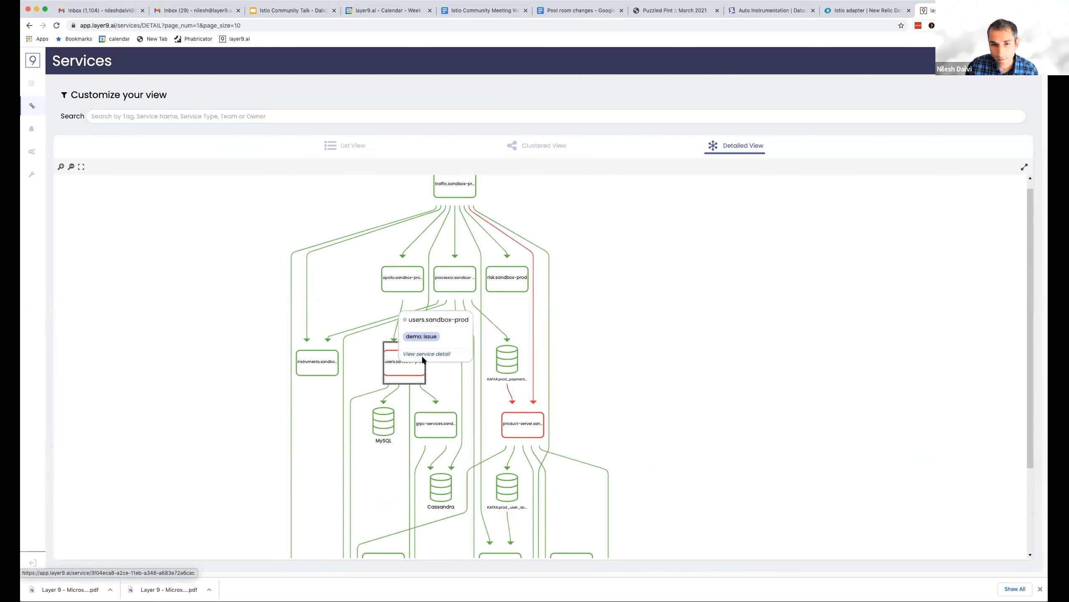
Go to View service detail for the red users.sandbox-prod node.
left_click(426, 353)
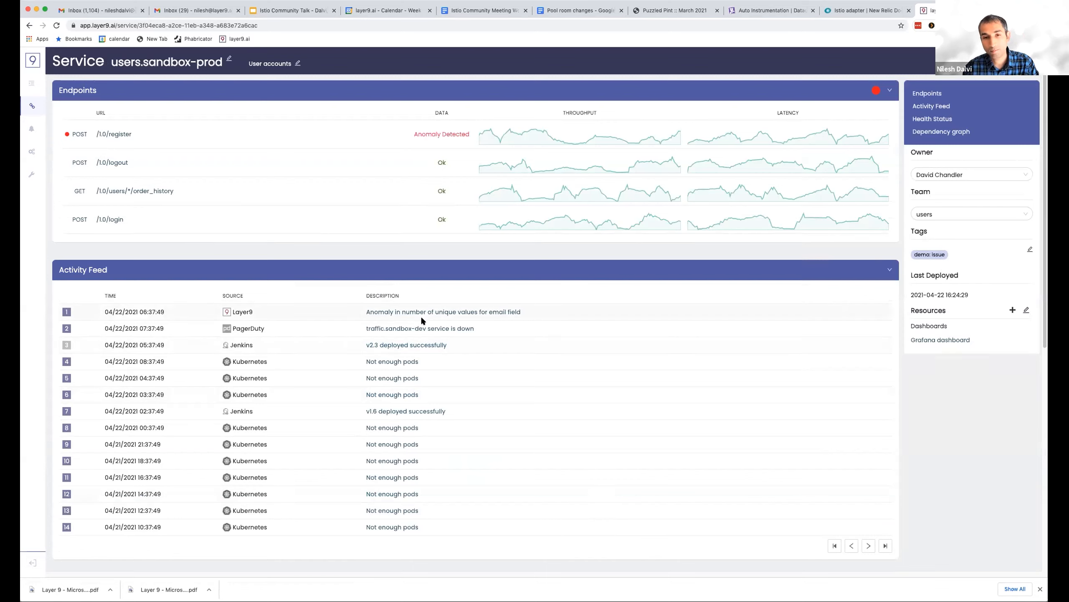
mouse_move(358, 362)
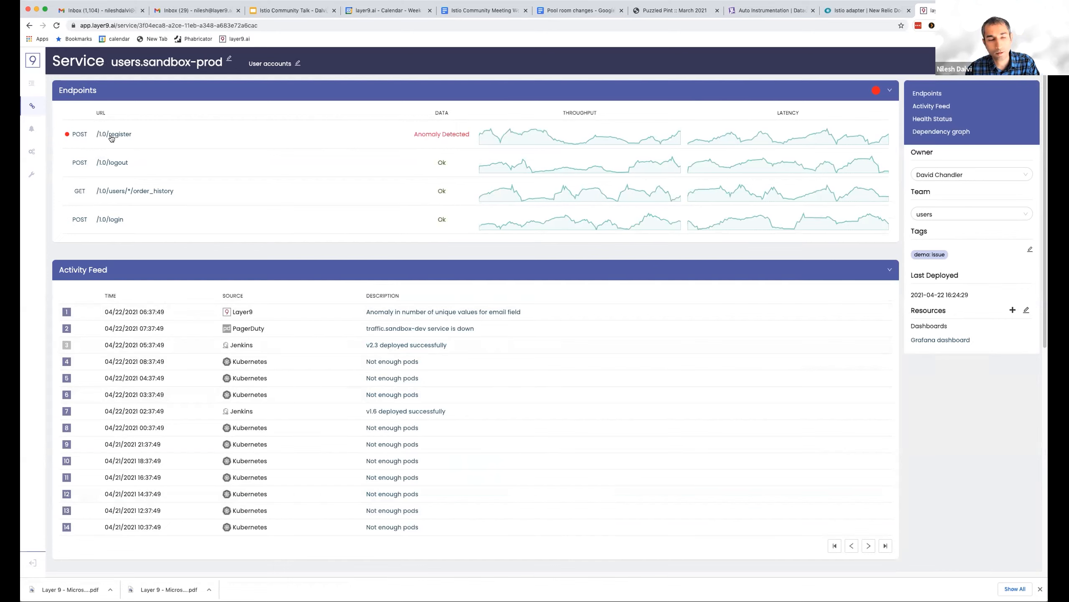
mouse_move(137, 219)
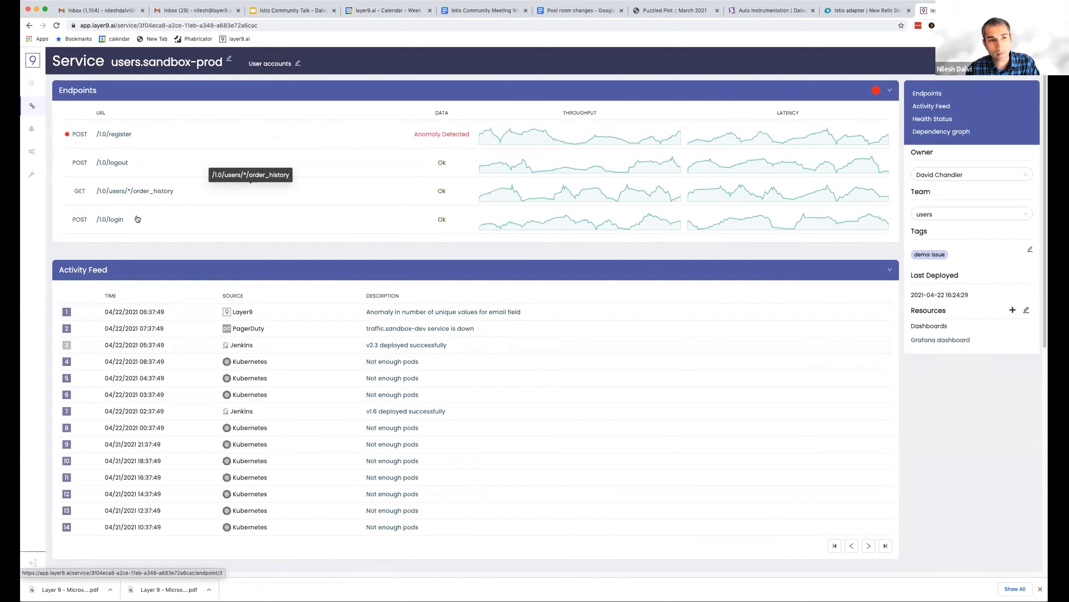
mouse_move(139, 224)
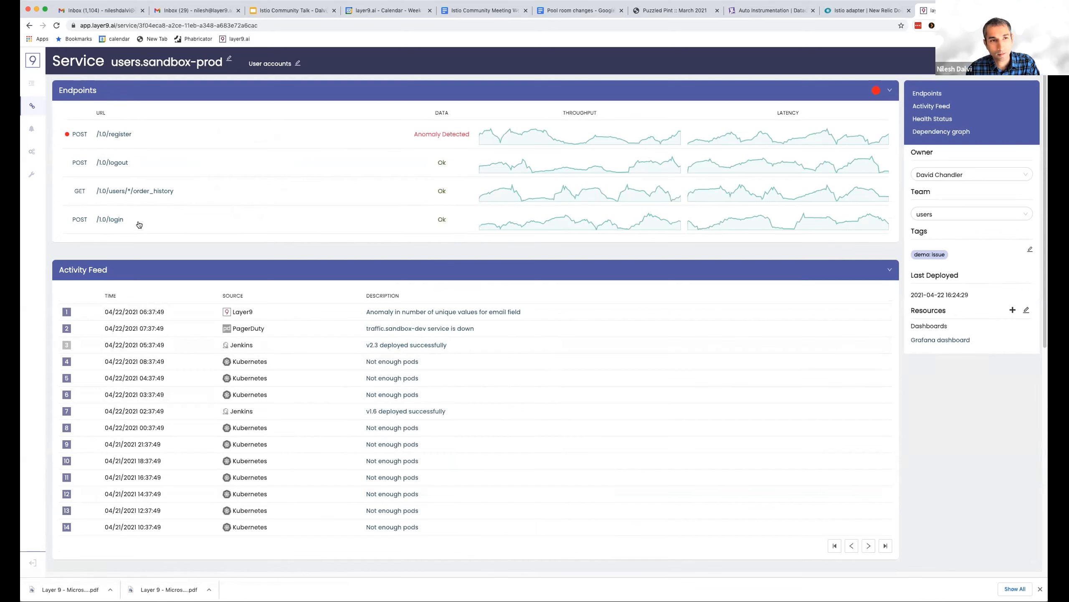
mouse_move(110, 219)
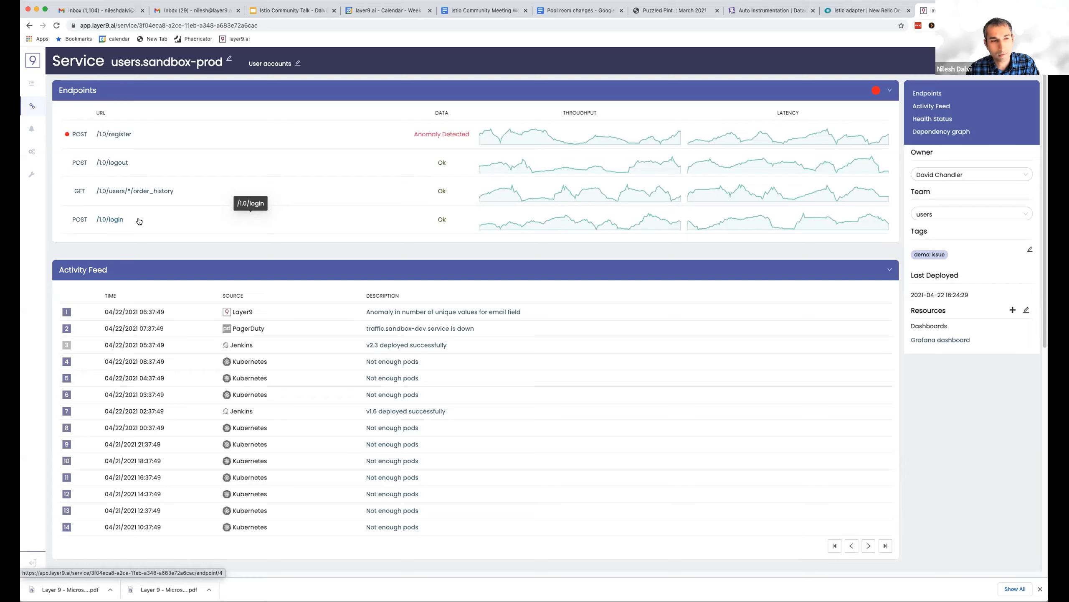
mouse_move(139, 191)
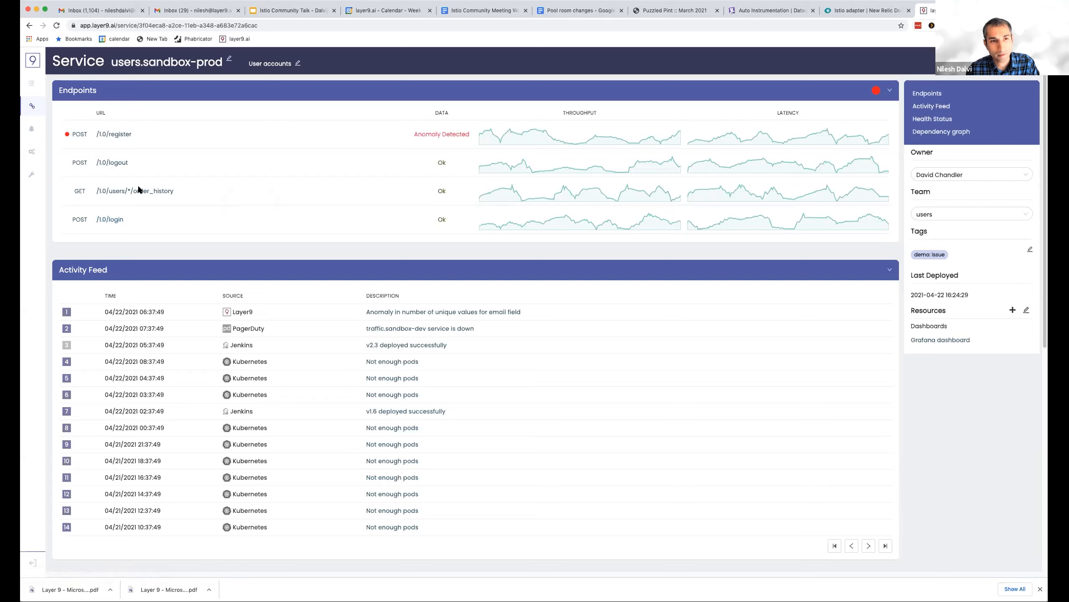
mouse_move(134, 191)
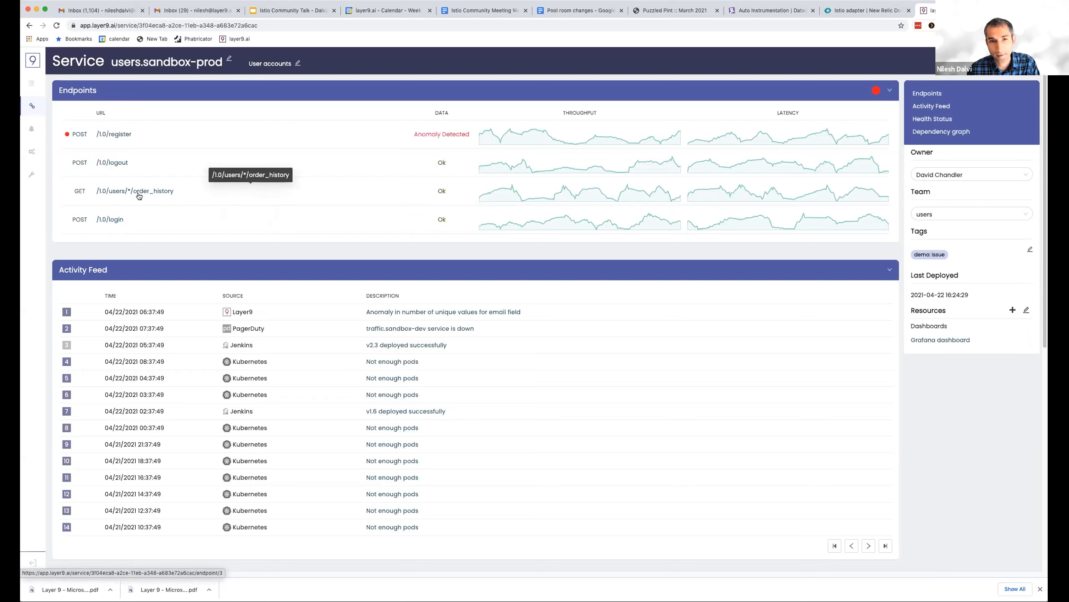
mouse_move(412, 137)
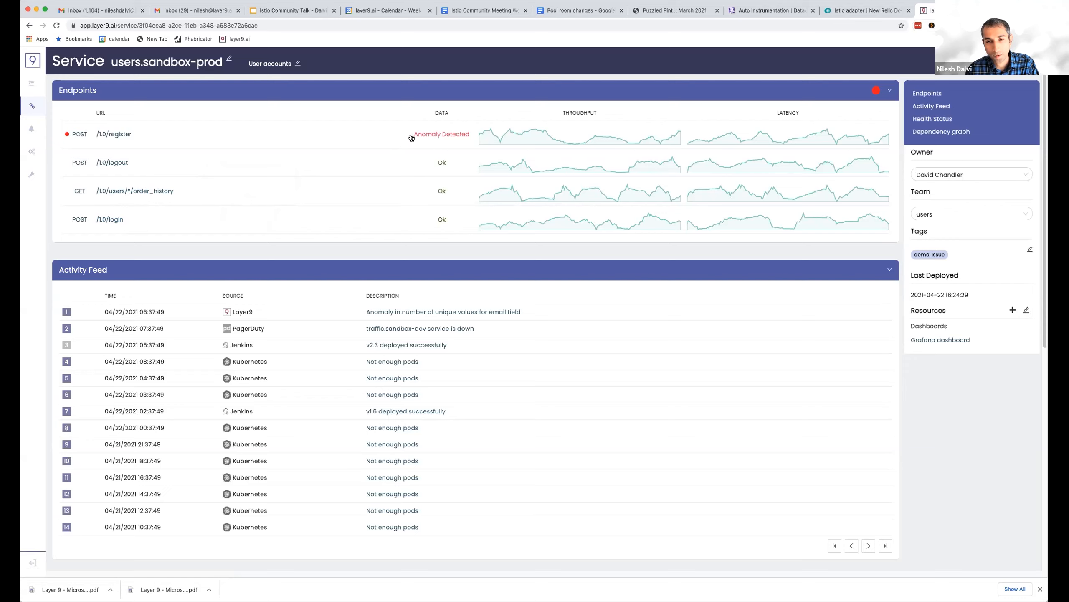
mouse_move(529, 161)
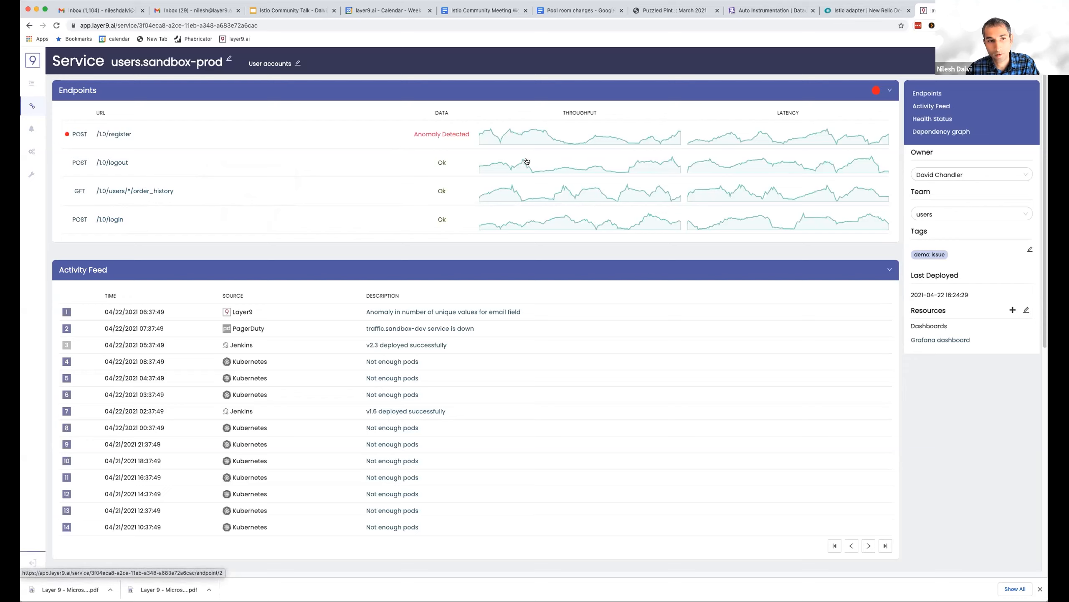
Review users.sandbox-prod's health statuses and dependency graph, then return to the Endpoints panel.
scroll("down", 3)
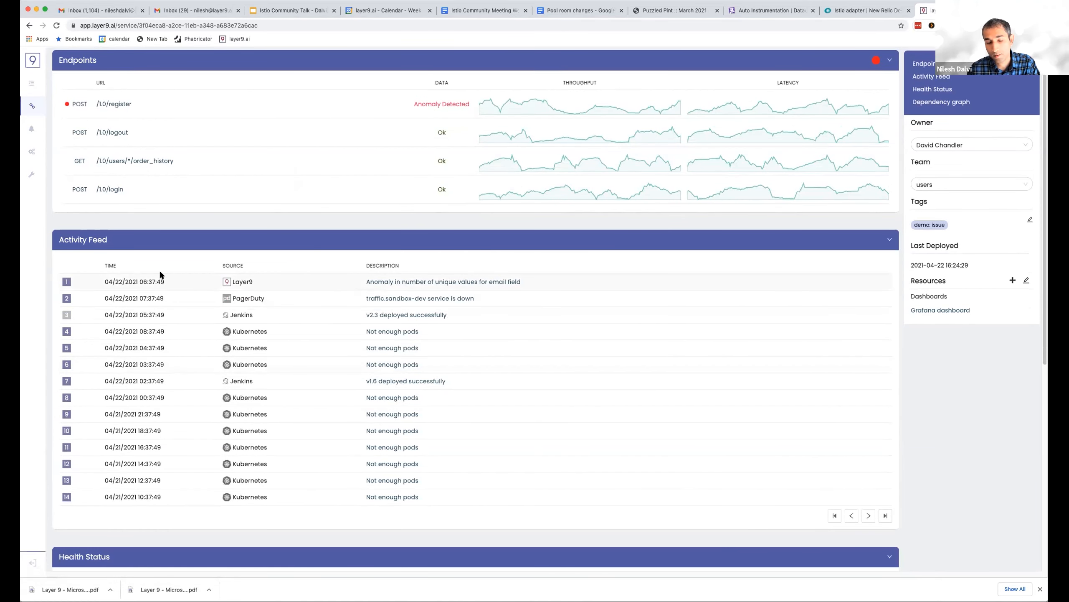
mouse_move(299, 331)
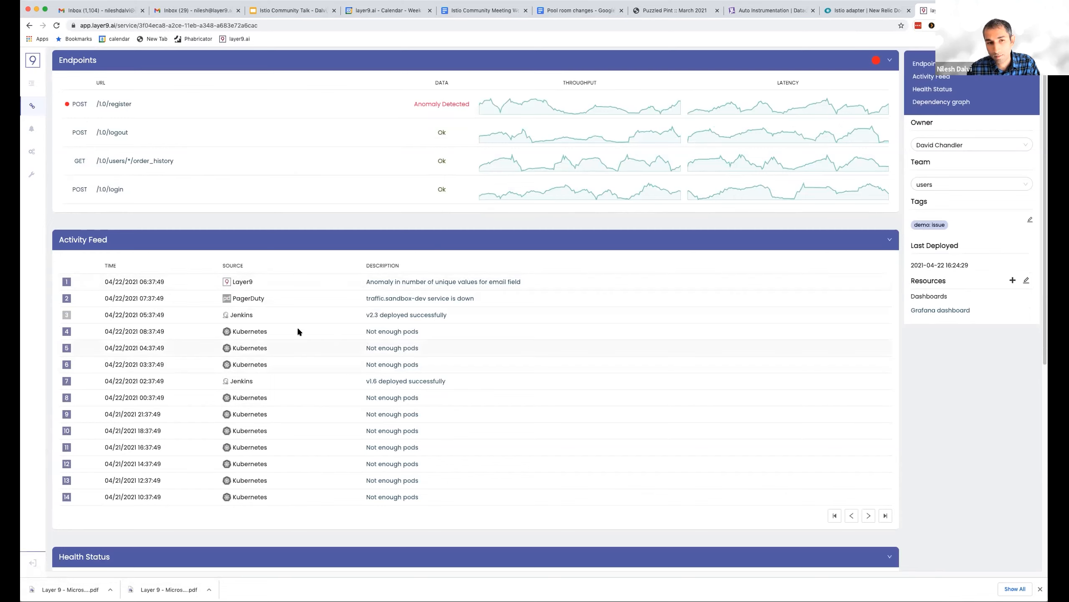
mouse_move(272, 299)
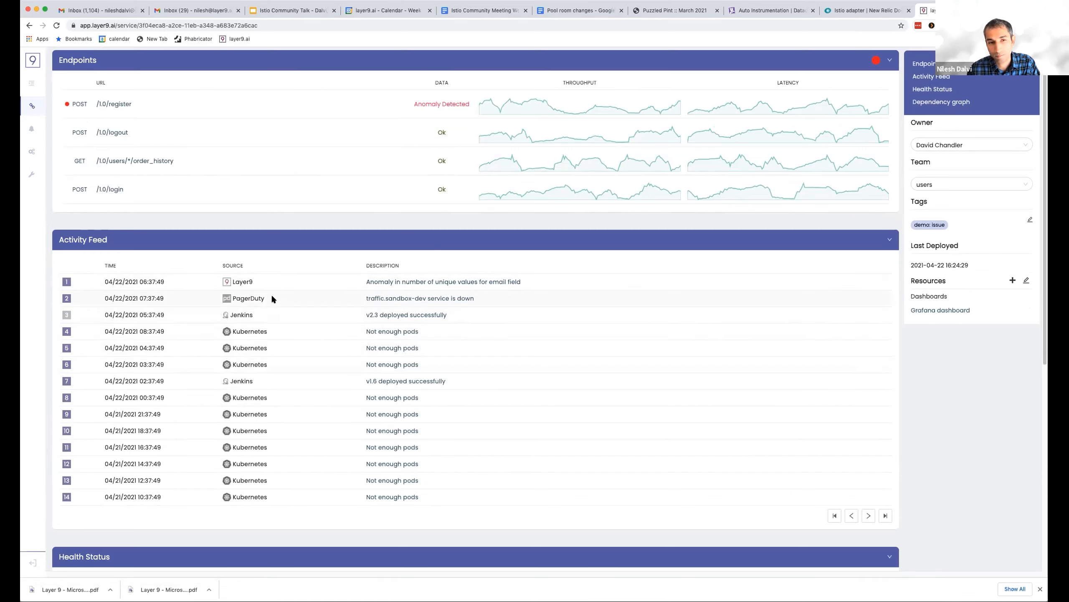
double_click(249, 298)
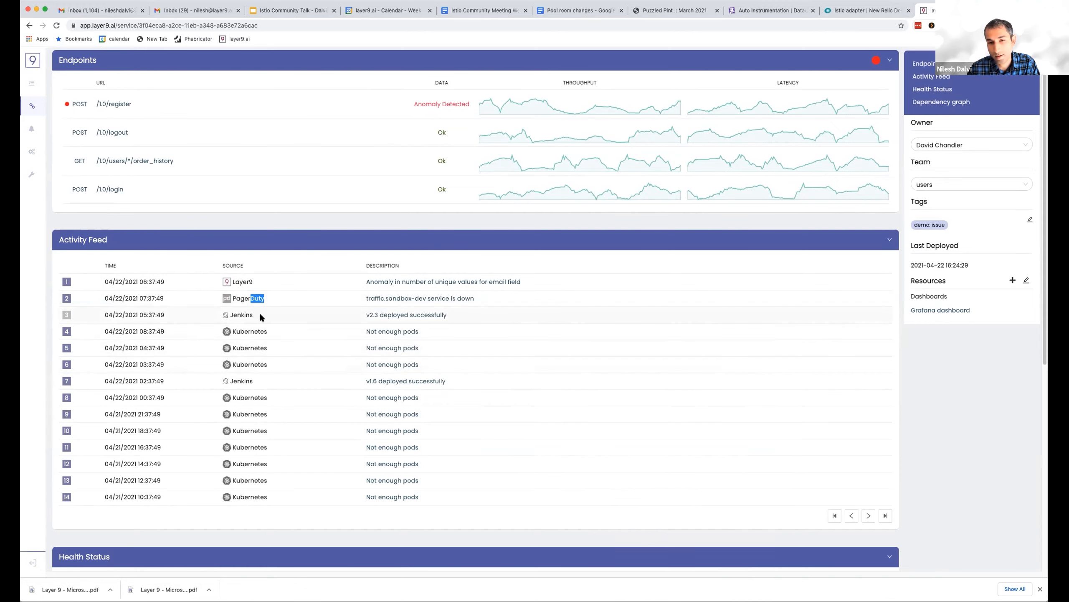
scroll("down", 3)
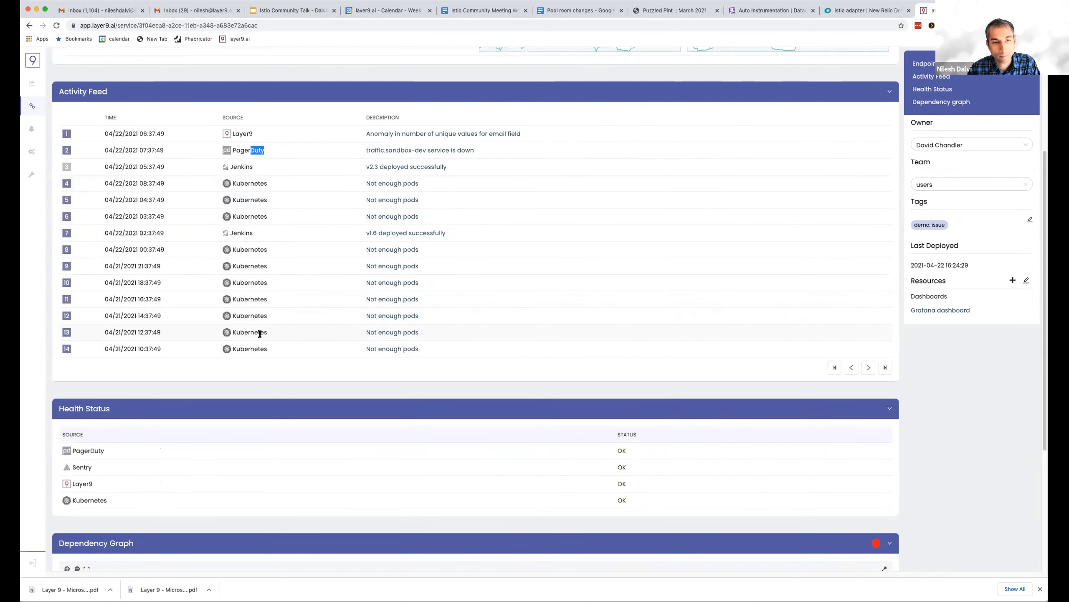
scroll("down", 3)
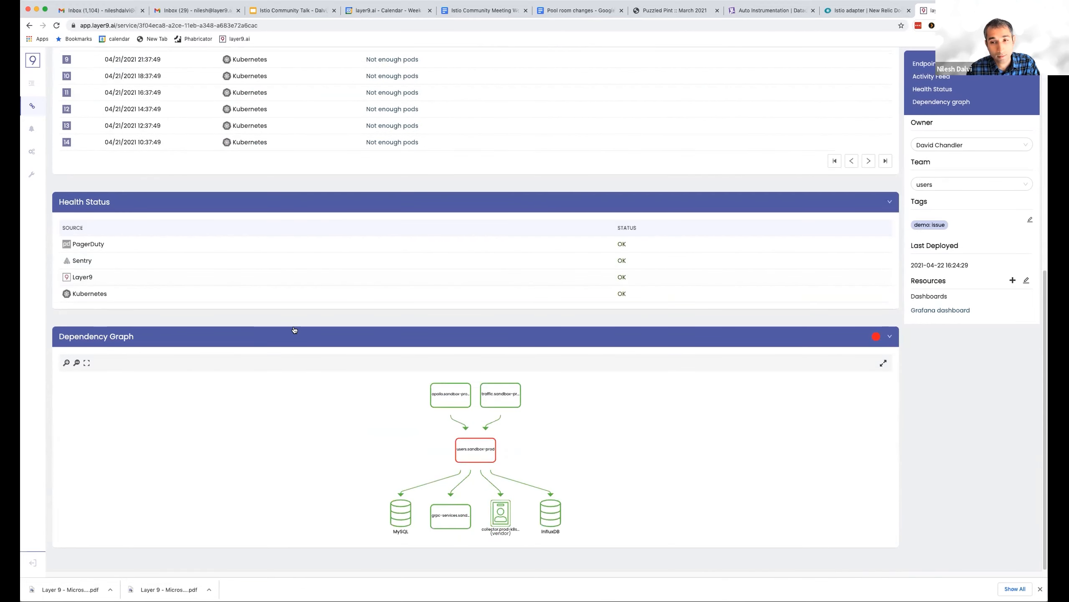
mouse_move(557, 256)
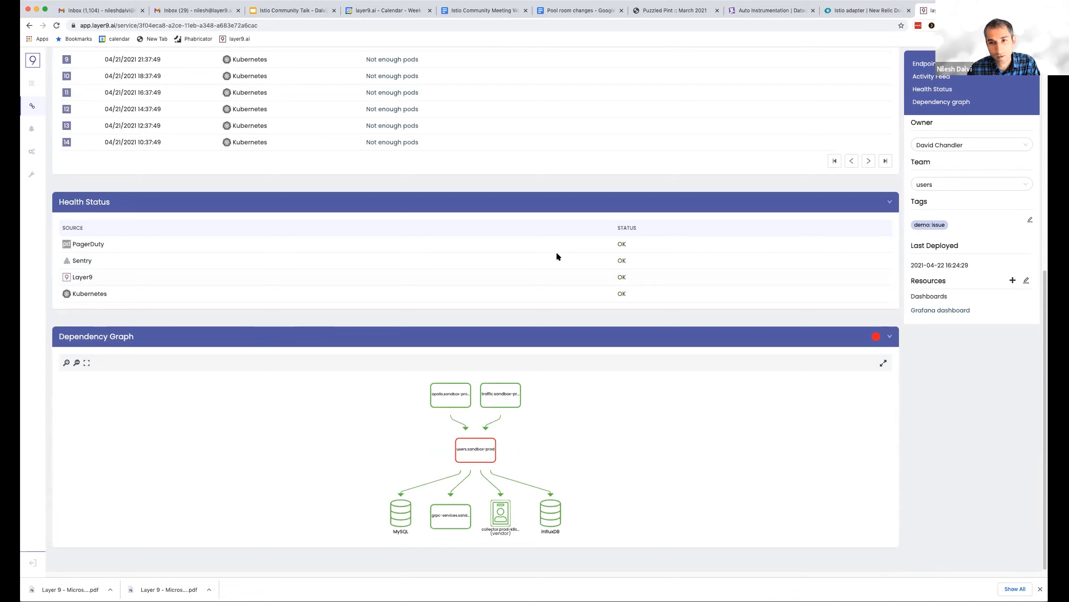
mouse_move(475, 396)
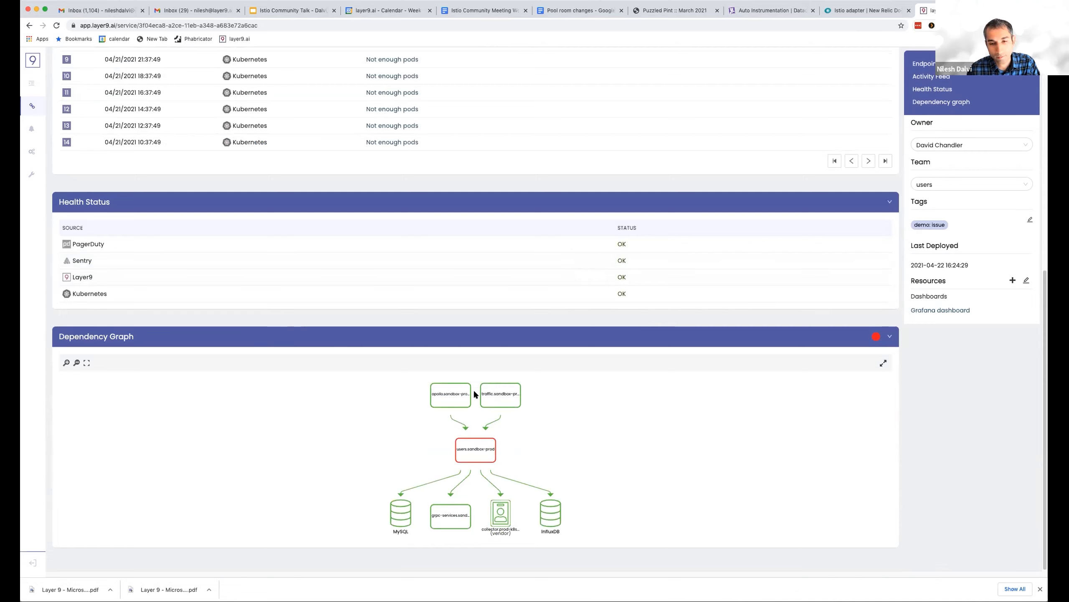
scroll("up", 3)
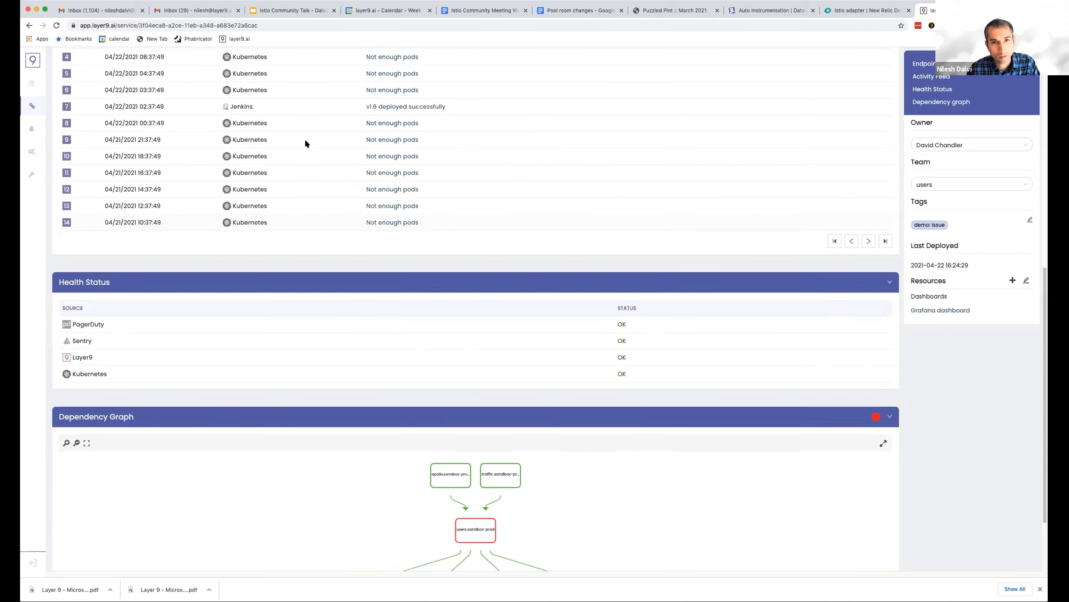
scroll("up", 3)
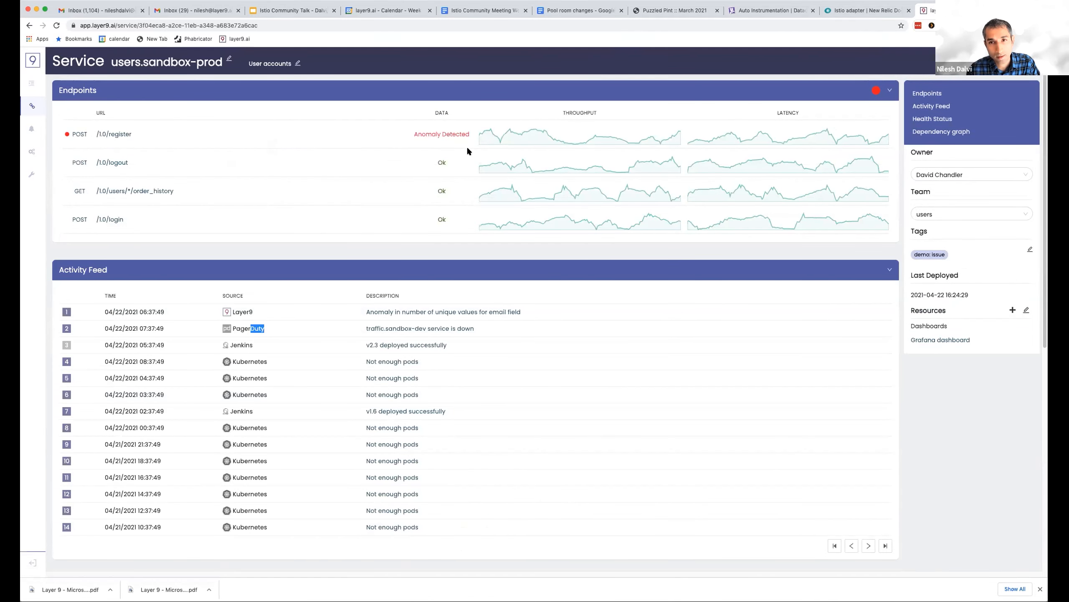
mouse_move(646, 148)
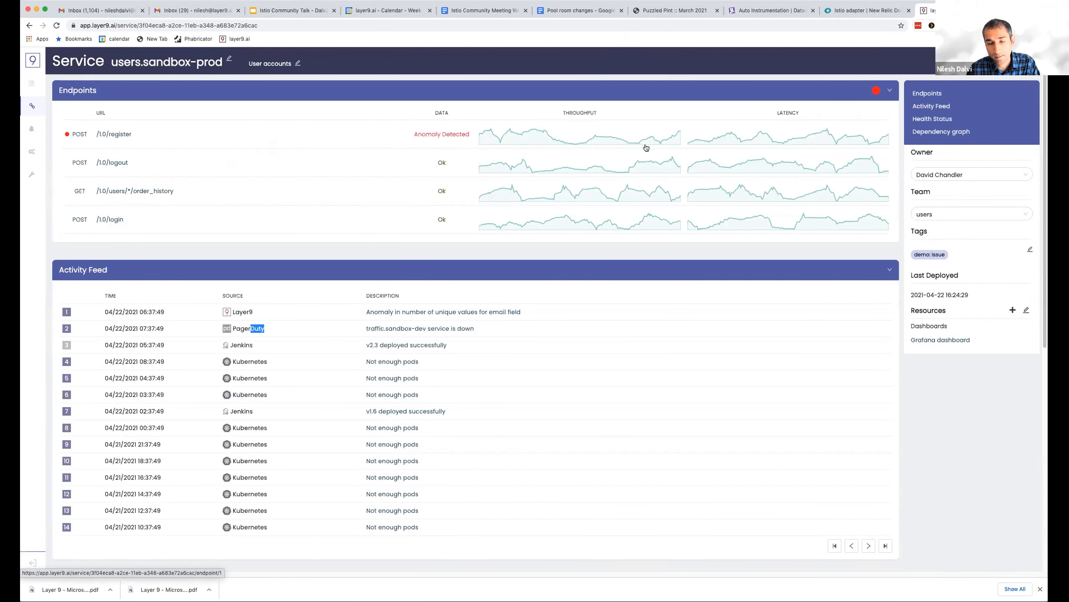
mouse_move(435, 141)
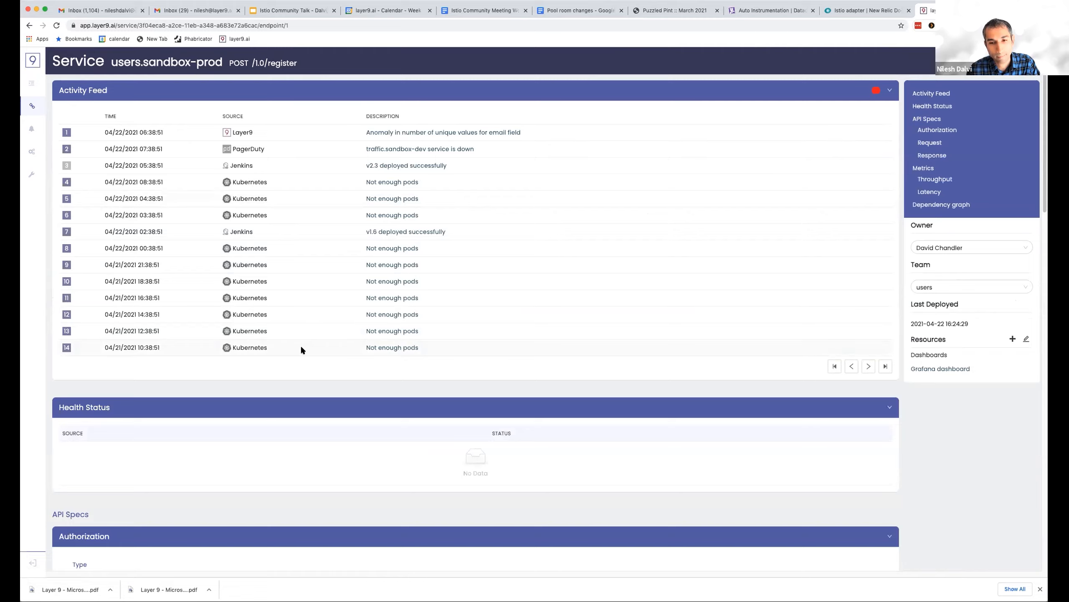
Review the register endpoint's Request and Response API specs and call out the red email parameter.
scroll("down", 3)
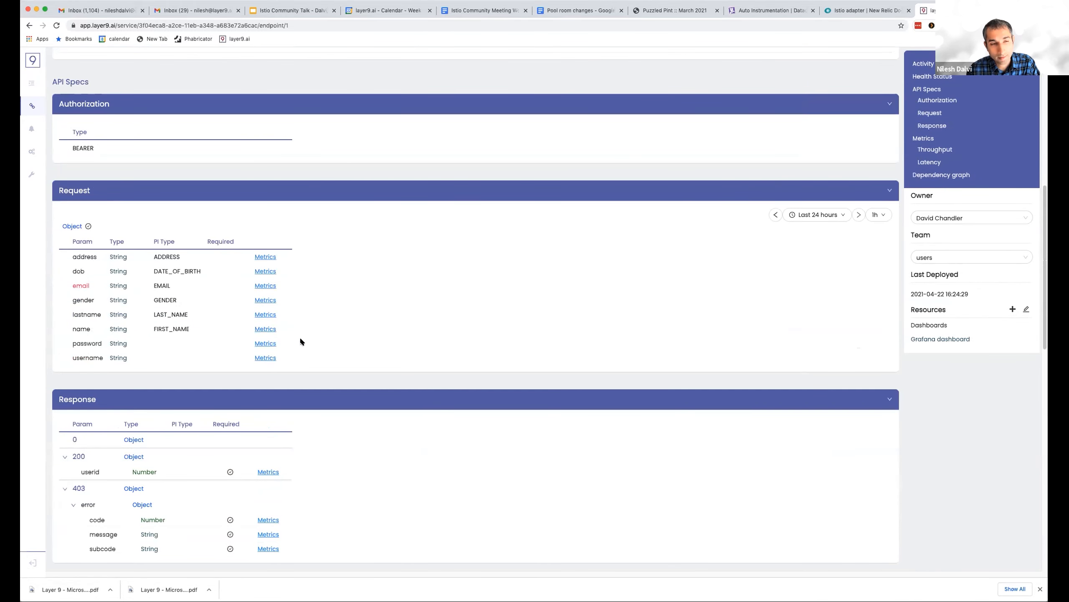
mouse_move(251, 344)
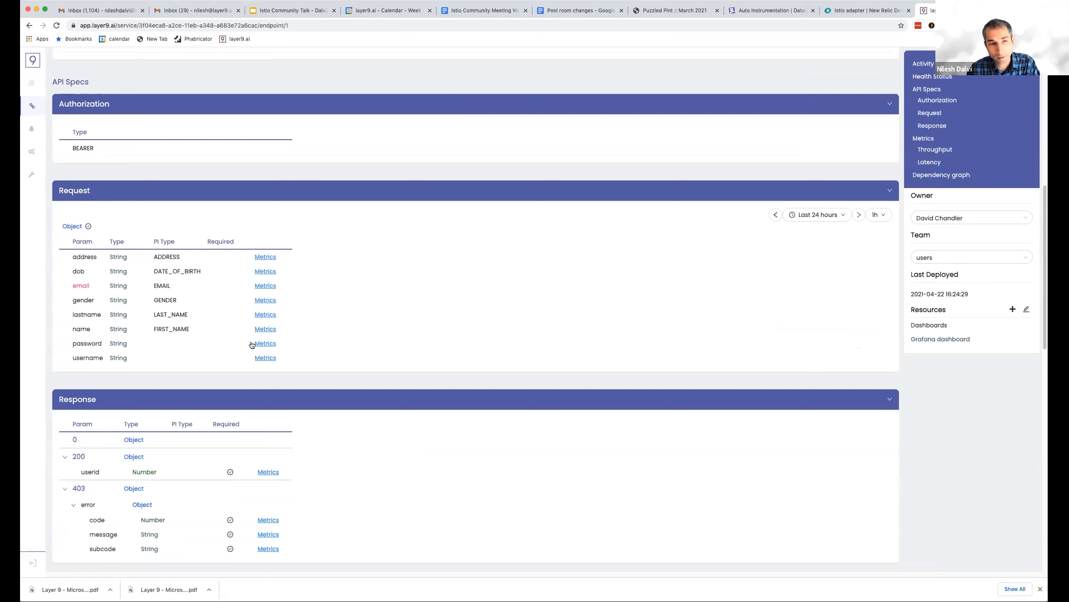
mouse_move(187, 268)
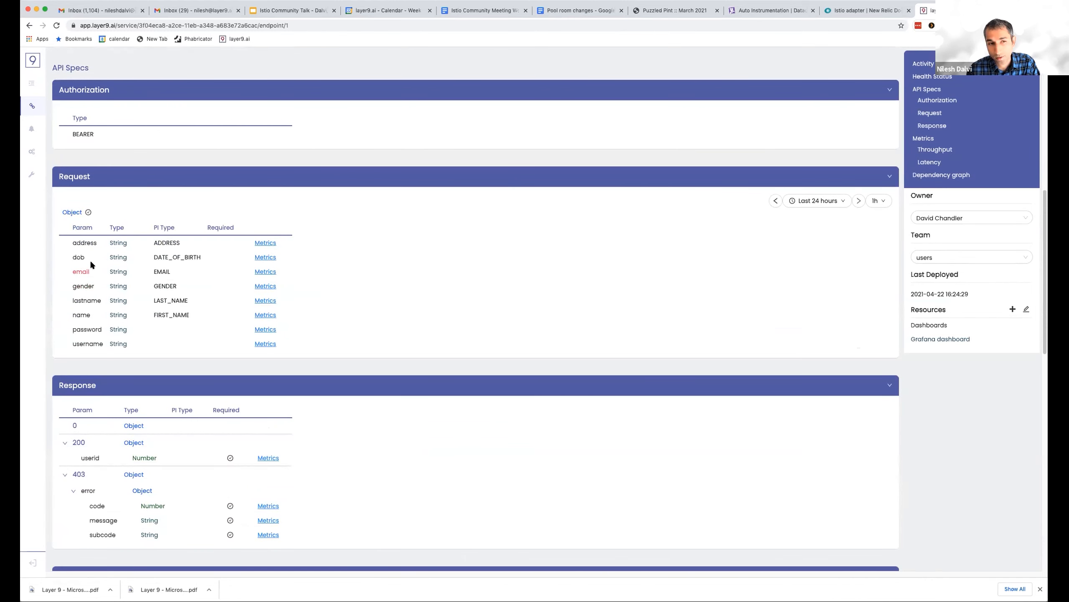
mouse_move(109, 279)
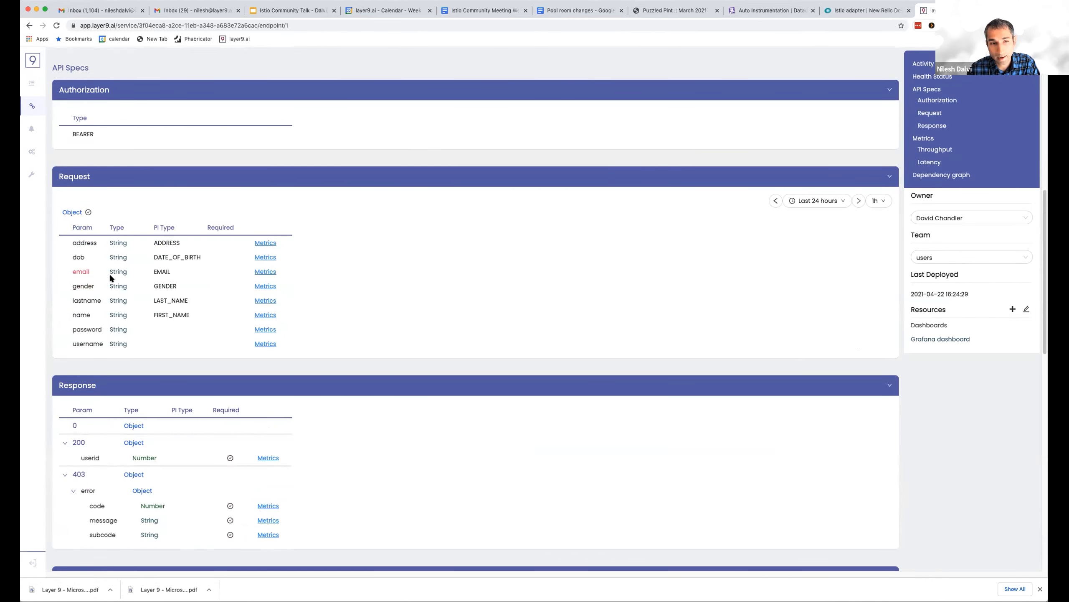
mouse_move(193, 292)
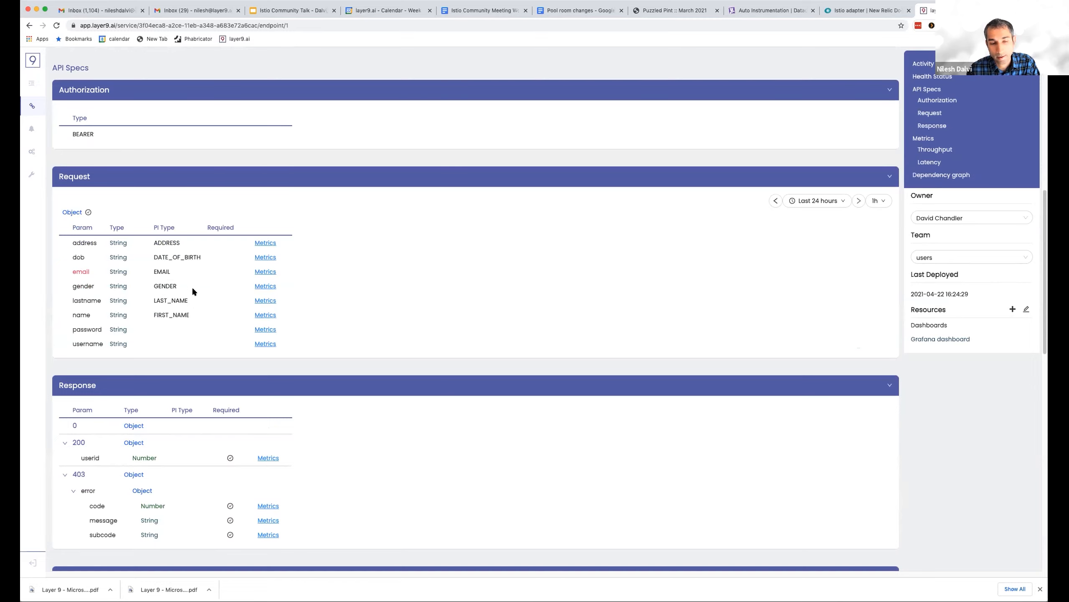
mouse_move(183, 256)
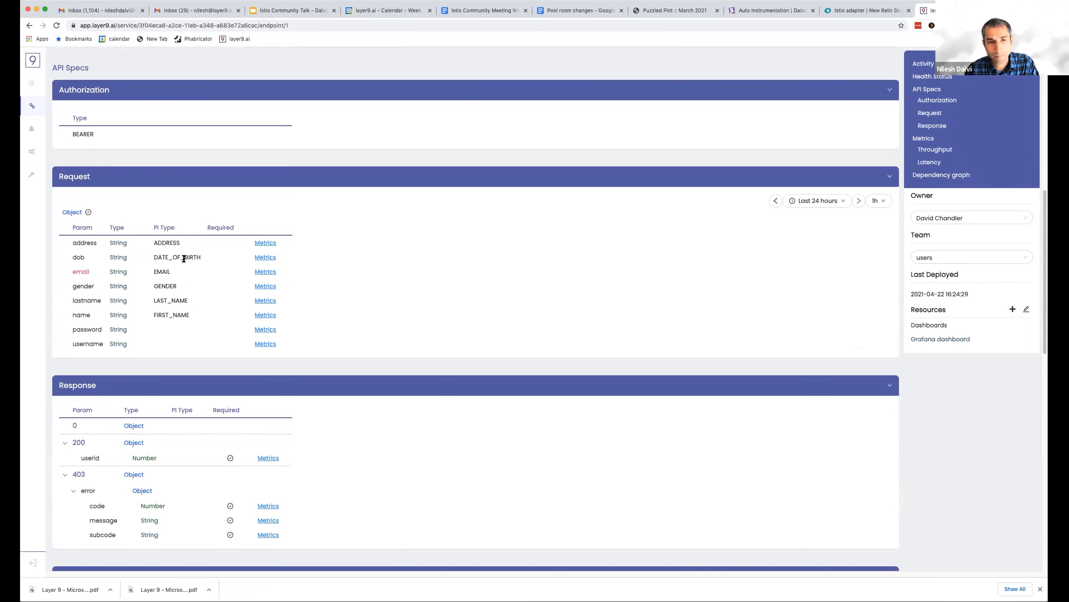
mouse_move(174, 249)
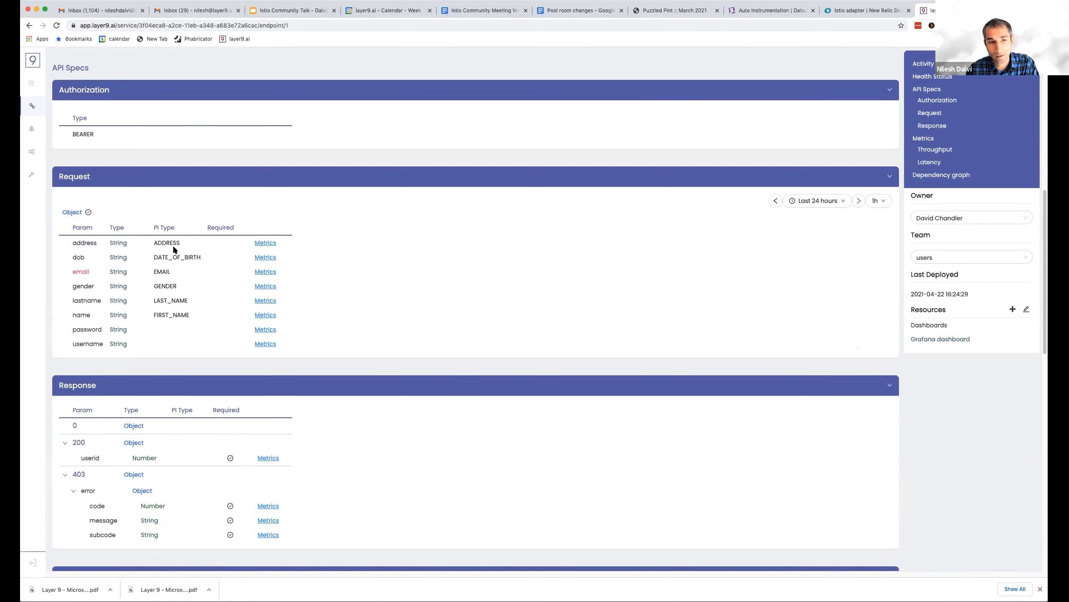
scroll("down", 3)
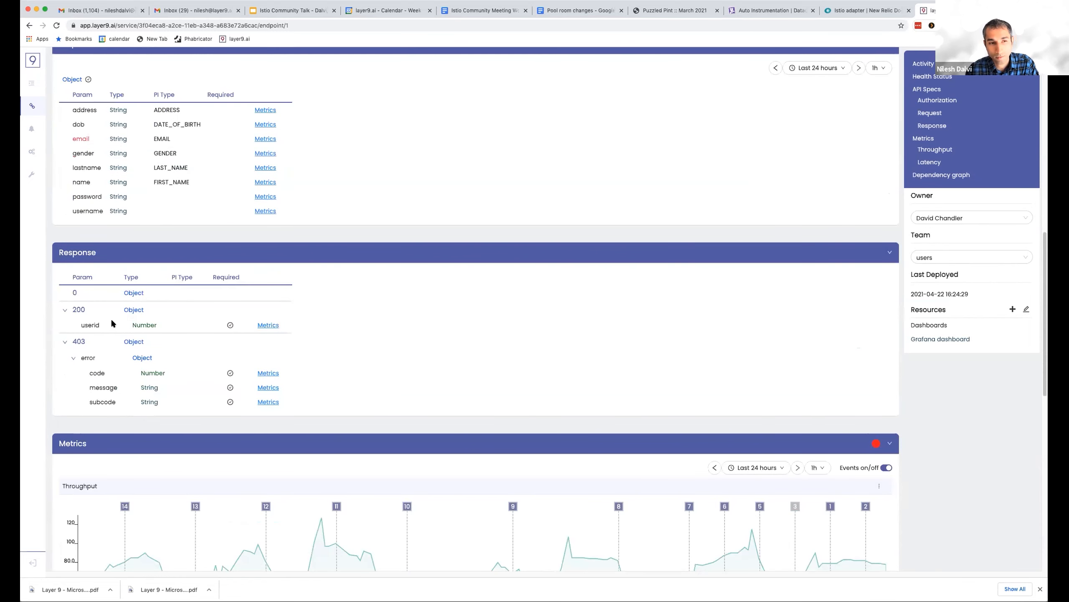
mouse_move(144, 402)
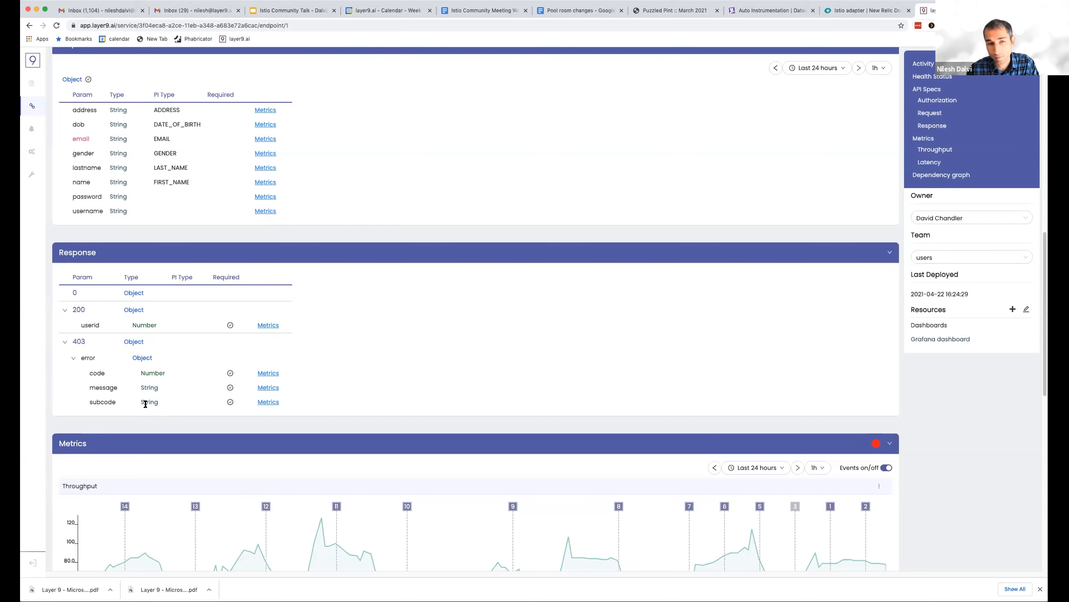
scroll("up", 3)
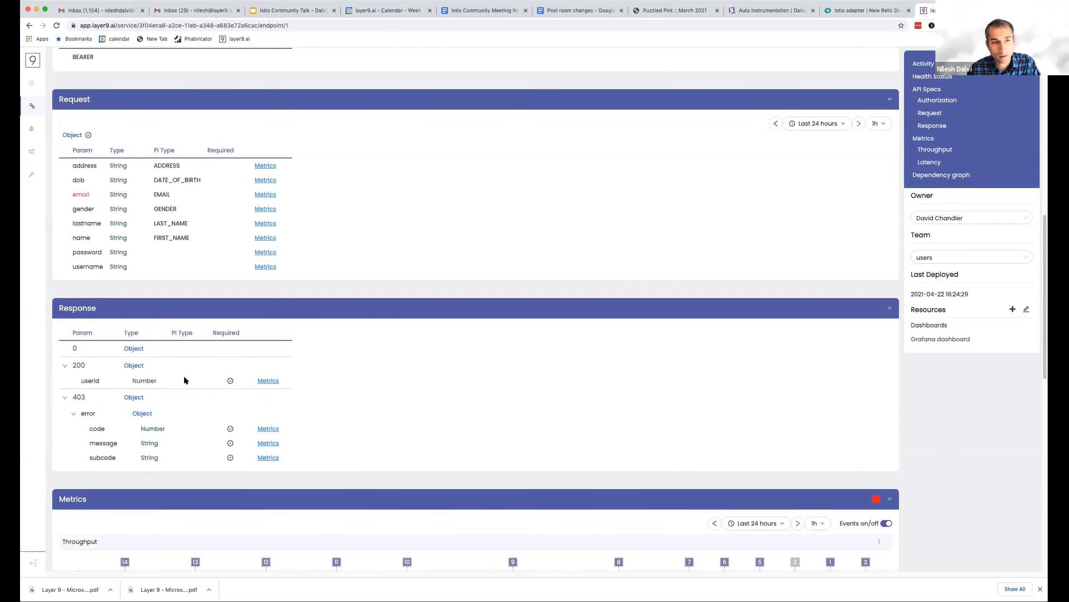
scroll("up", 3)
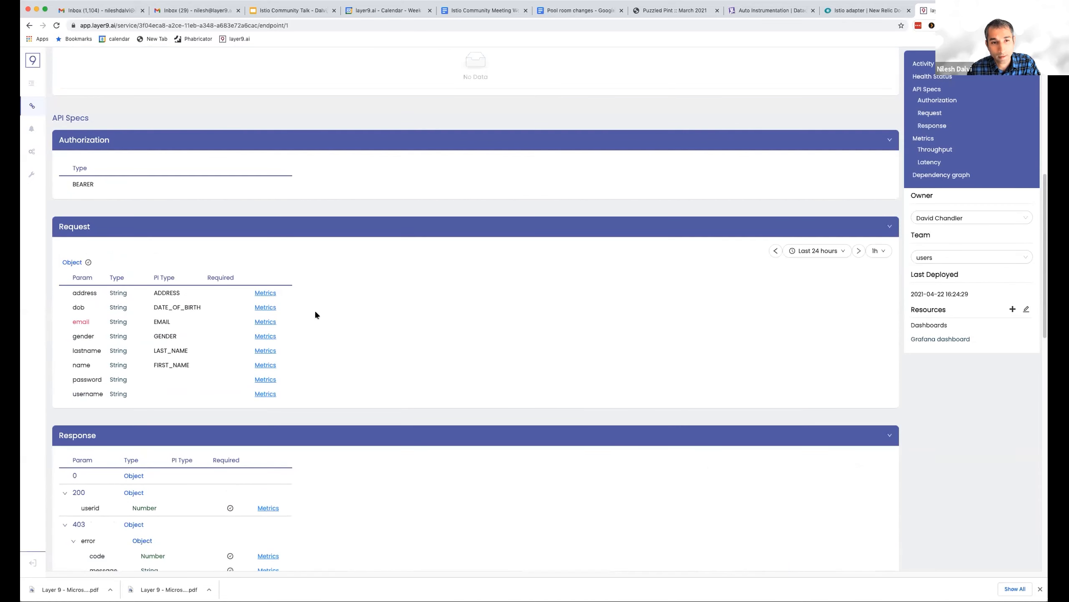
mouse_move(265, 328)
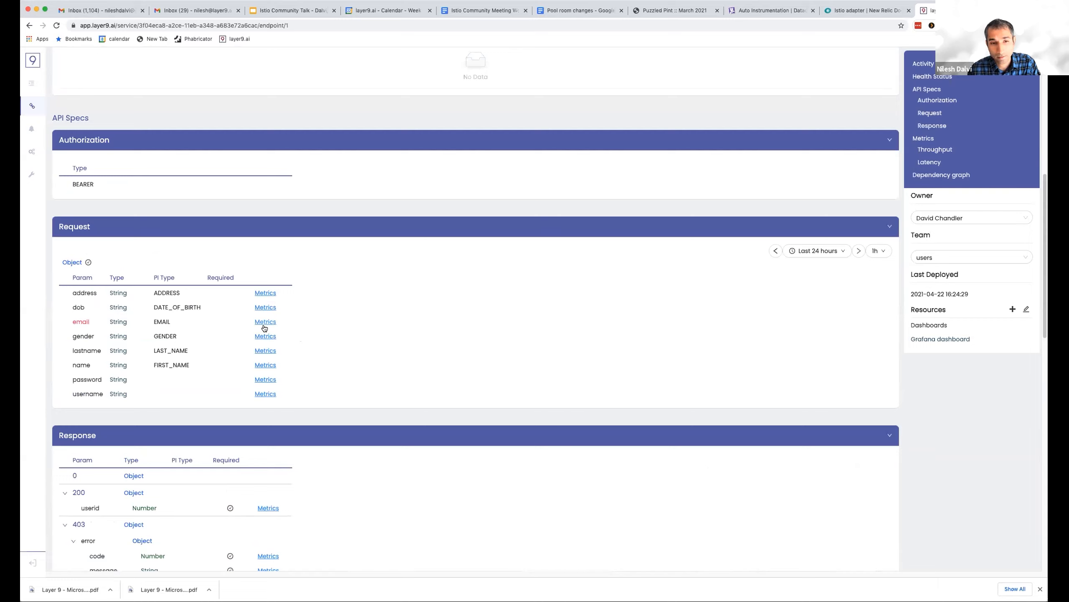
mouse_move(82, 321)
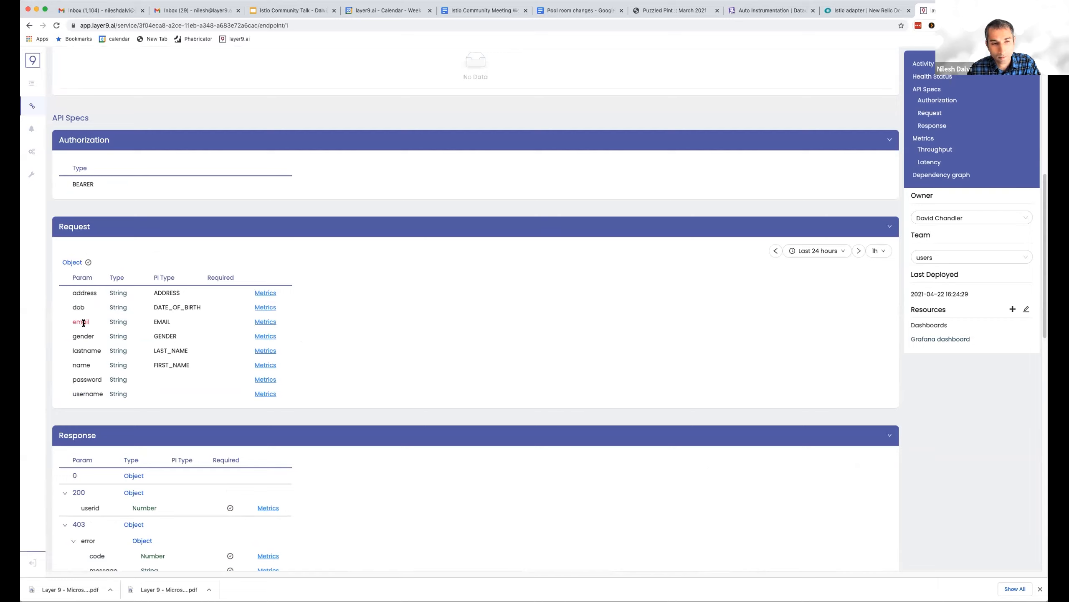
double_click(81, 321)
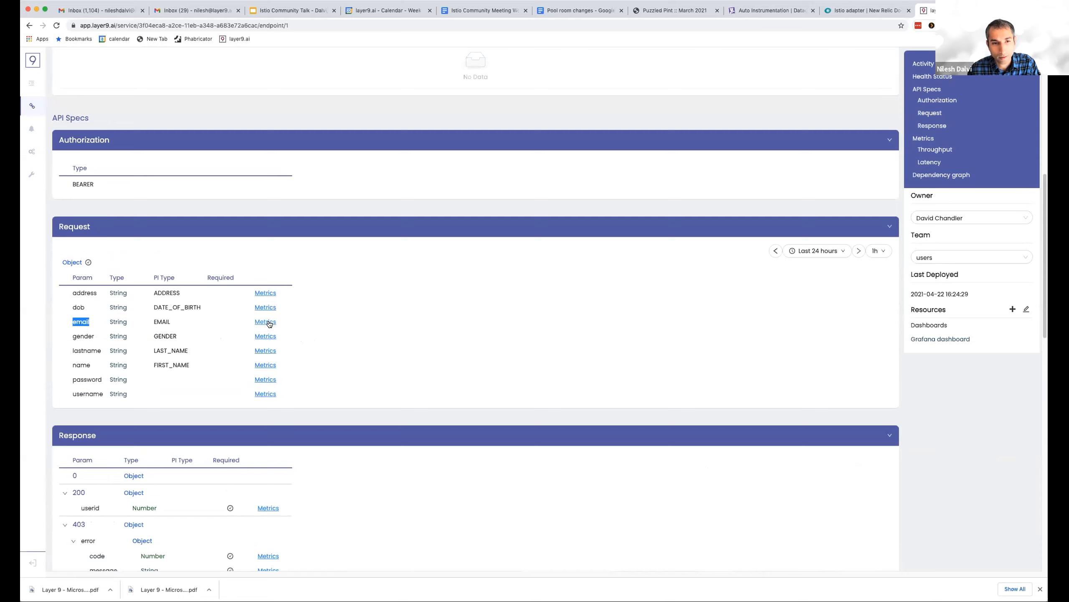
Show Metrics for the email row, revealing the Unique chart's drop from about 90 to 1.
left_click(266, 321)
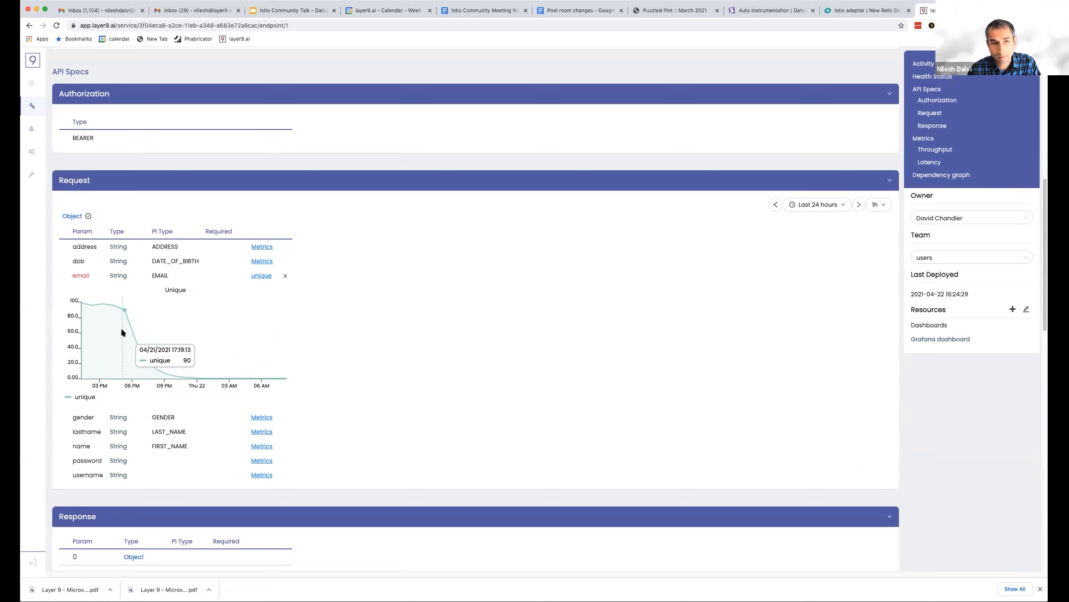
mouse_move(118, 321)
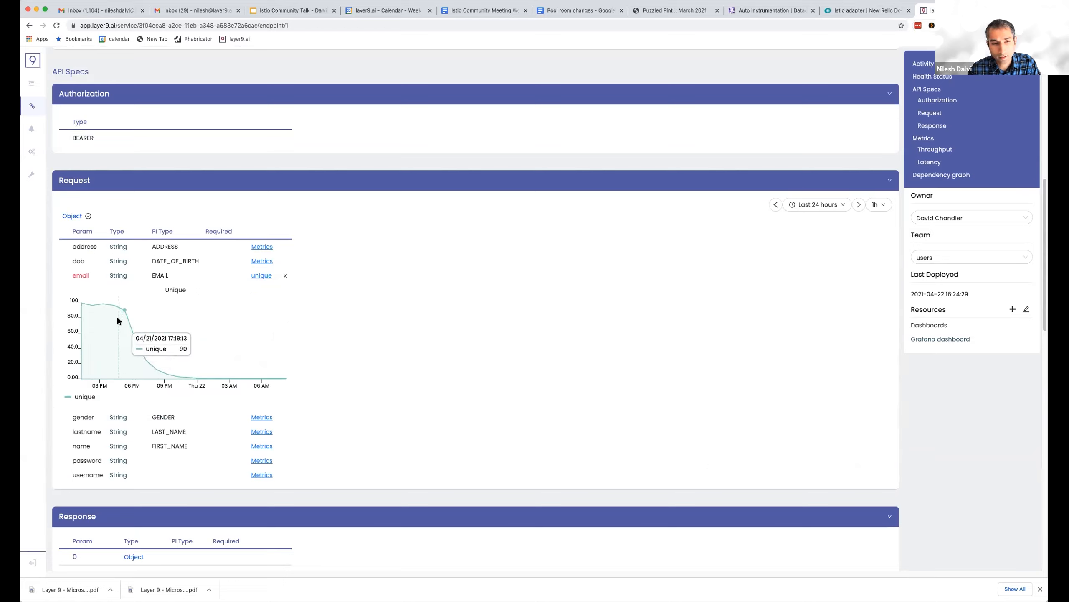
mouse_move(241, 378)
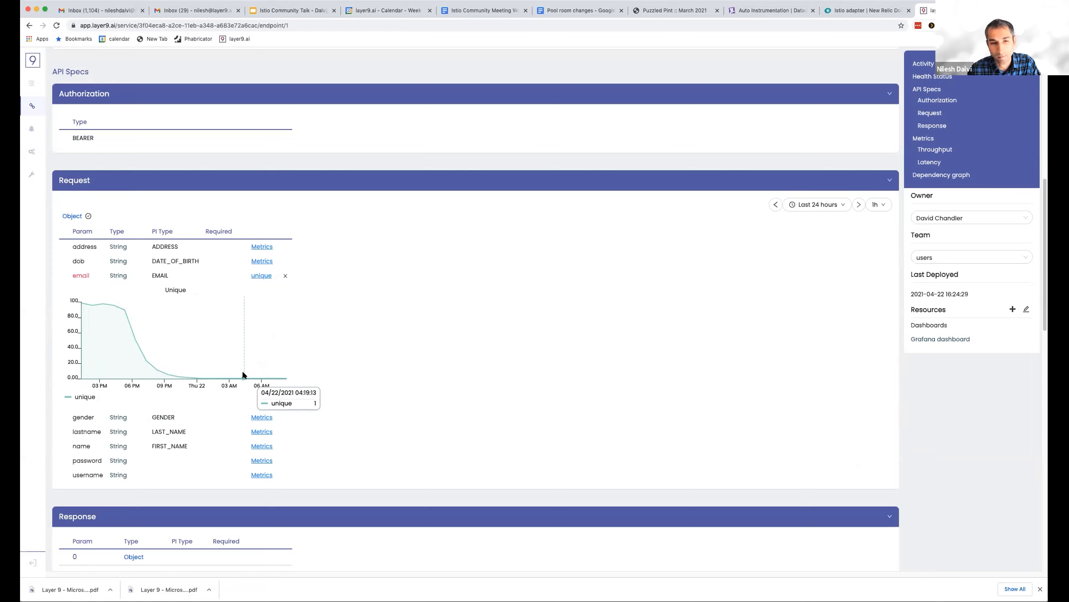
mouse_move(294, 374)
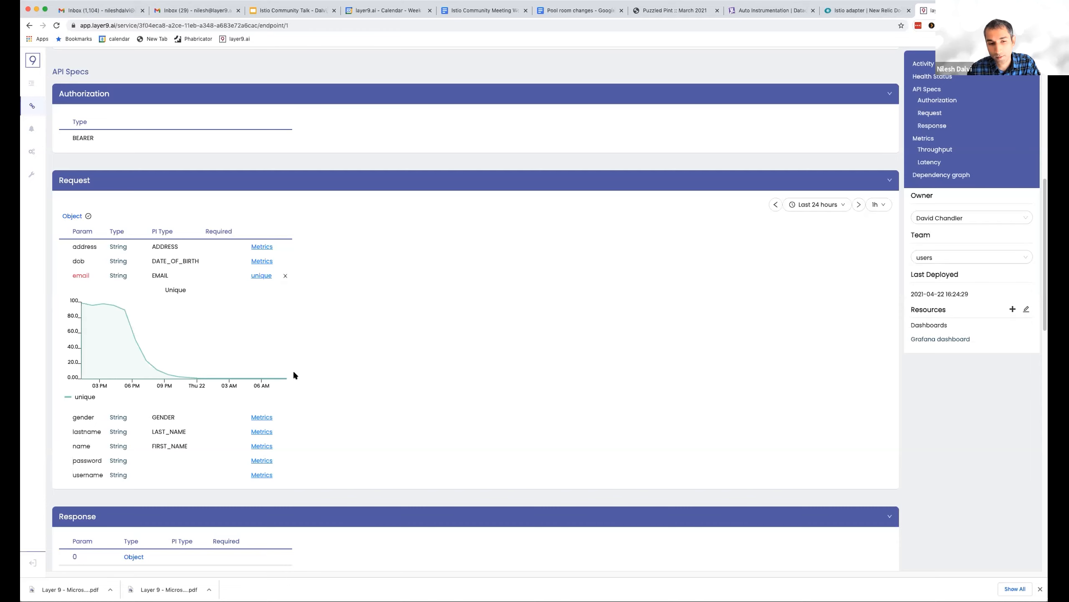
scroll("down", 3)
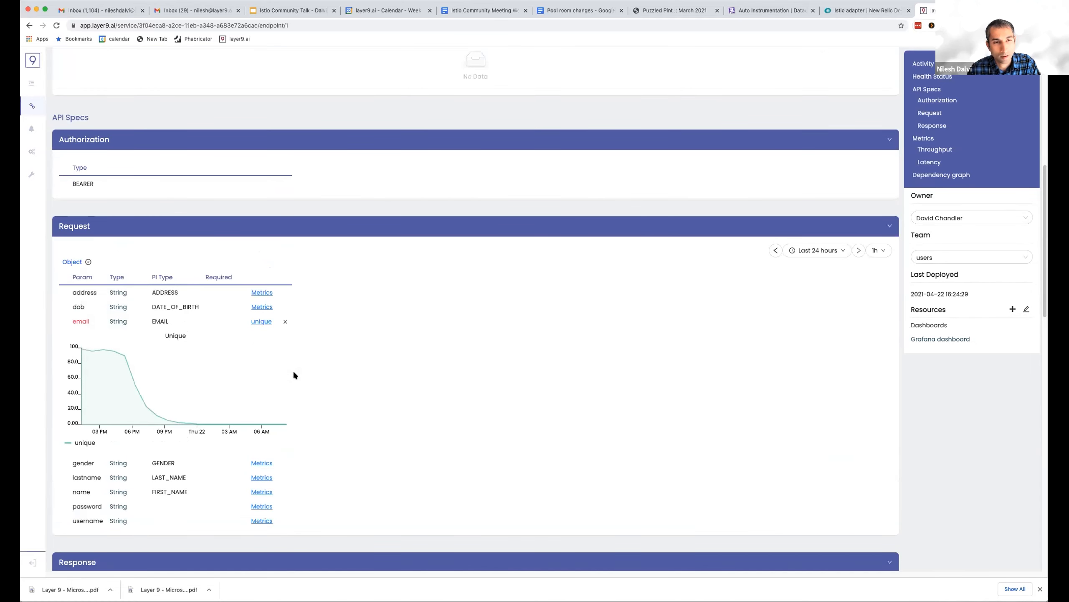
mouse_move(101, 166)
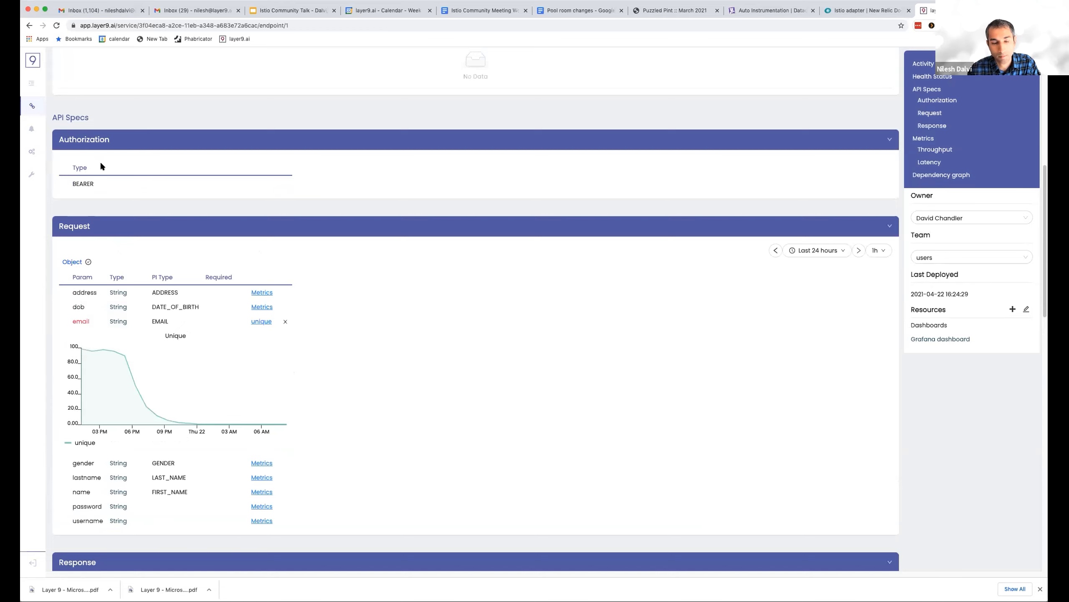
mouse_move(190, 287)
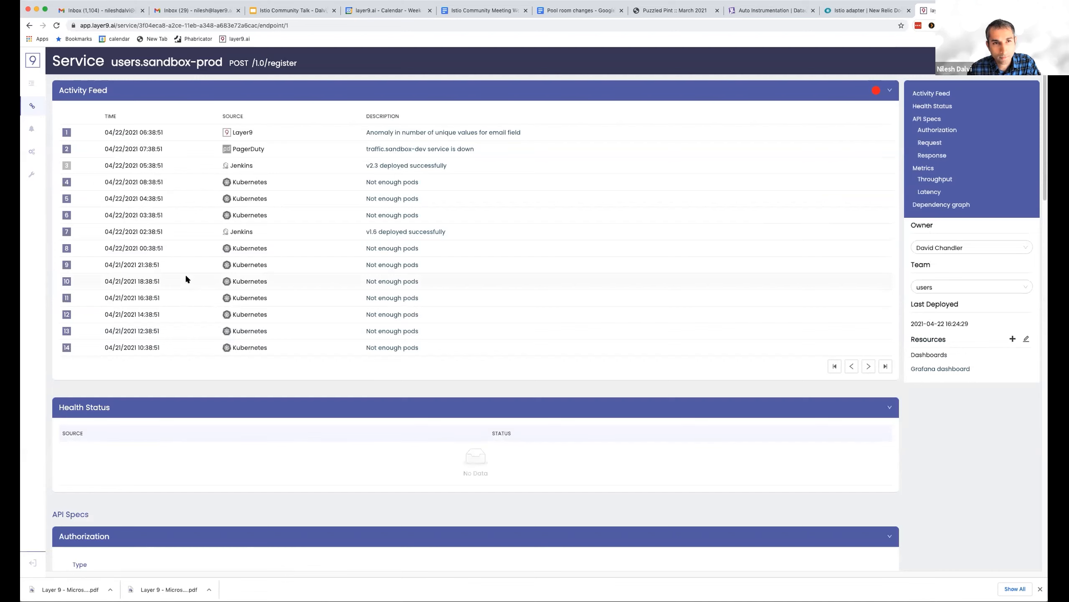
mouse_move(183, 270)
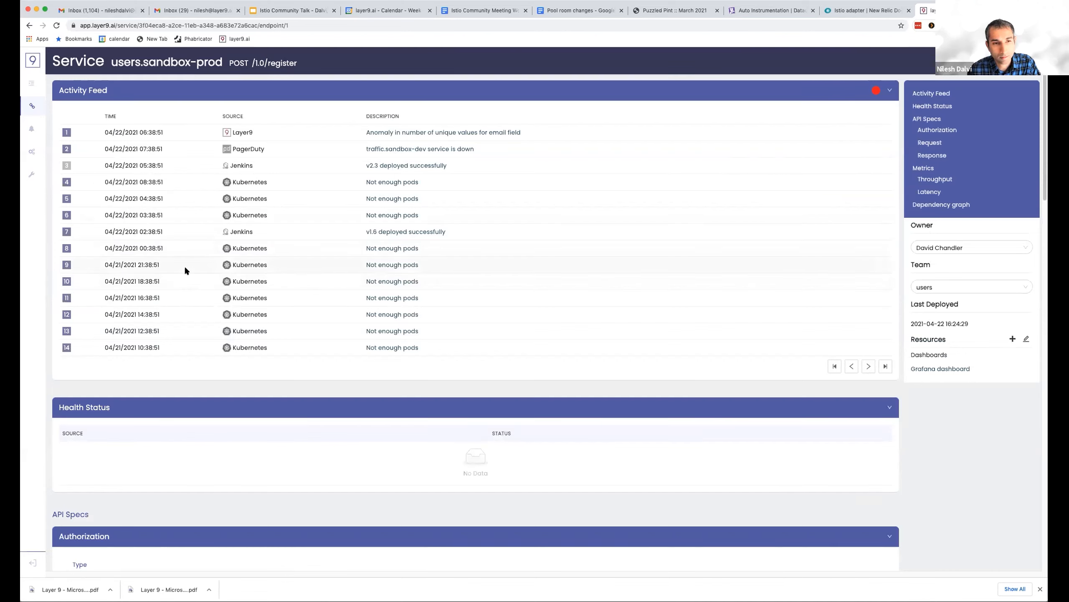
mouse_move(111, 128)
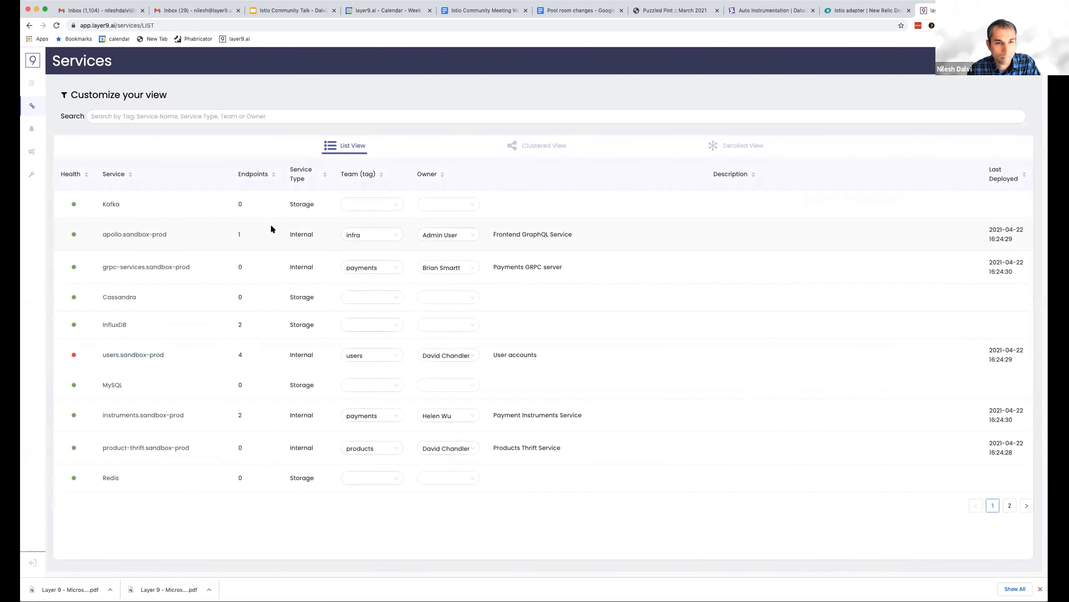
left_click(253, 173)
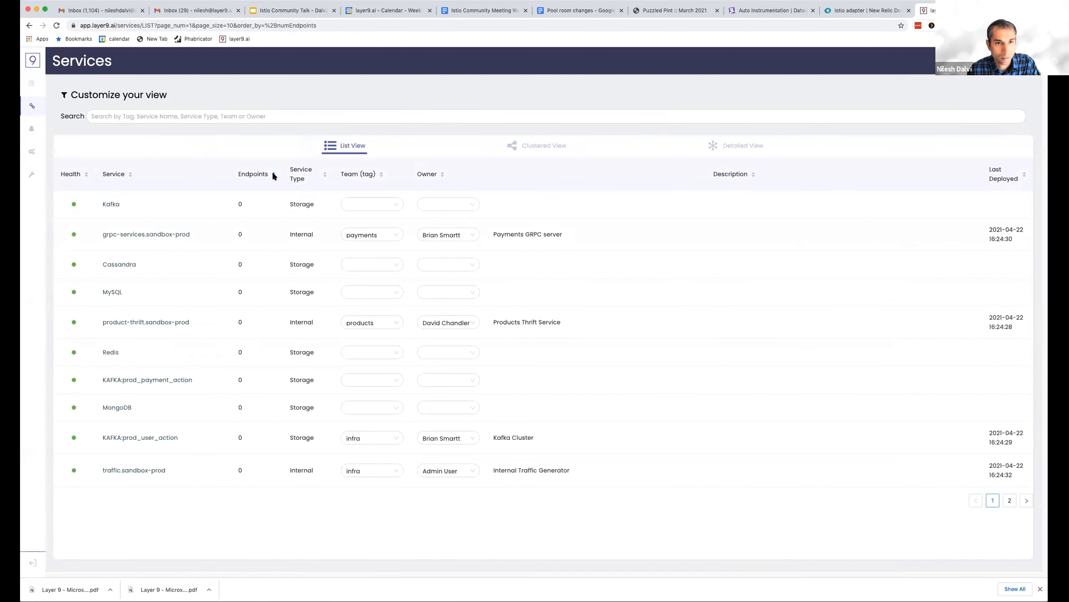
left_click(271, 174)
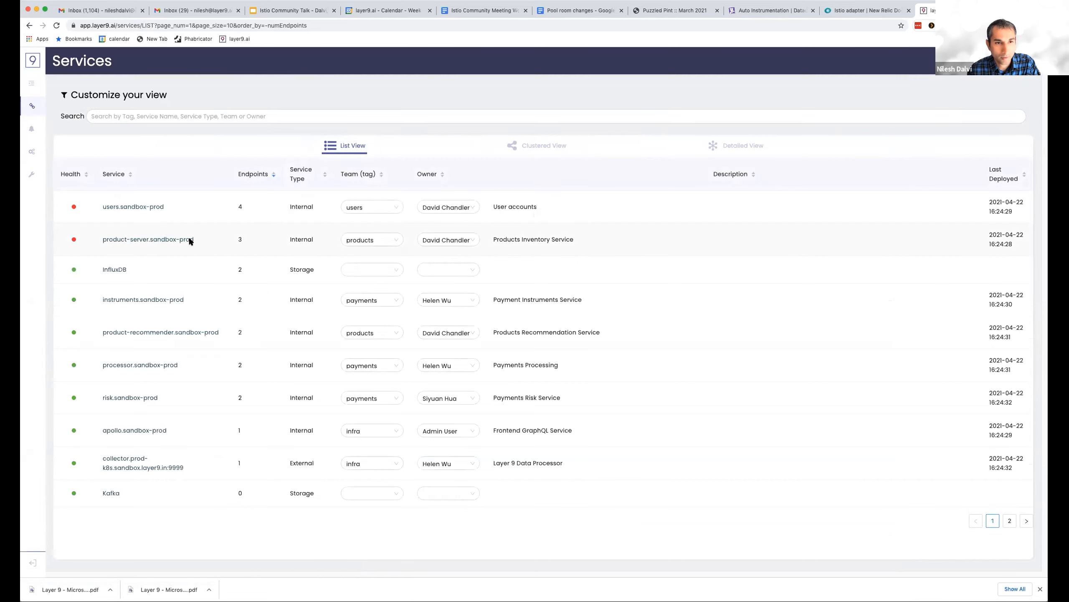
left_click(146, 239)
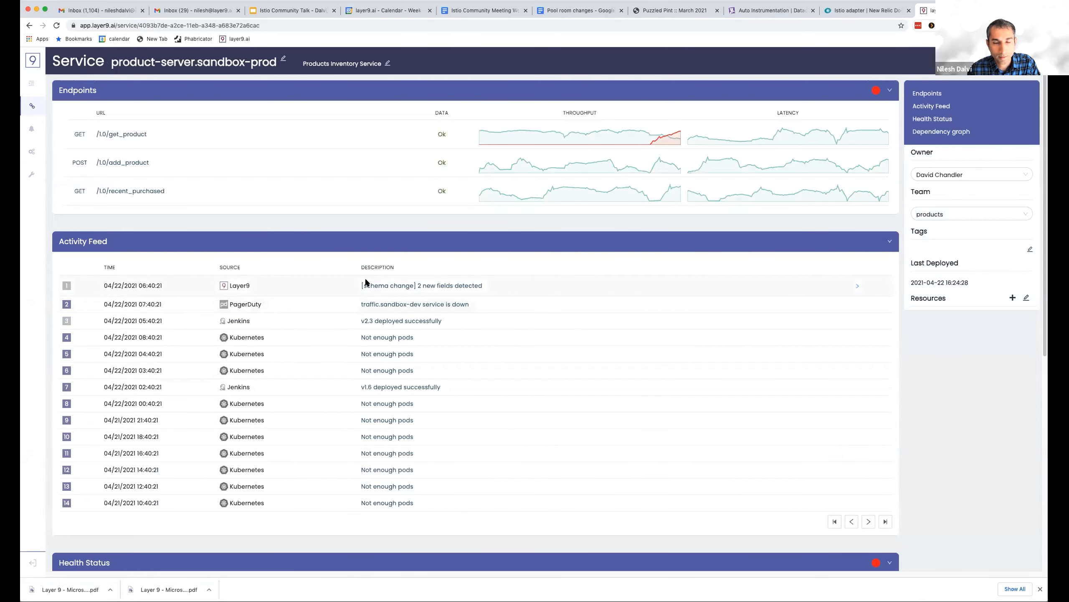
mouse_move(652, 153)
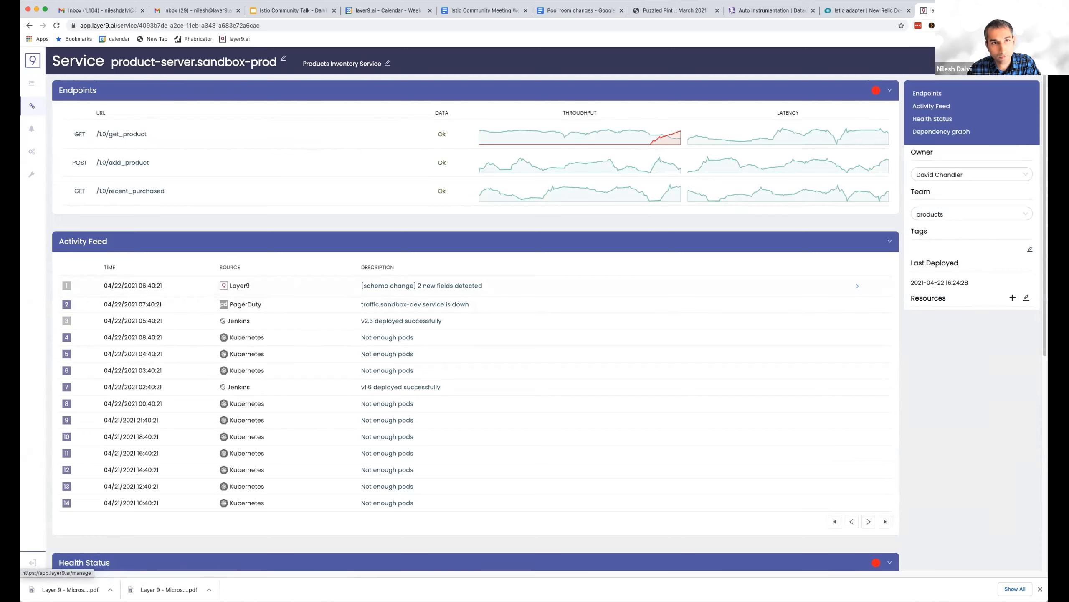
Show GET /1.0/get_product's throughput chart with Events off, leaving the 200 and 500 curves.
left_click(121, 133)
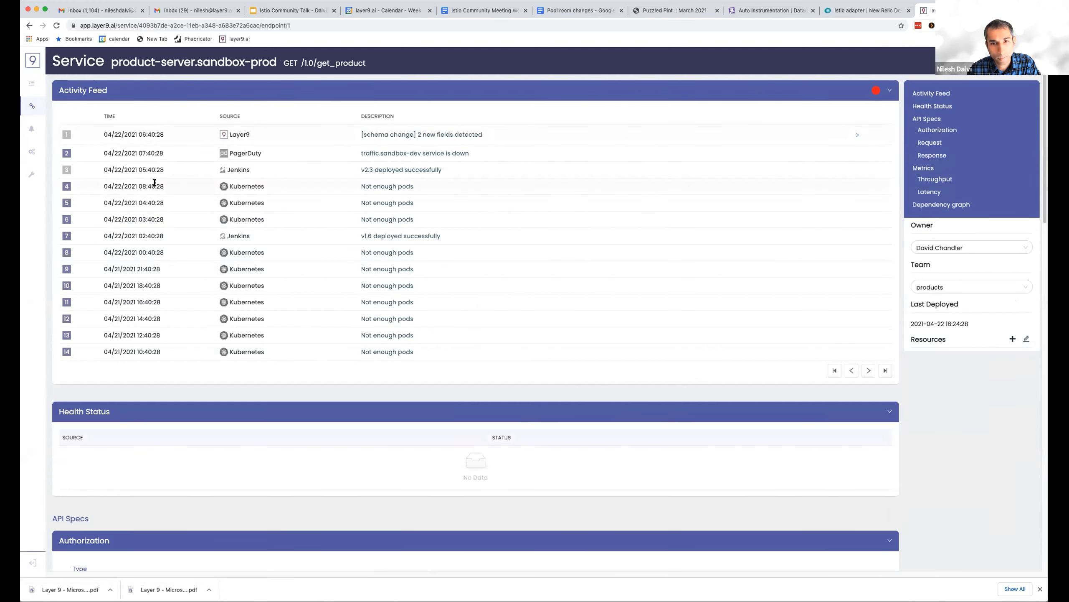
scroll("down", 3)
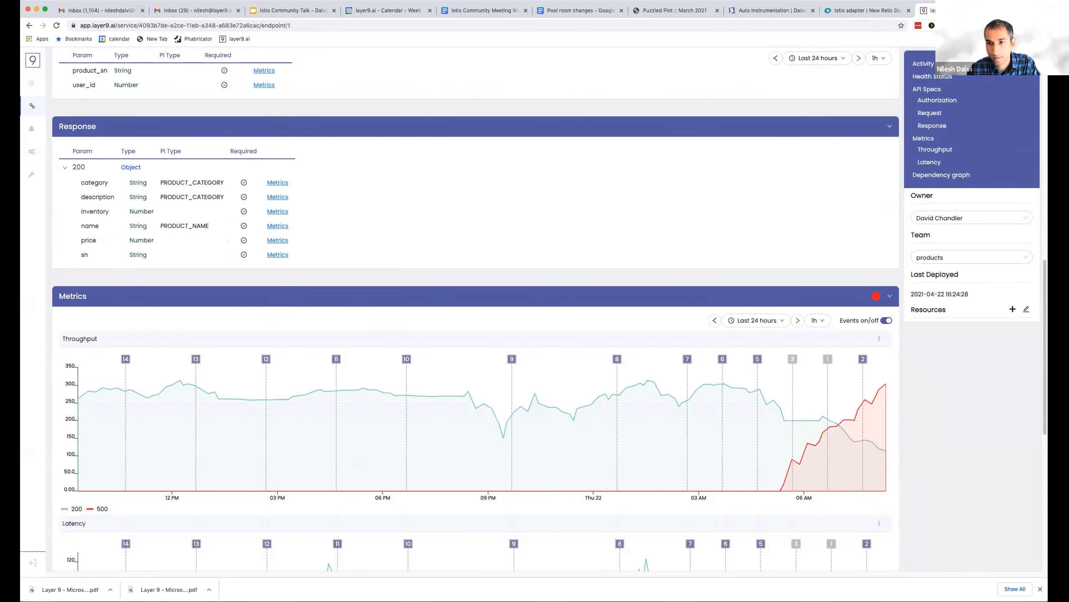
left_click(885, 320)
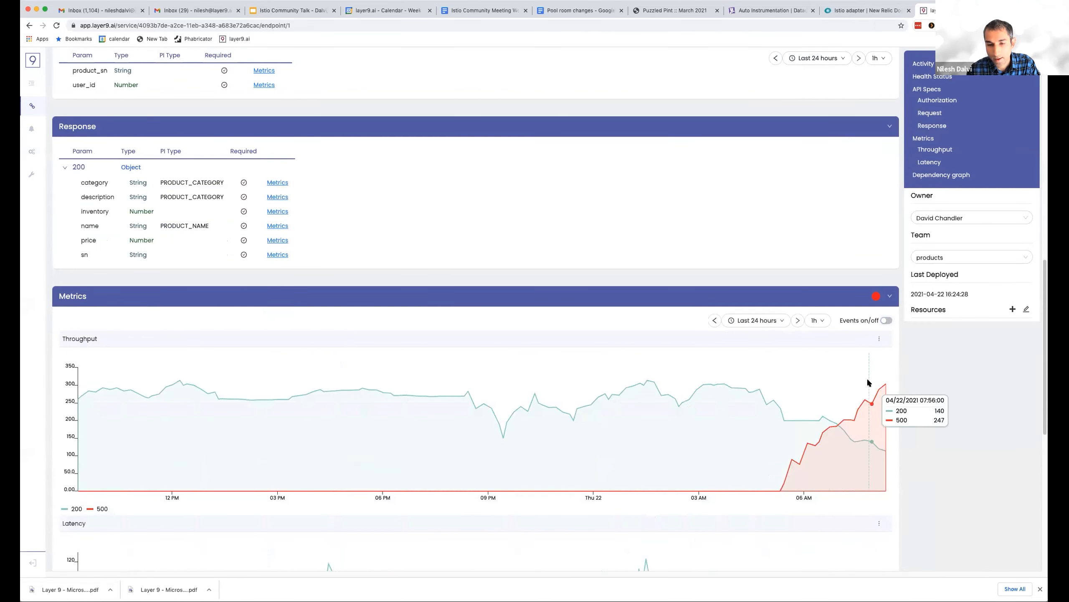
mouse_move(866, 389)
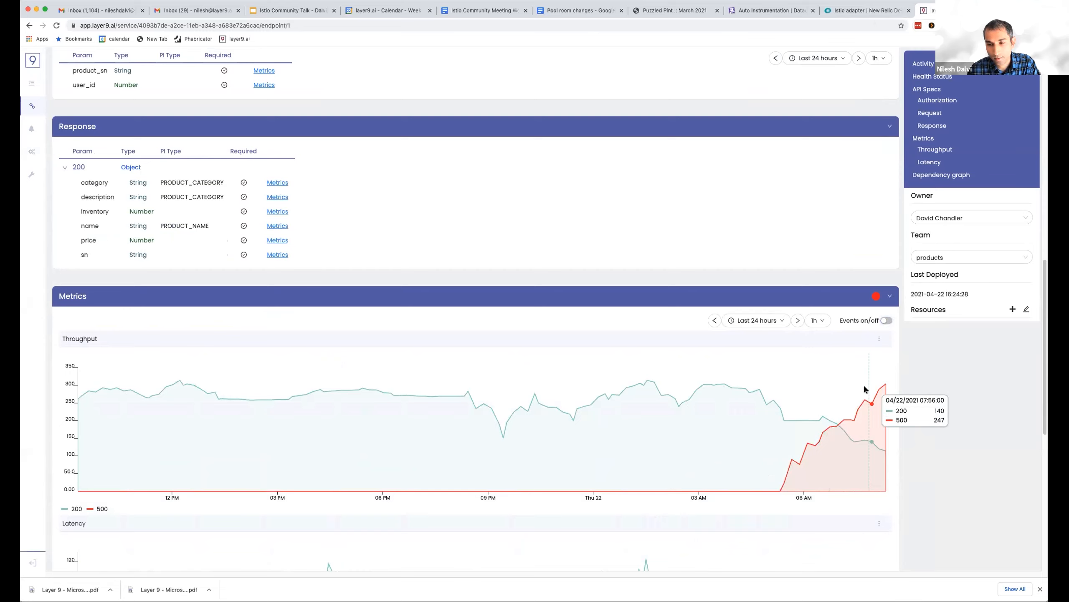
mouse_move(811, 462)
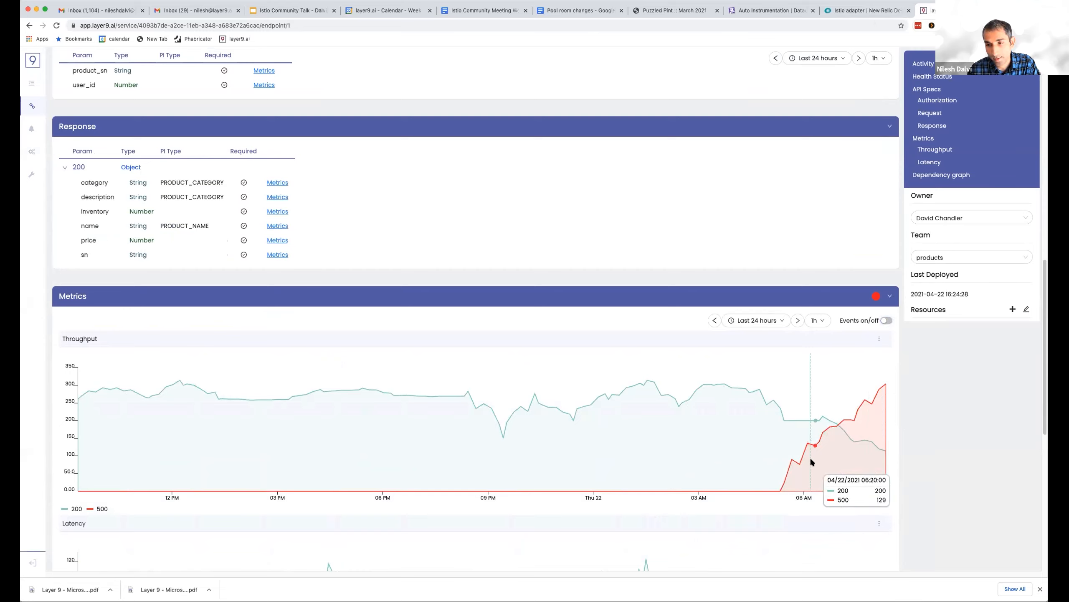
mouse_move(853, 400)
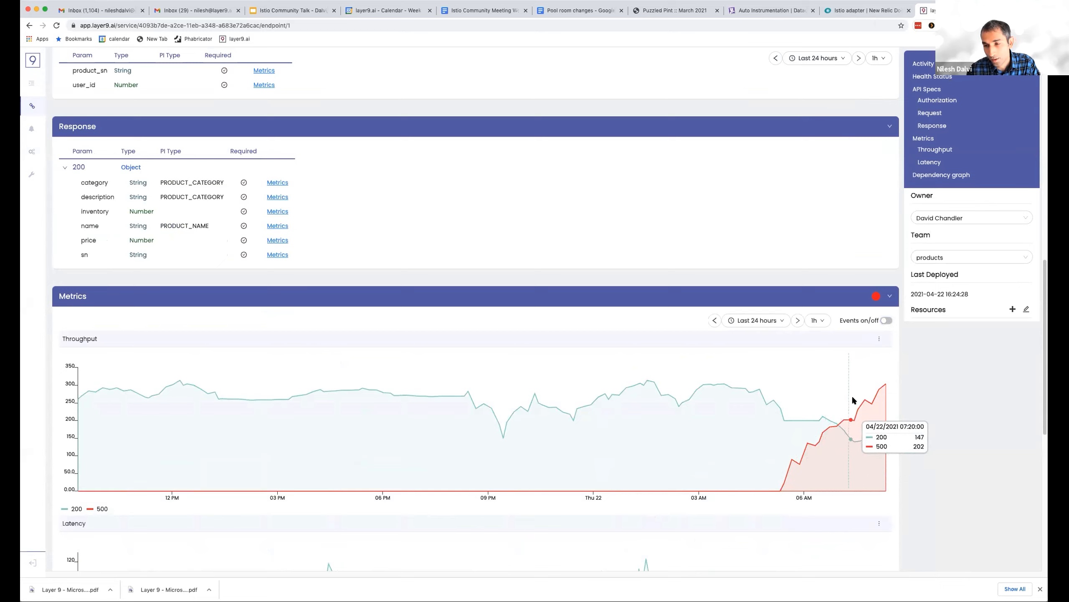
Turn Events back on so numbered markers align with the rising 500 errors.
left_click(885, 320)
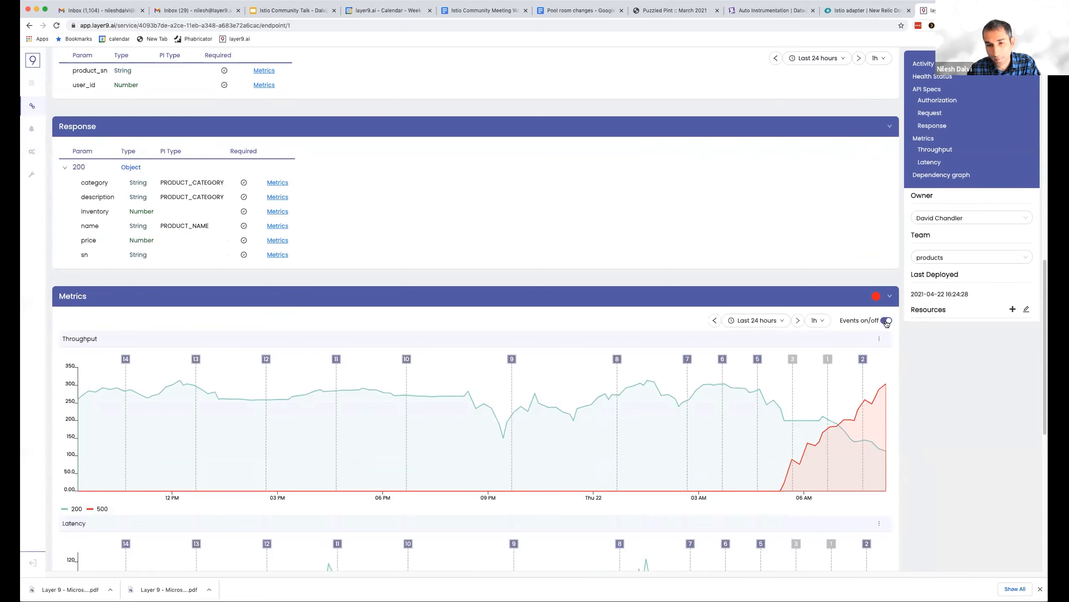
left_click(886, 320)
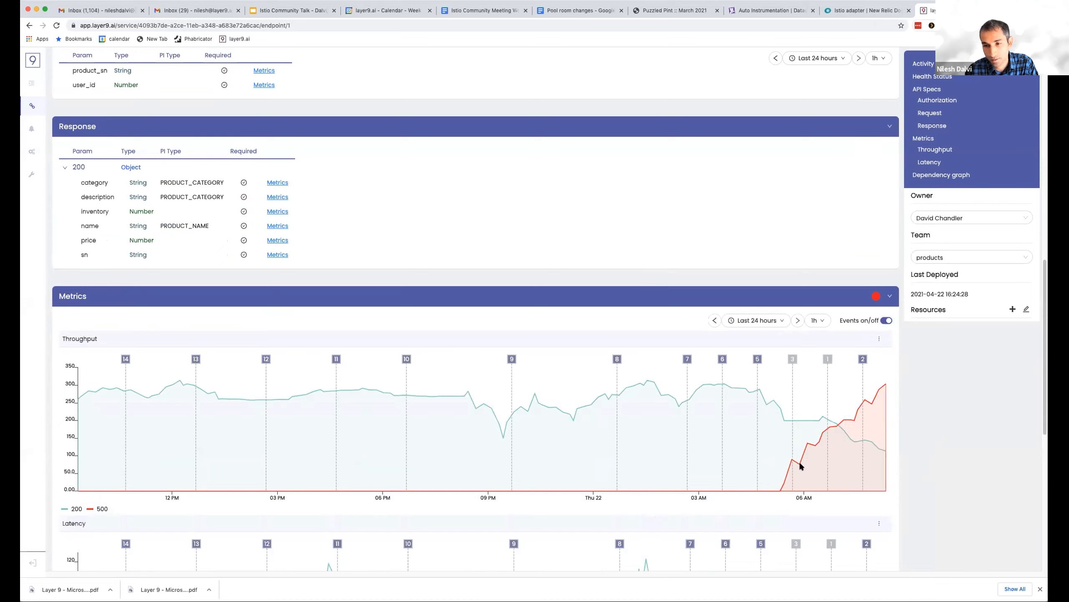
mouse_move(832, 502)
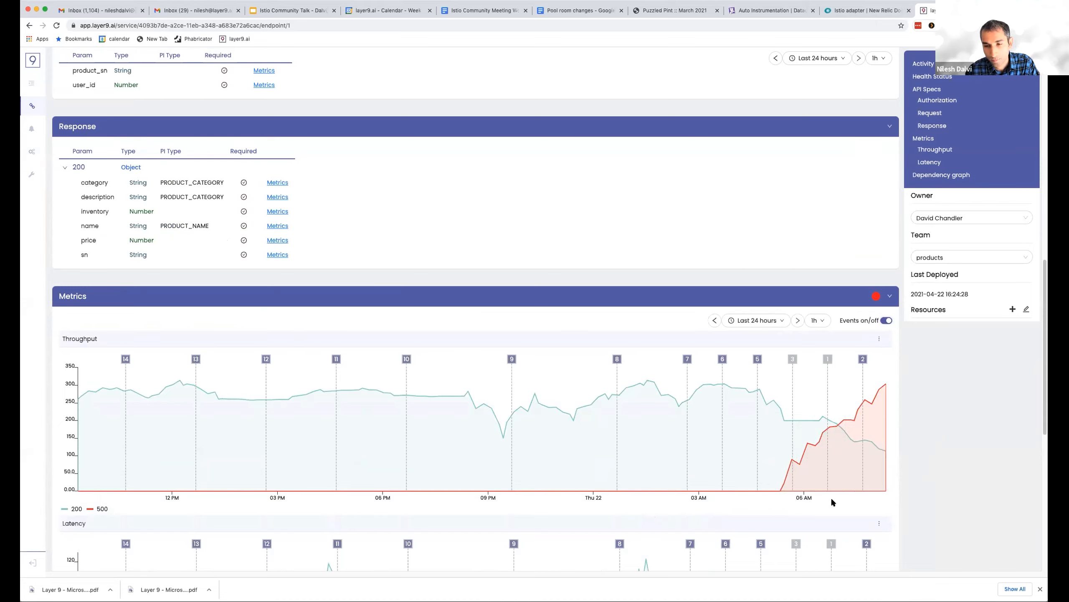
mouse_move(727, 387)
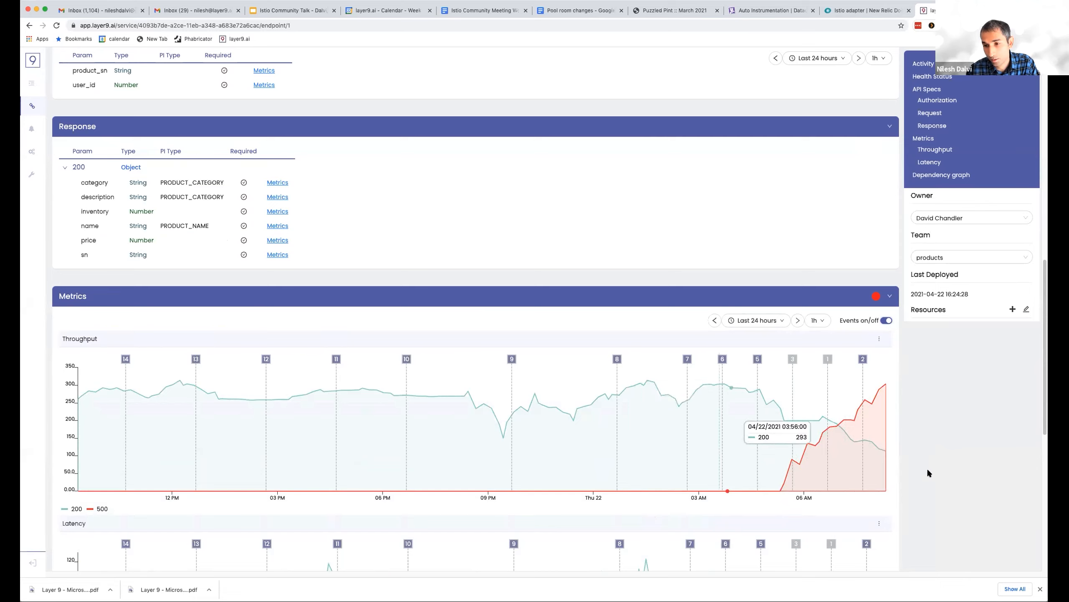
mouse_move(822, 423)
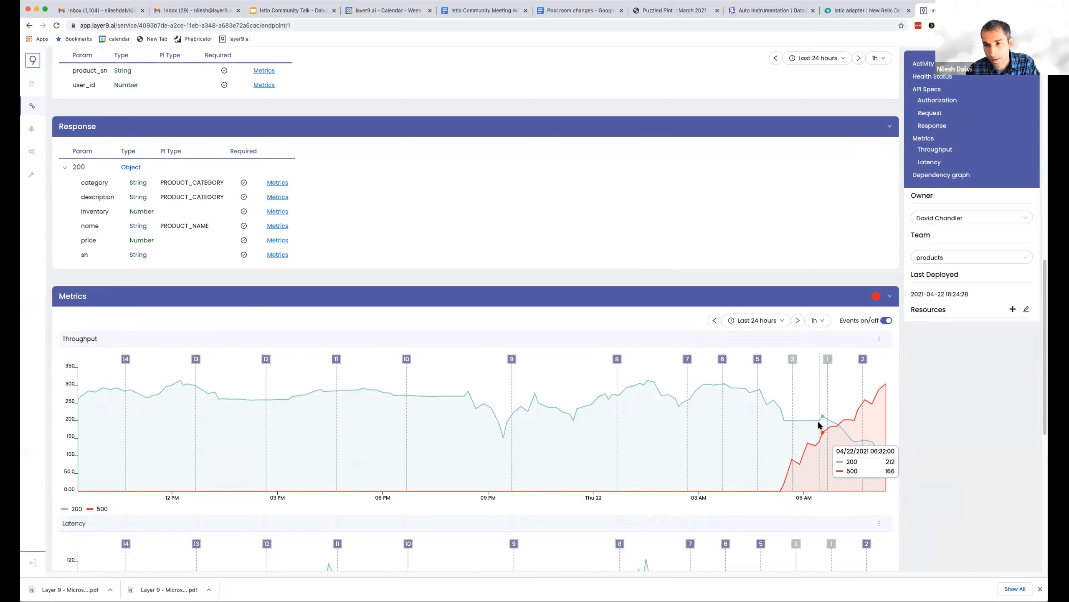
mouse_move(827, 359)
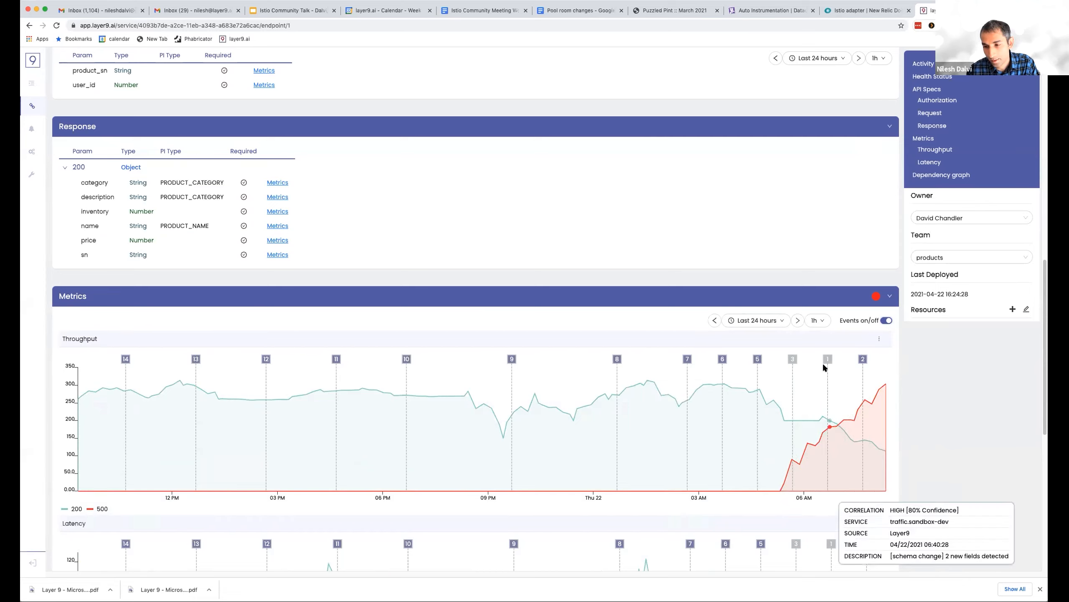
mouse_move(820, 363)
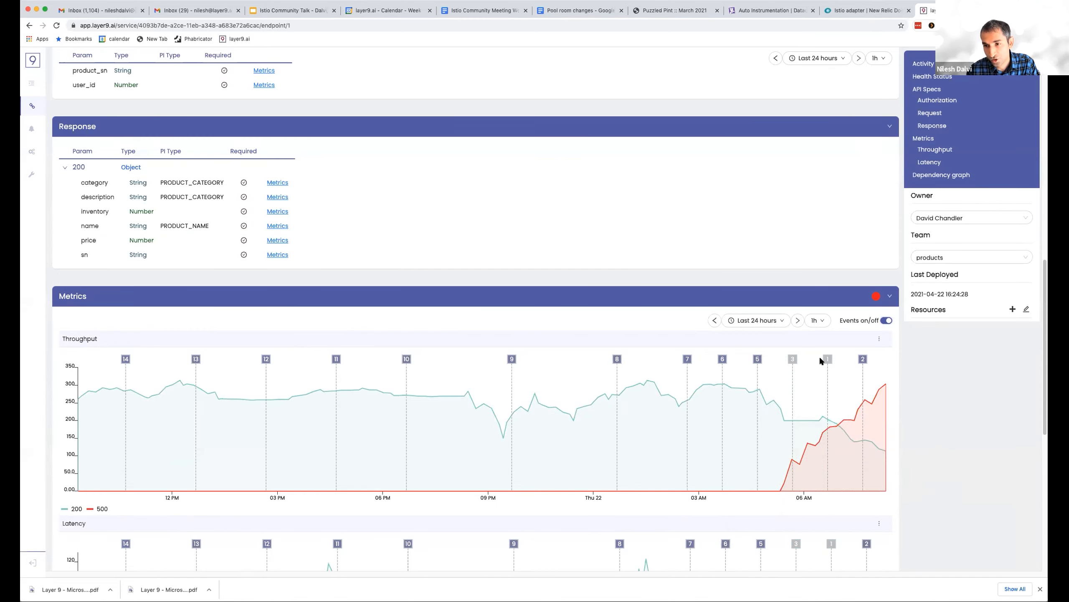
Expand the Activity Feed schema change showing added date_of_birth and gender fields.
scroll("up", 3)
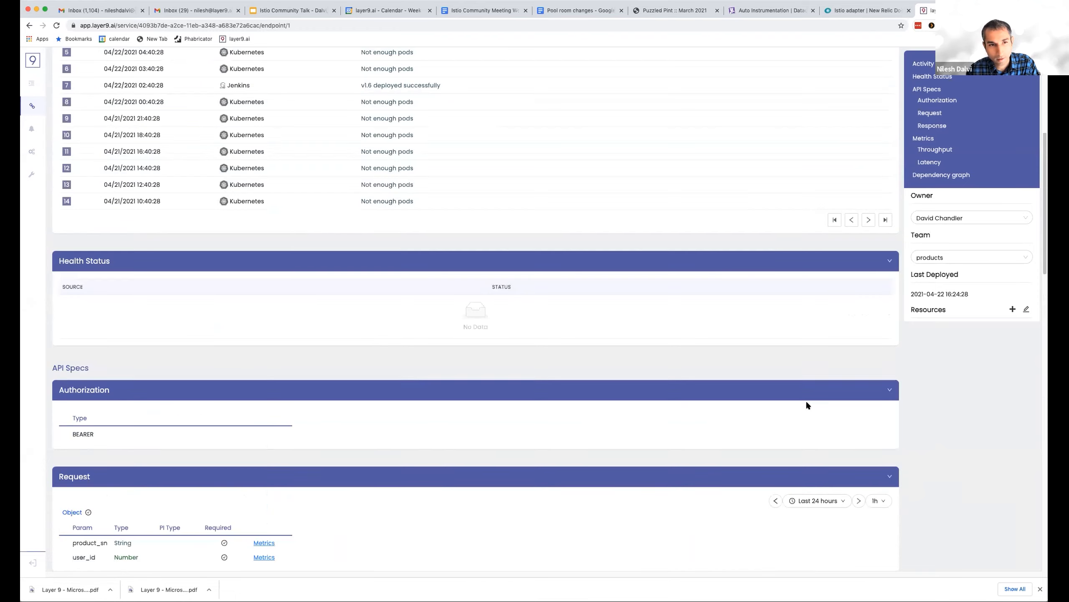
scroll("up", 3)
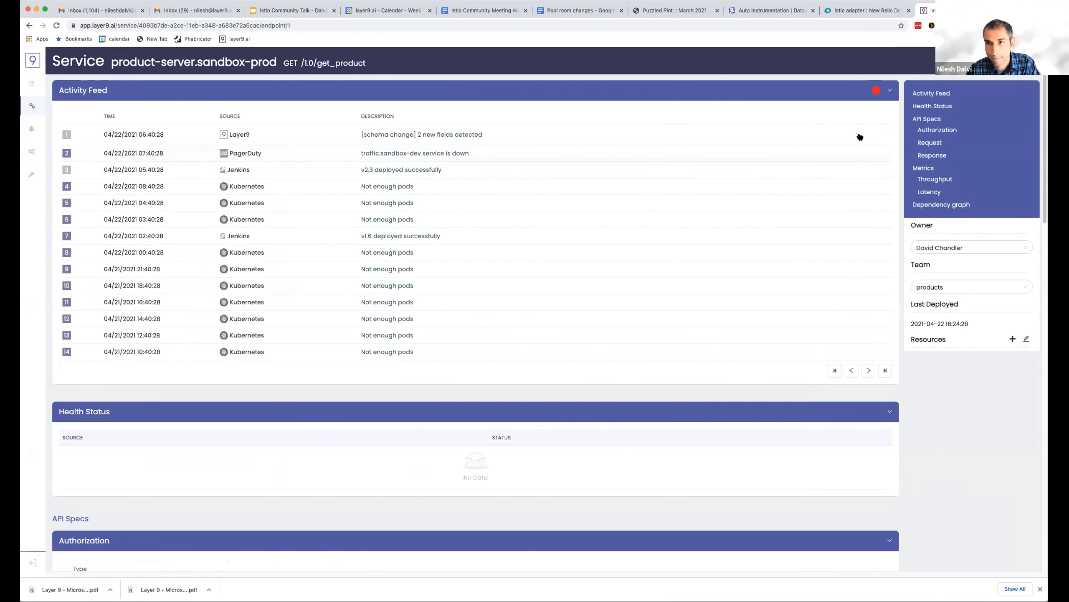
left_click(409, 134)
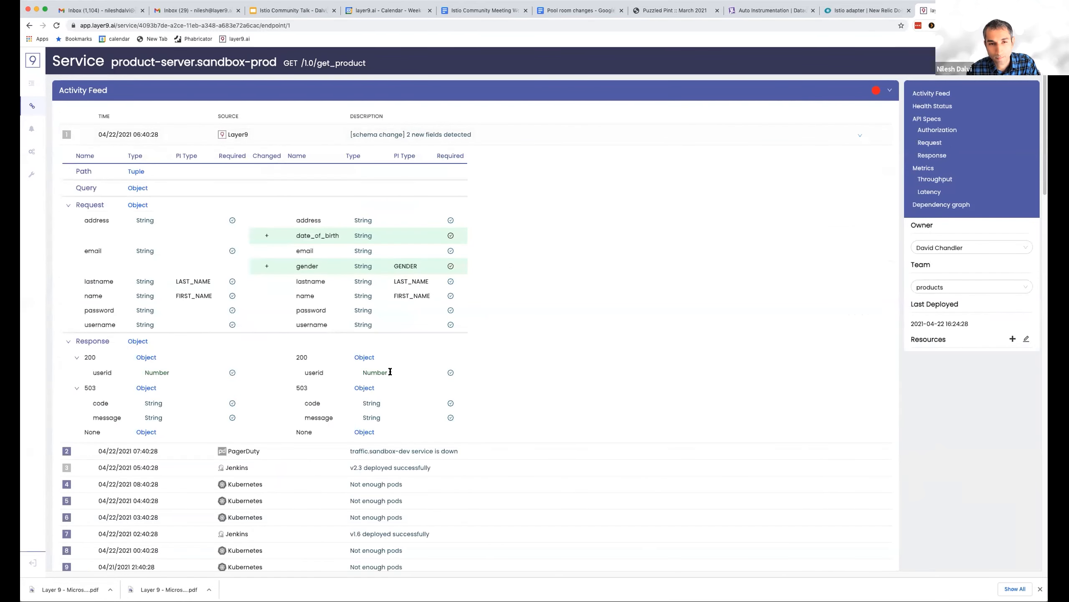
mouse_move(426, 300)
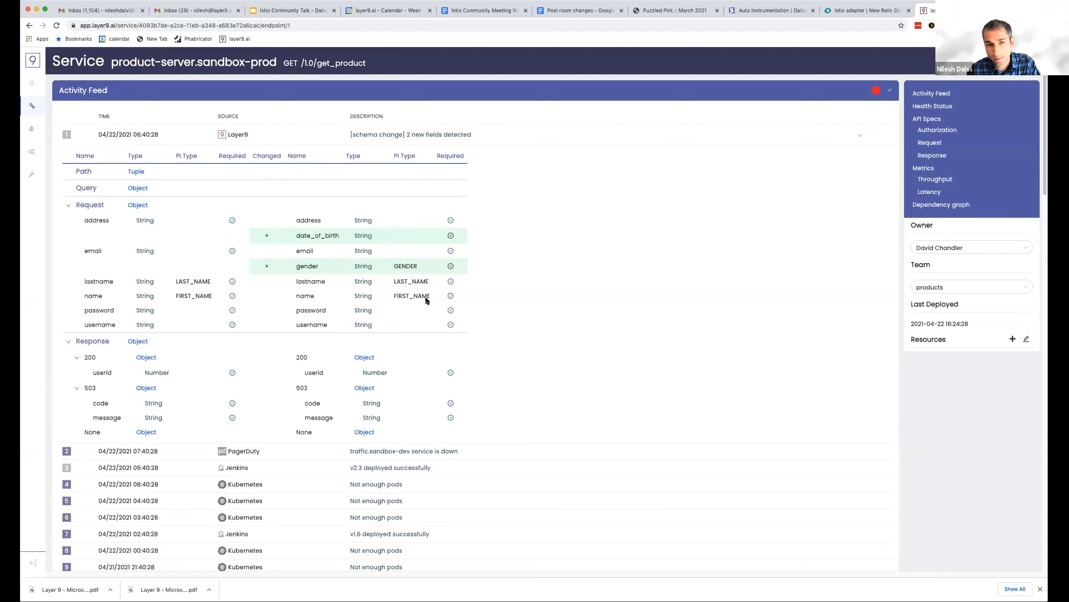
mouse_move(372, 258)
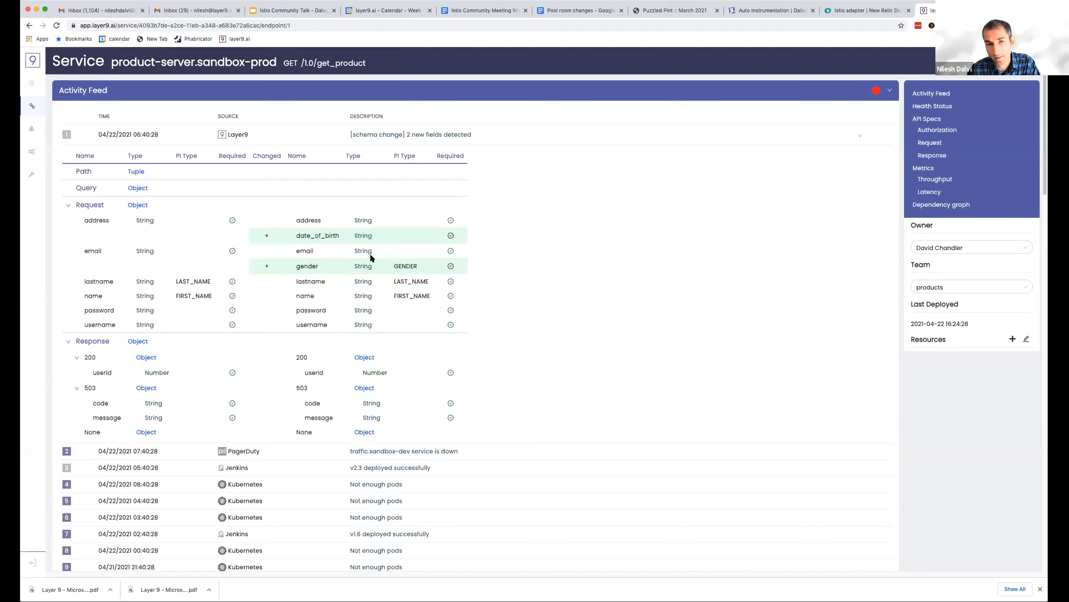
mouse_move(314, 280)
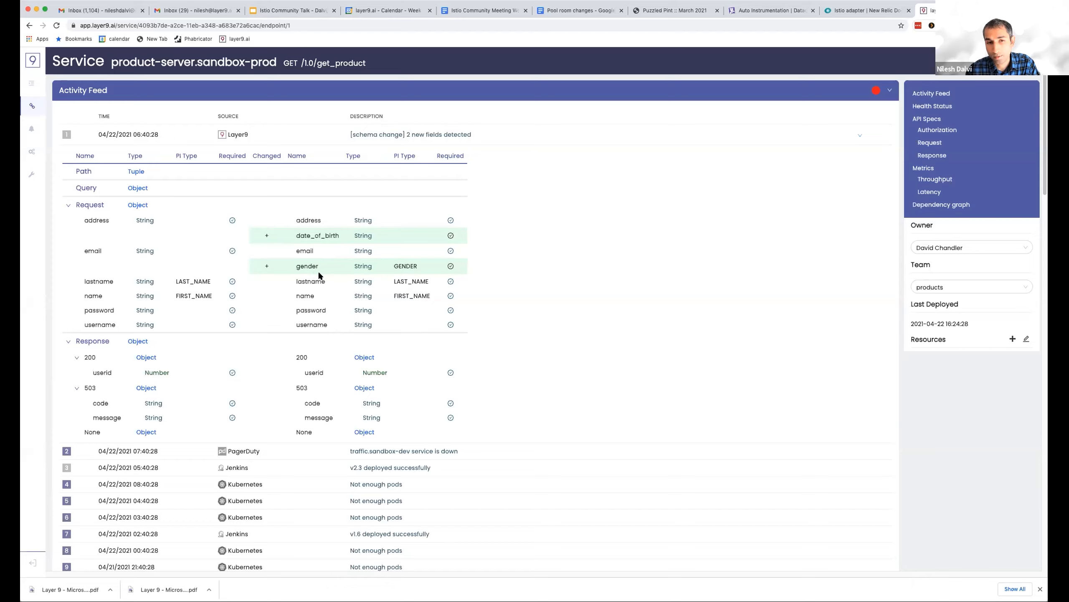
mouse_move(336, 273)
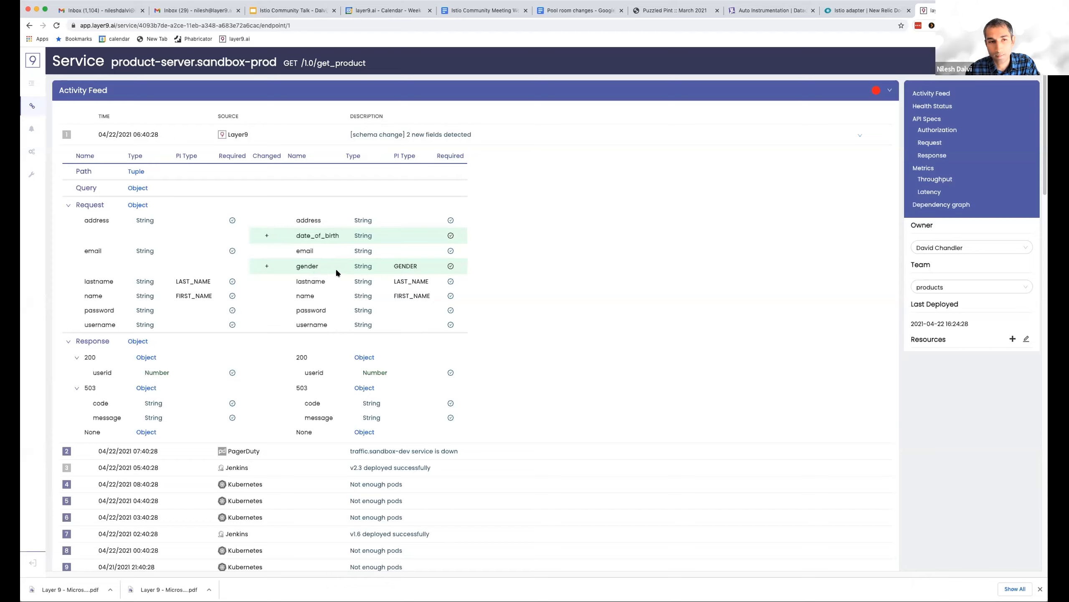
mouse_move(335, 232)
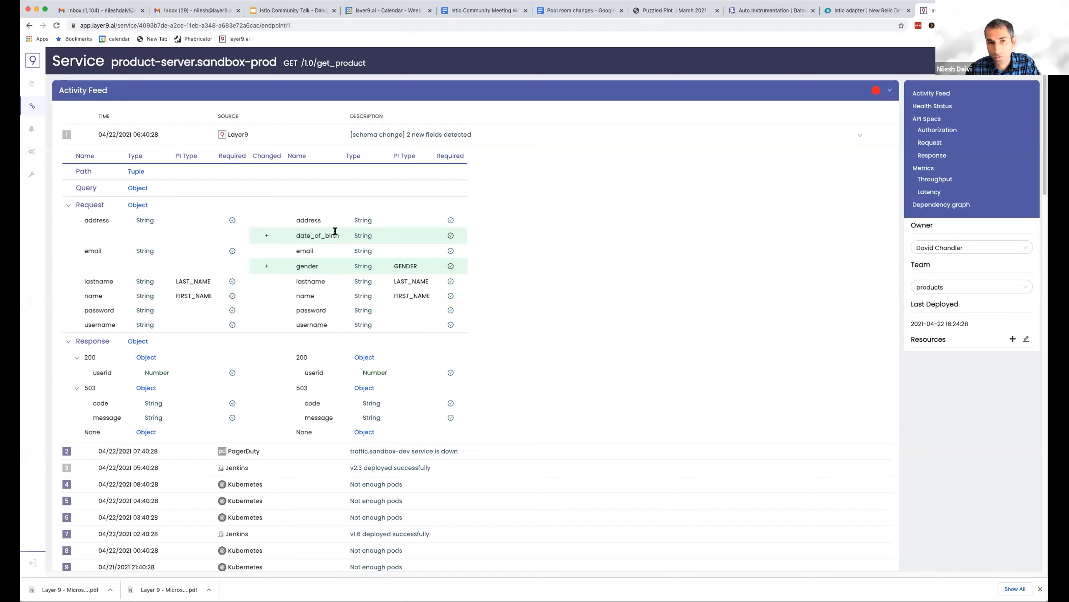
mouse_move(343, 301)
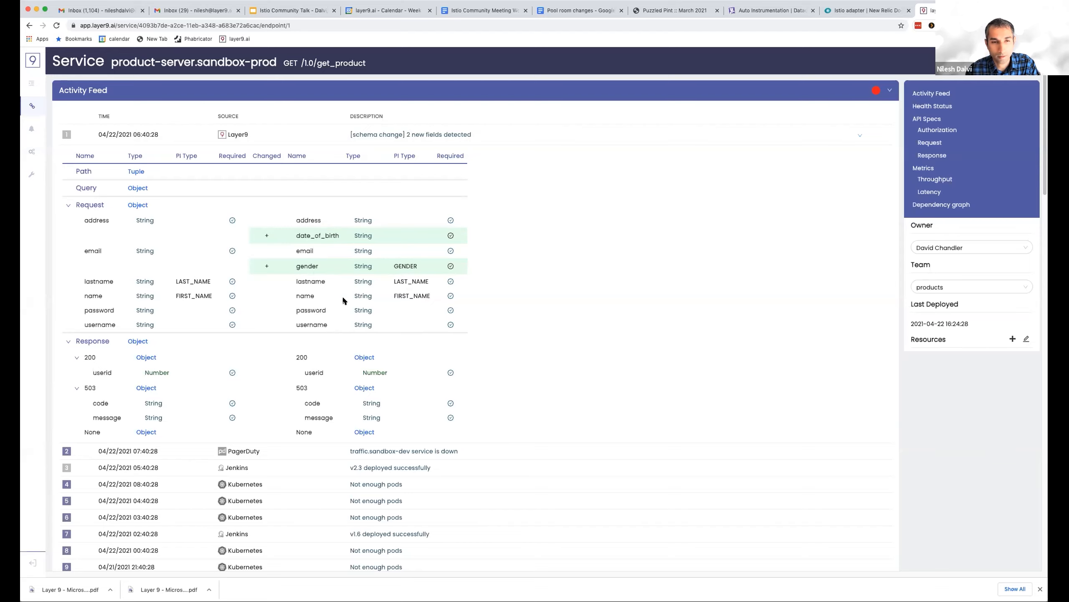
From the Dependency Graph, go to the upstream traffic.sandbox-prod service page.
scroll("down", 3)
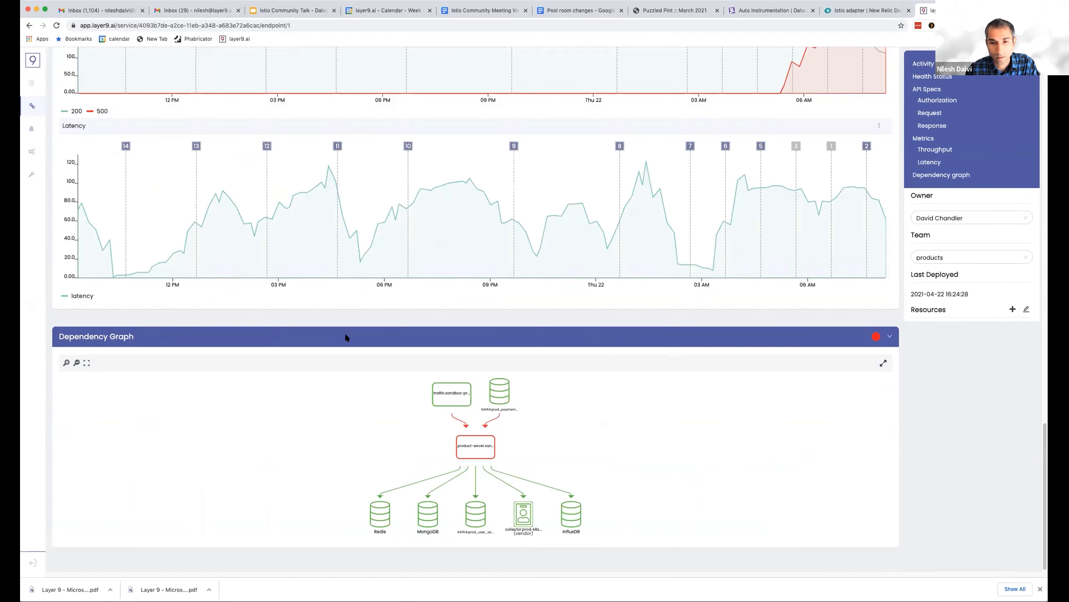
mouse_move(451, 393)
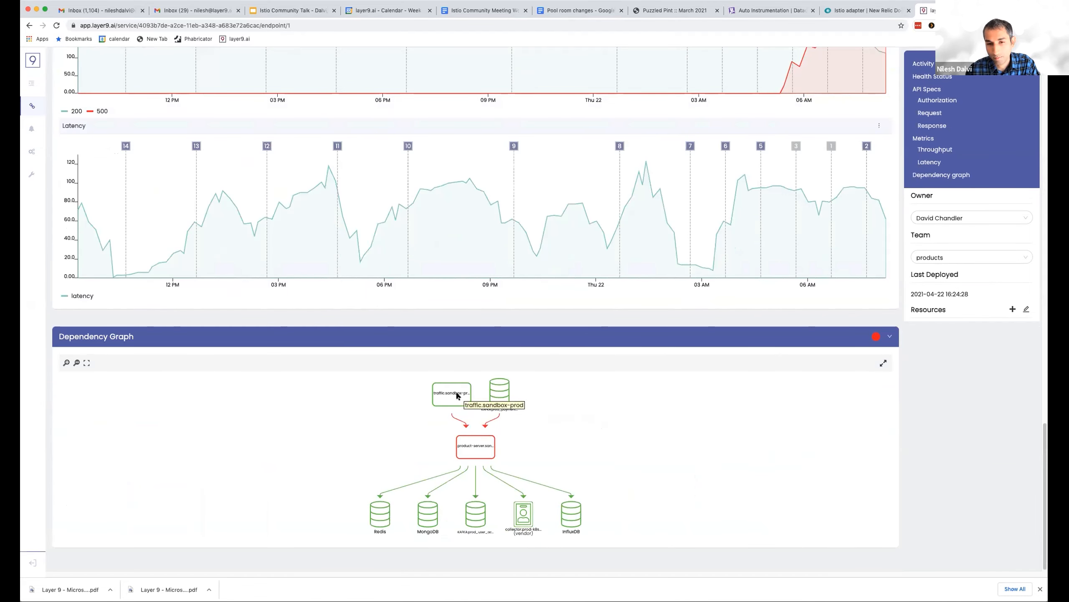
left_click(452, 393)
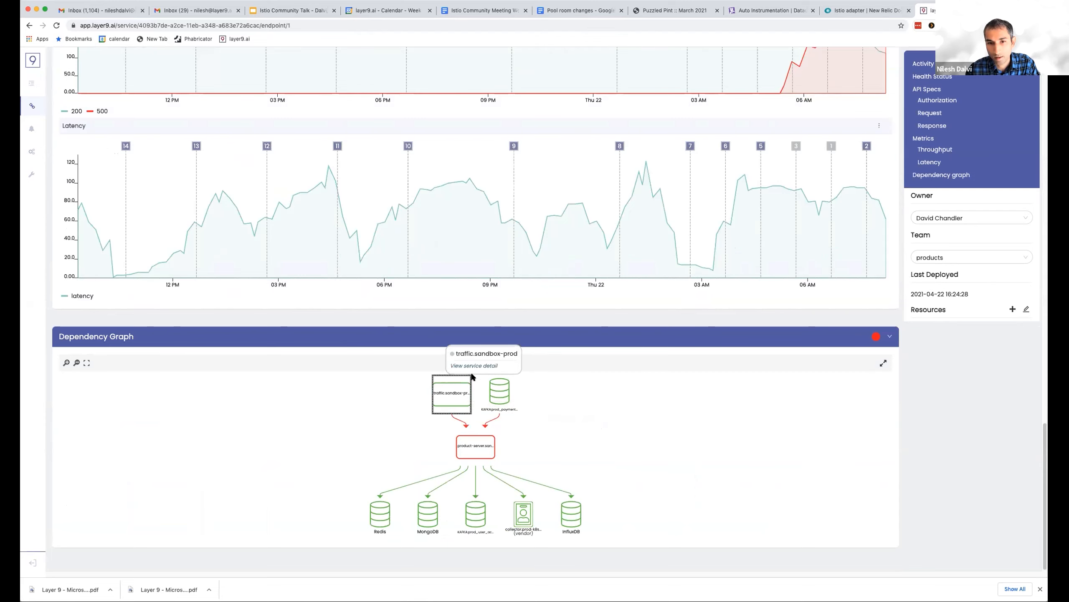
left_click(474, 365)
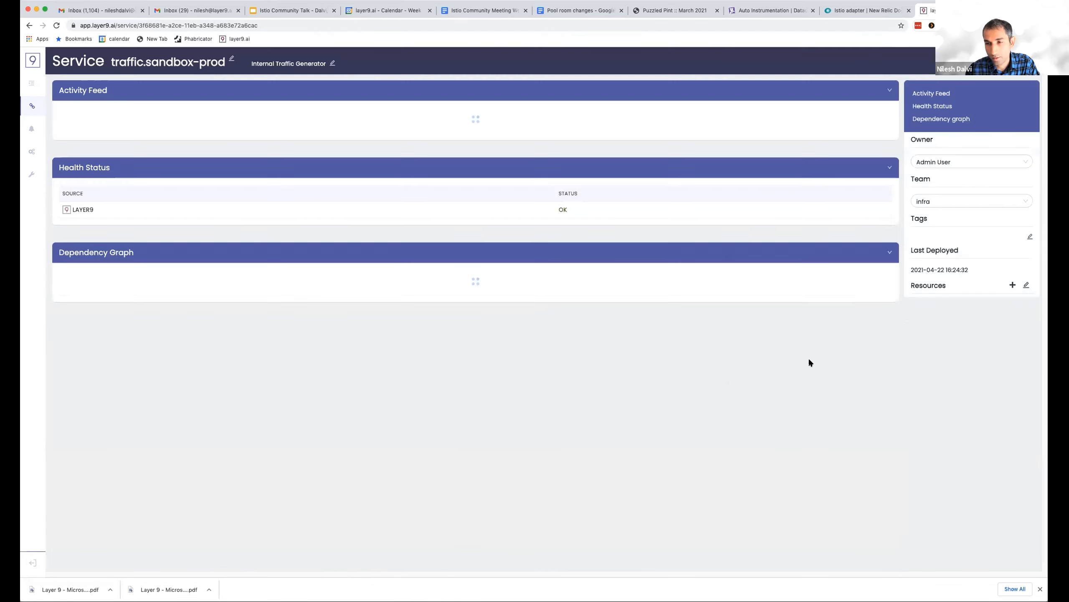